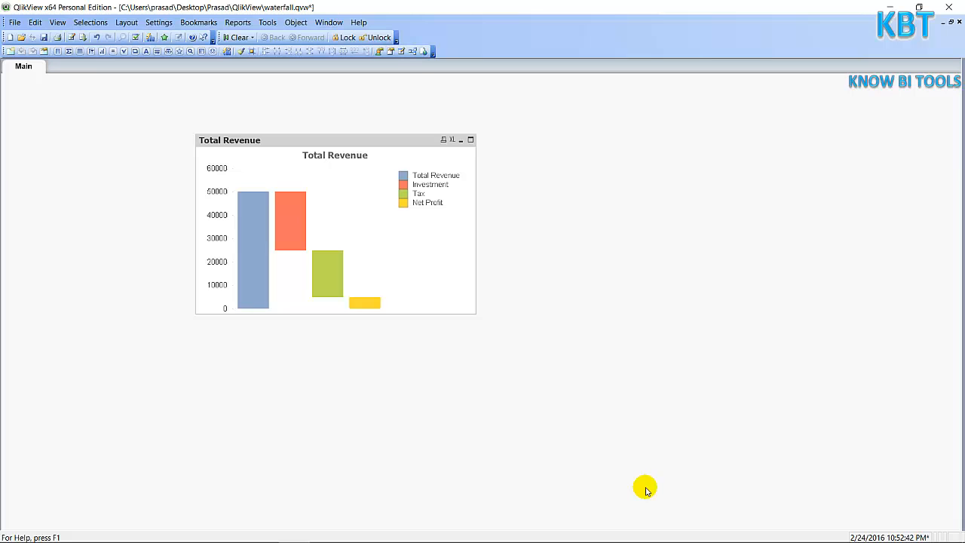
{"action": "mouse_move", "coordinate": [579, 480]}
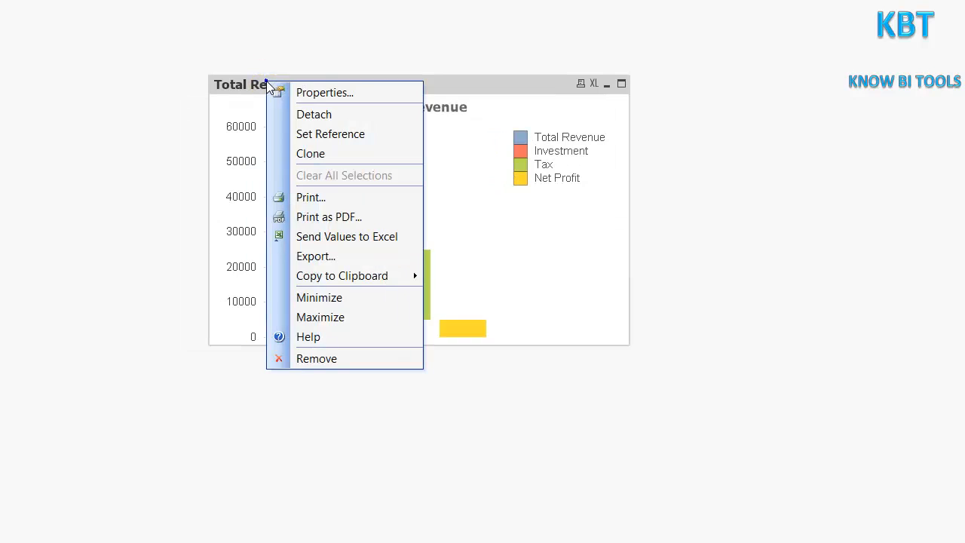
Look at the Total Revenue chart's properties and close them unchanged
{"action": "left_click", "coordinate": [294, 85]}
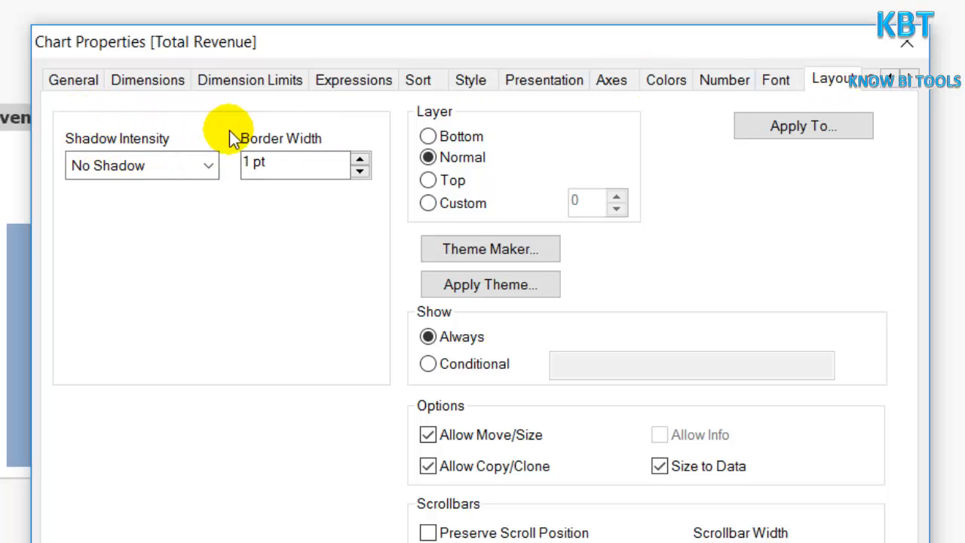
{"action": "mouse_move", "coordinate": [346, 344]}
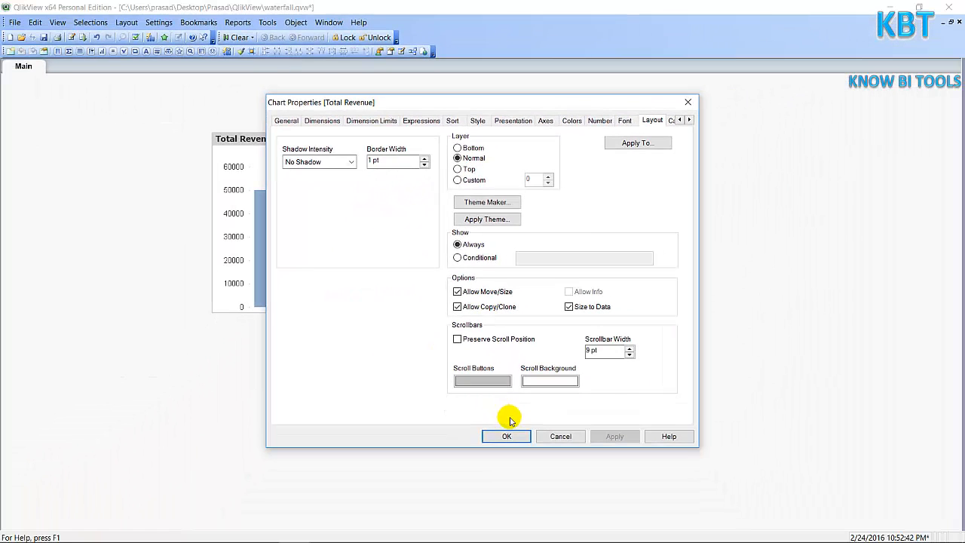
{"action": "left_click", "coordinate": [507, 436]}
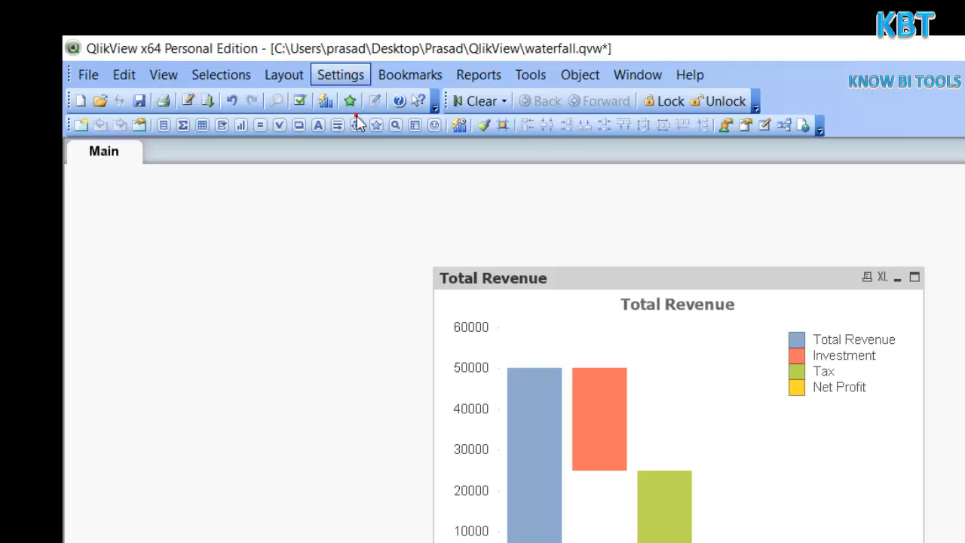
Set the document's Styling Mode to Advanced in Document Properties and confirm
{"action": "left_click", "coordinate": [341, 74]}
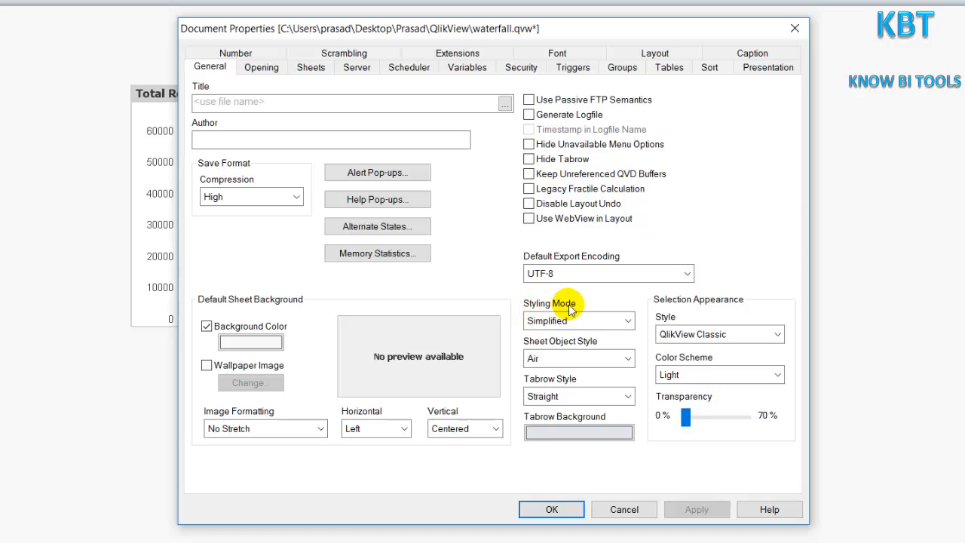
{"action": "left_click", "coordinate": [627, 319]}
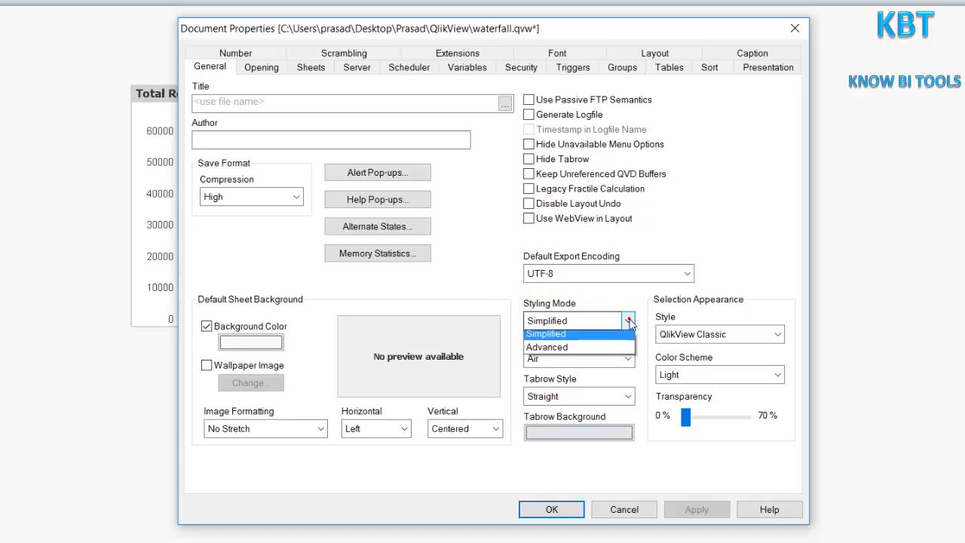
{"action": "left_click", "coordinate": [546, 347]}
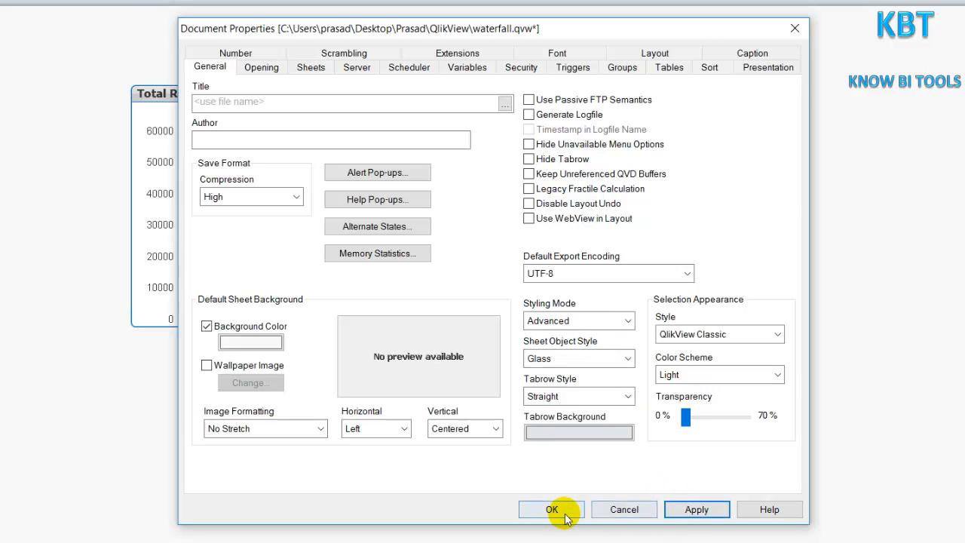
{"action": "left_click", "coordinate": [552, 509]}
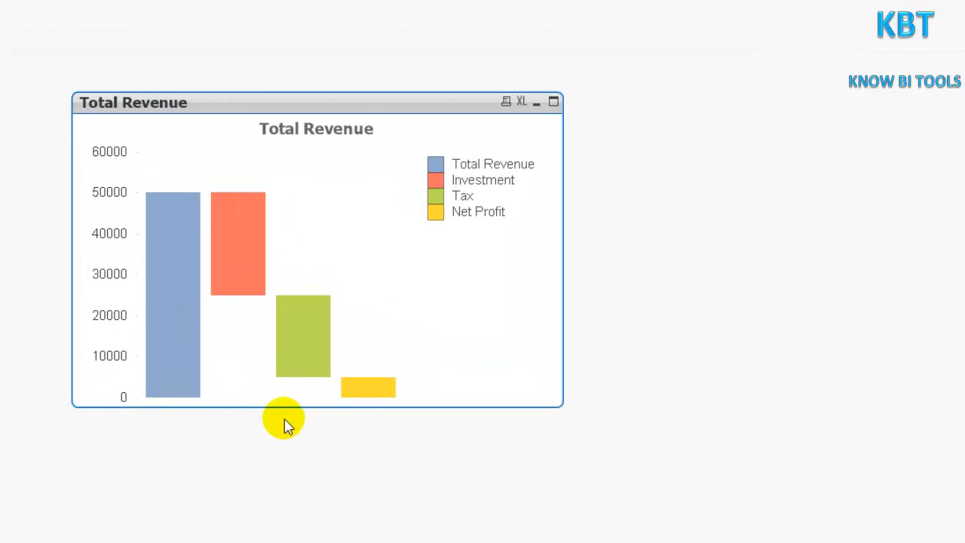
{"action": "mouse_move", "coordinate": [389, 102]}
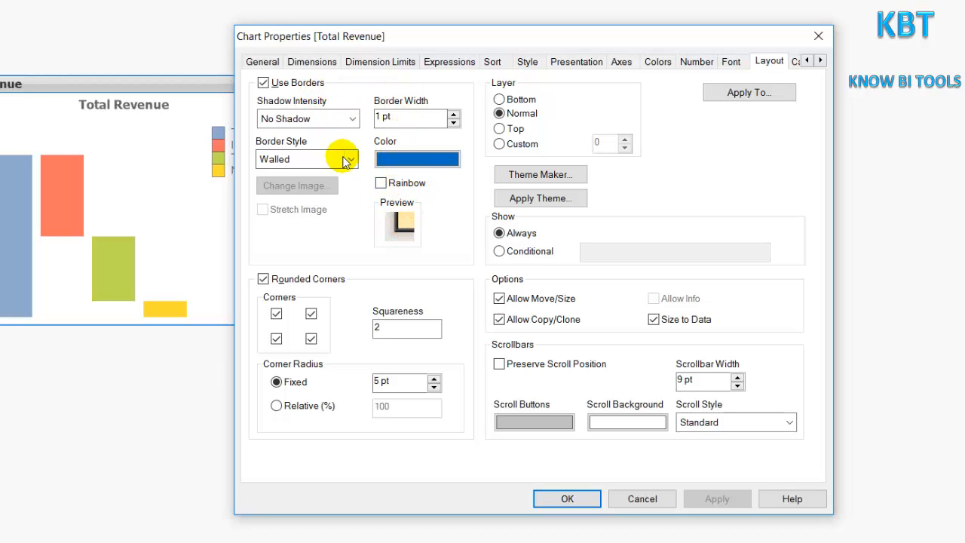
Give the chart a solid border with medium-then-intense shadow and a raised border style
{"action": "left_click", "coordinate": [349, 160]}
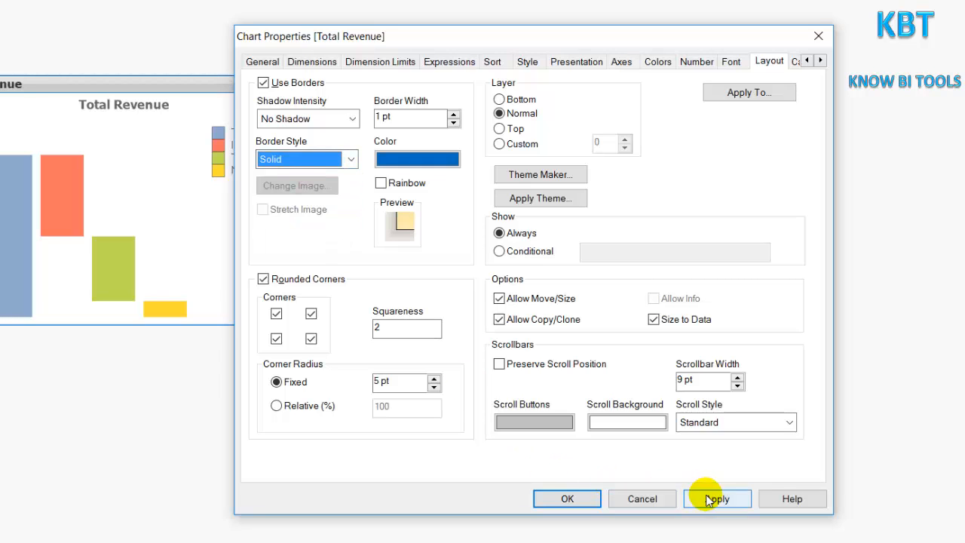
{"action": "left_click", "coordinate": [717, 497]}
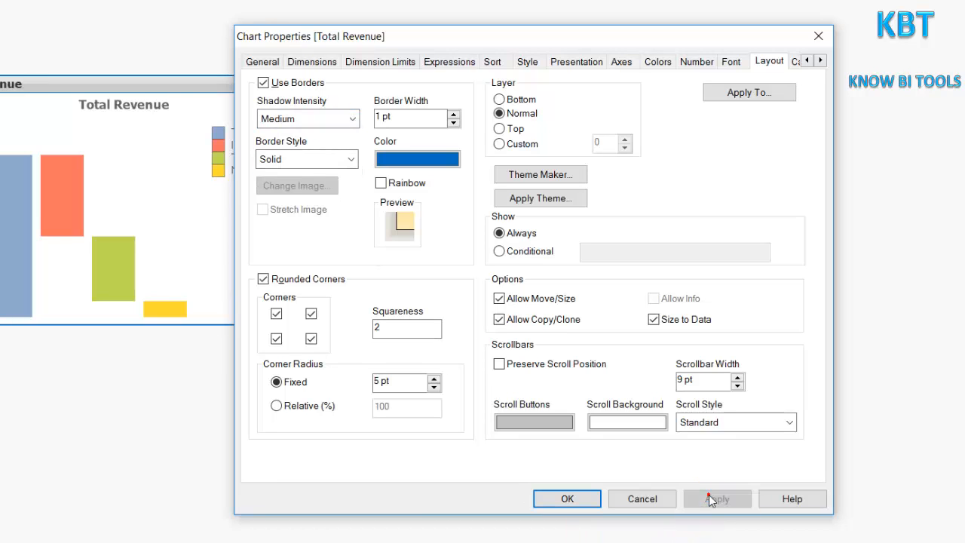
{"action": "left_click", "coordinate": [716, 497]}
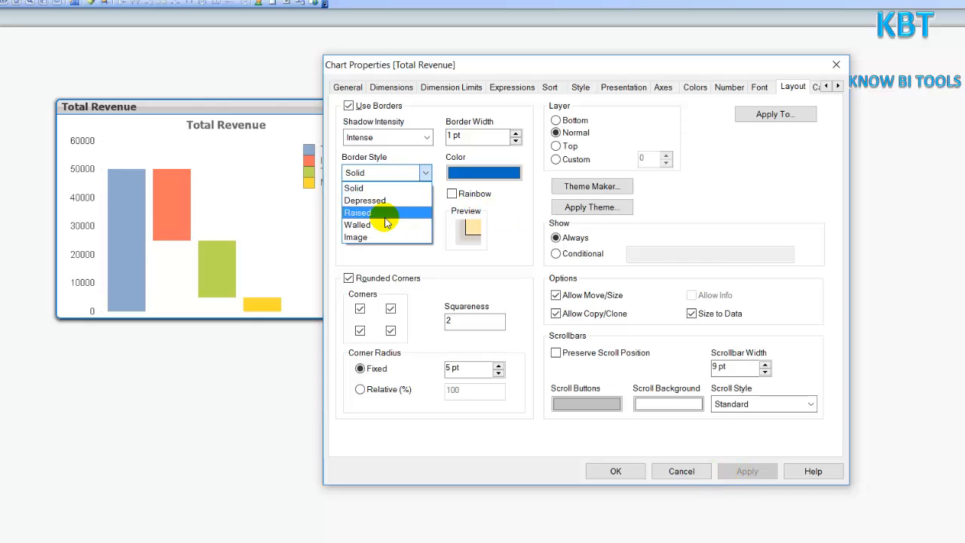
{"action": "left_click", "coordinate": [357, 211]}
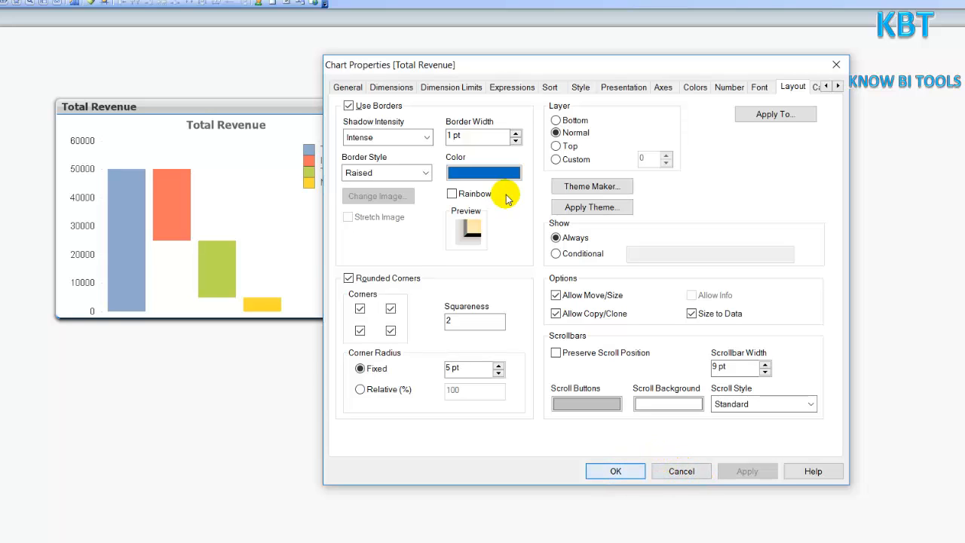
Set the chart's border base colour to bright green and confirm the chart properties
{"action": "left_click", "coordinate": [483, 172]}
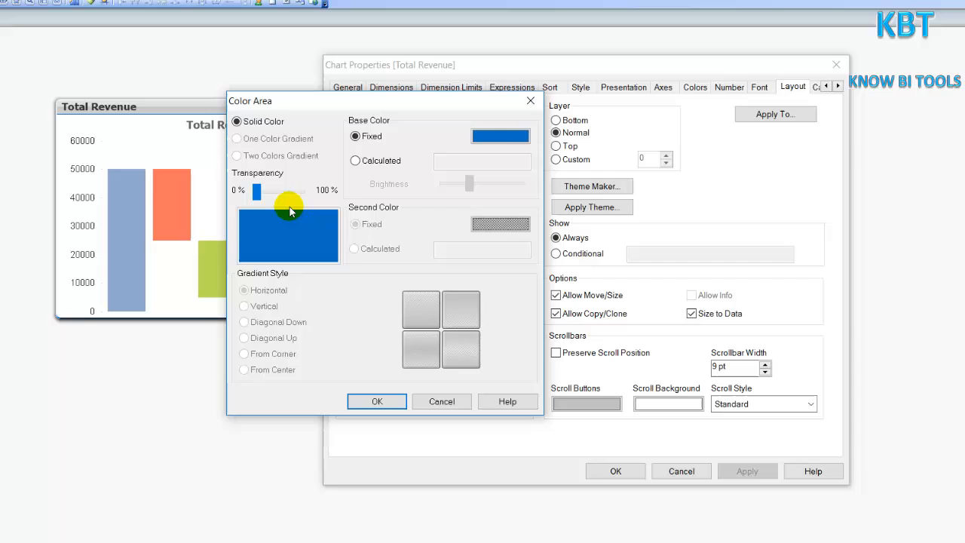
{"action": "left_click", "coordinate": [501, 136]}
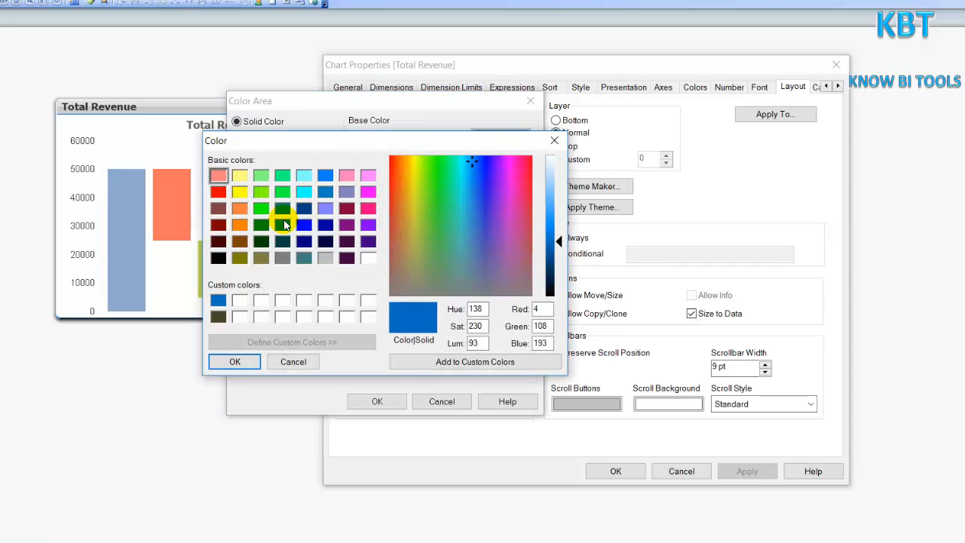
{"action": "left_click", "coordinate": [261, 208]}
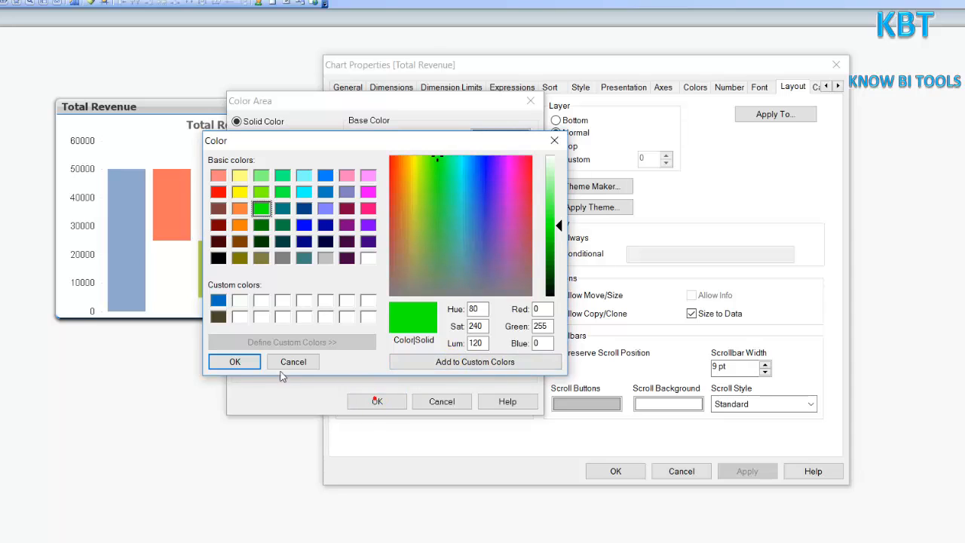
{"action": "left_click", "coordinate": [233, 361]}
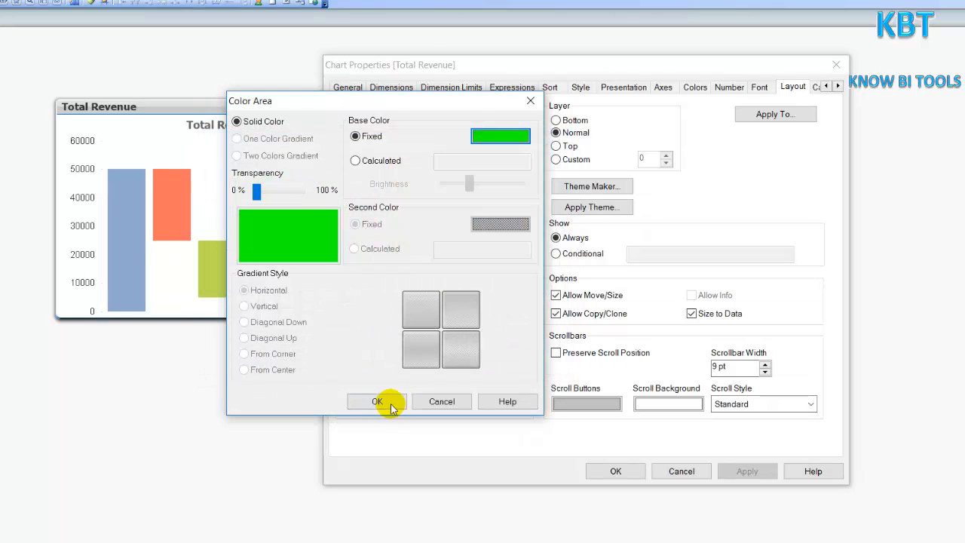
{"action": "left_click", "coordinate": [377, 401]}
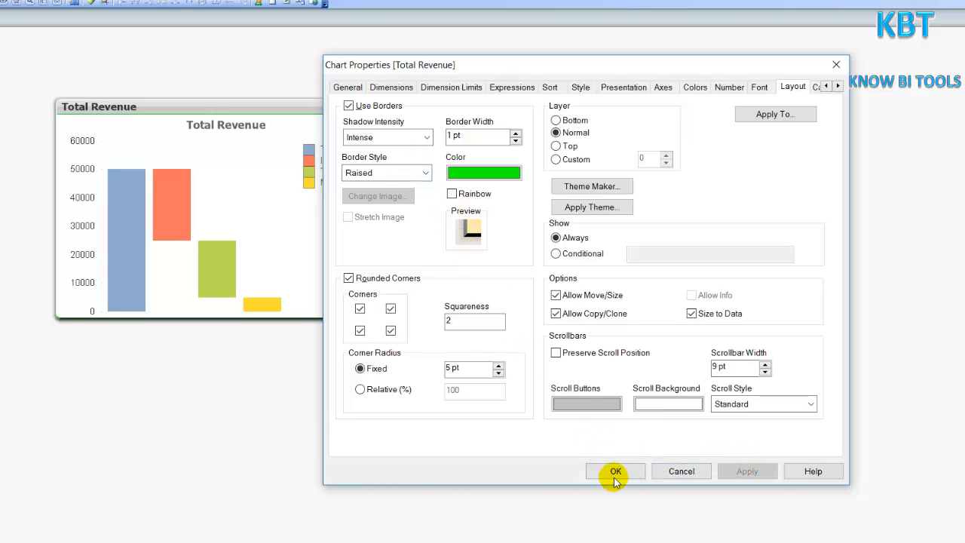
{"action": "left_click", "coordinate": [615, 470]}
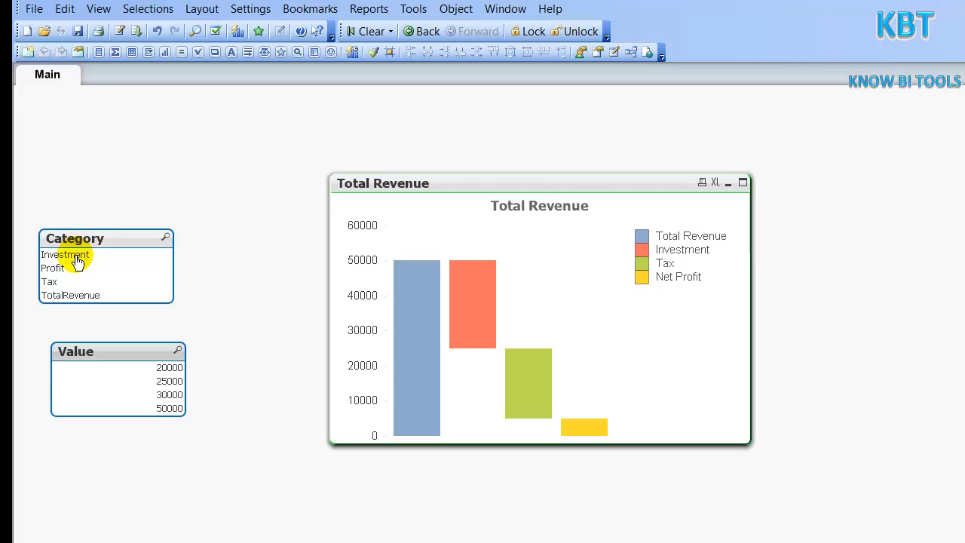
Select Tax in the Category list box
{"action": "left_click", "coordinate": [48, 282]}
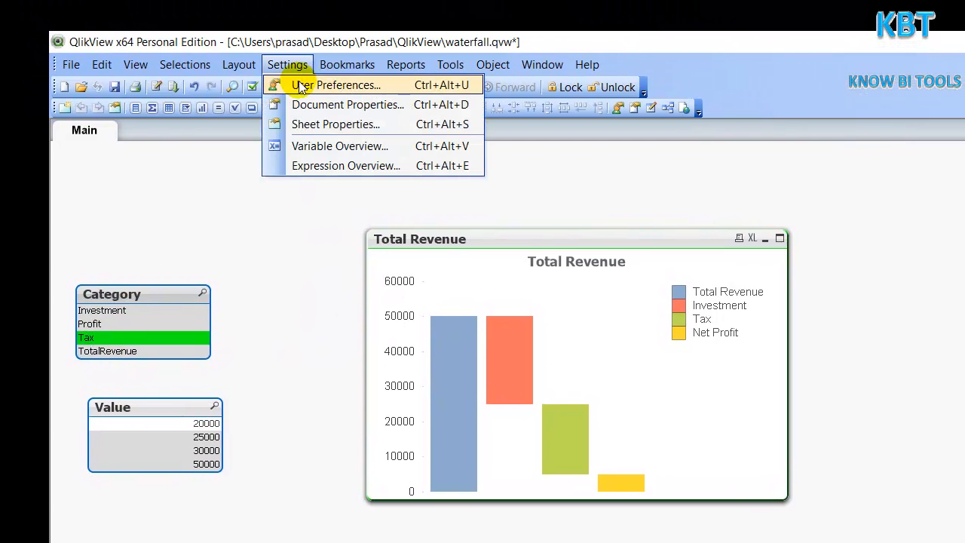
Set the document's Selection Appearance colour scheme to Classic and confirm
{"action": "left_click", "coordinate": [346, 104]}
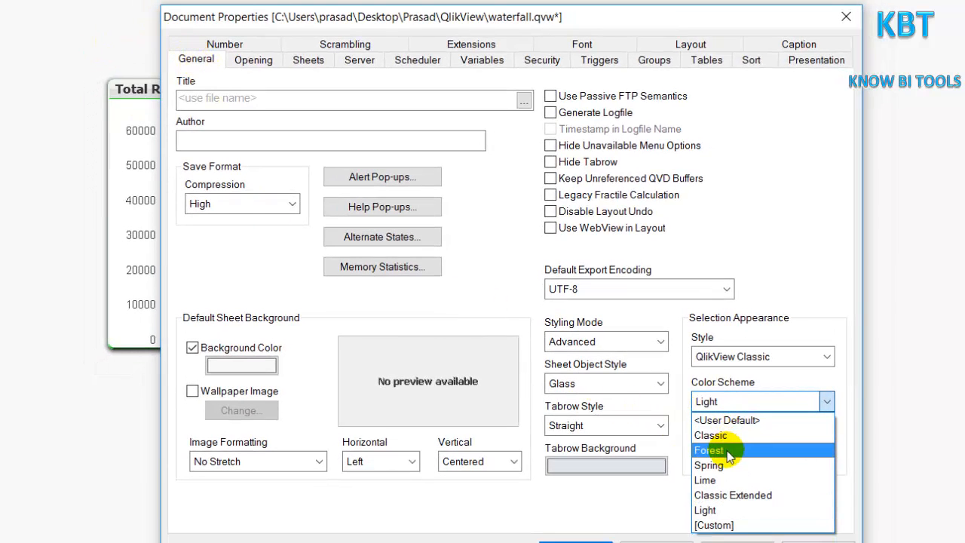
{"action": "mouse_move", "coordinate": [708, 464]}
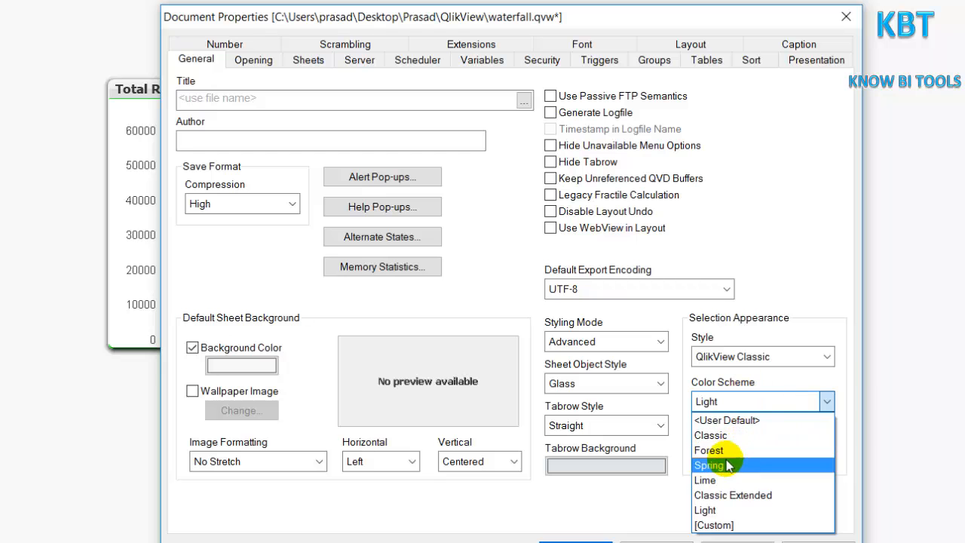
{"action": "left_click", "coordinate": [710, 435]}
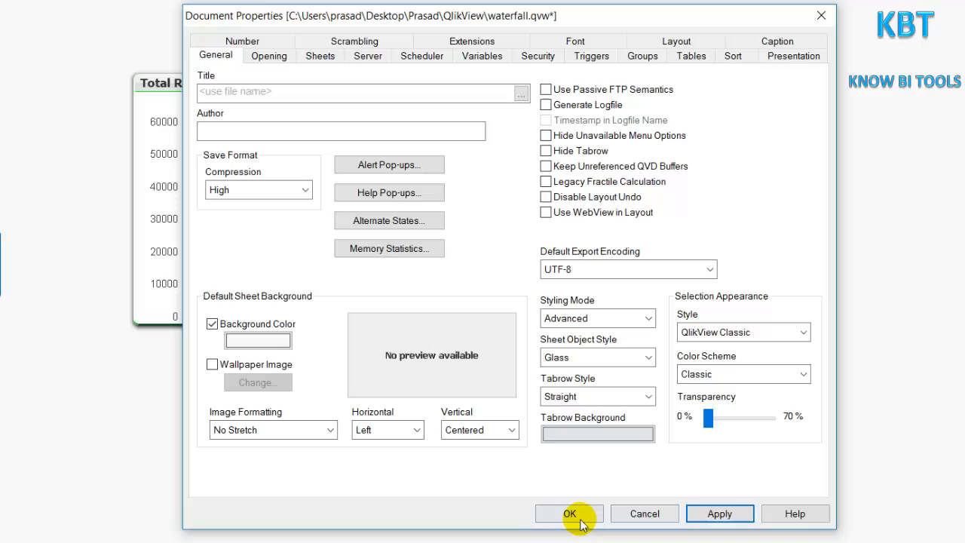
{"action": "left_click", "coordinate": [569, 512]}
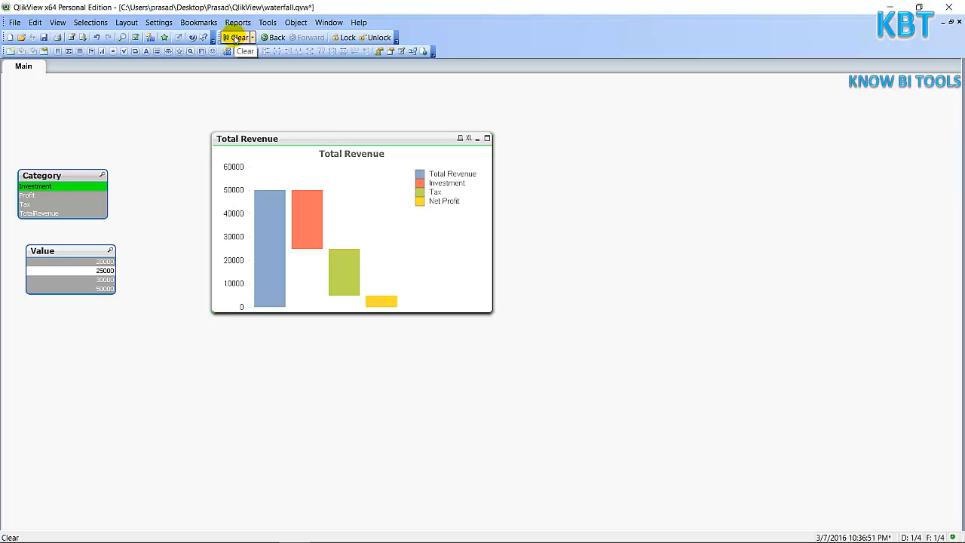
Clear selections, select Investment in Category to see Classic colours, then clear all selections again
{"action": "left_click", "coordinate": [238, 36]}
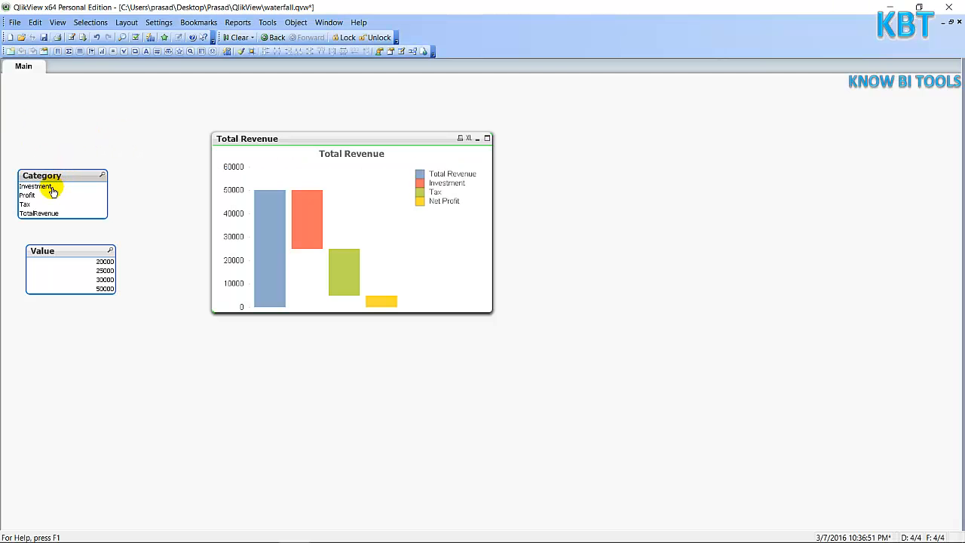
{"action": "right_click", "coordinate": [42, 188]}
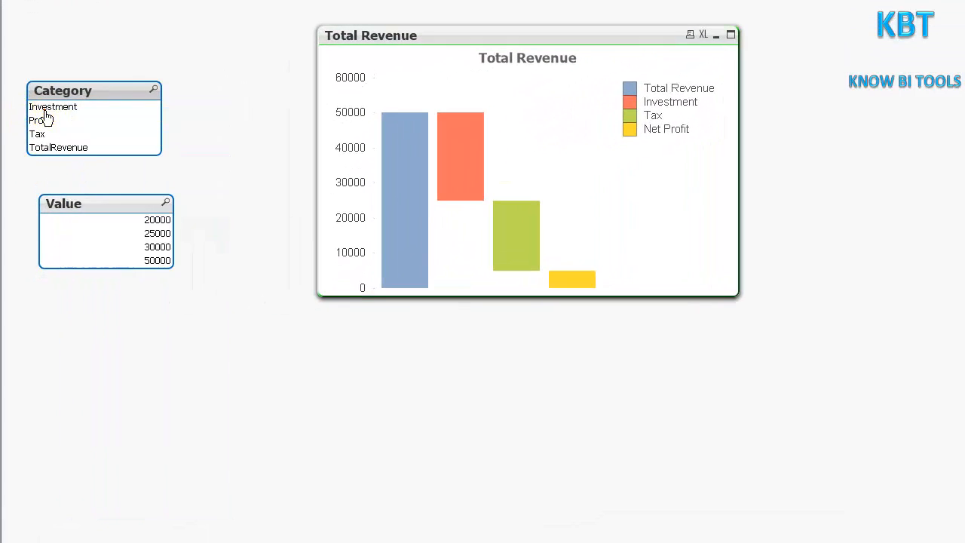
{"action": "left_click", "coordinate": [53, 105]}
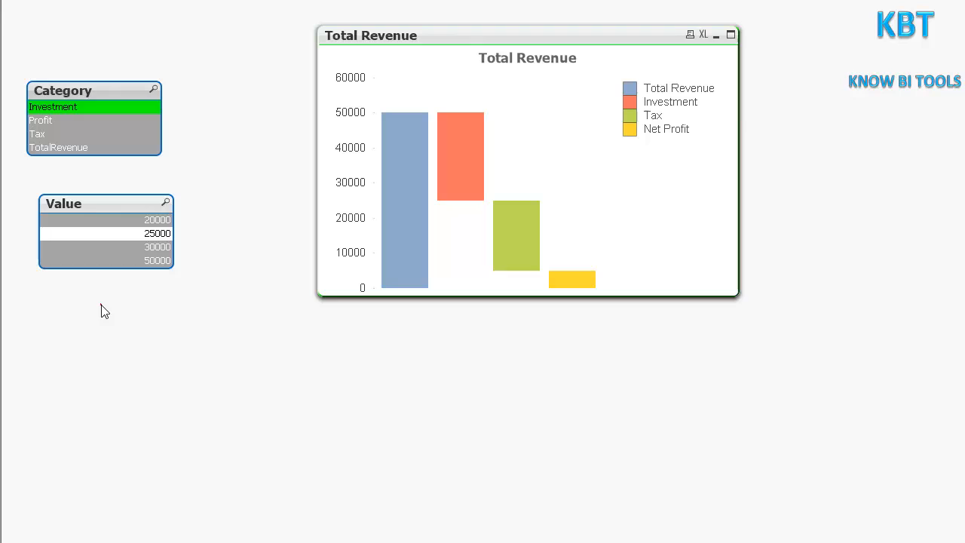
{"action": "left_click", "coordinate": [53, 106]}
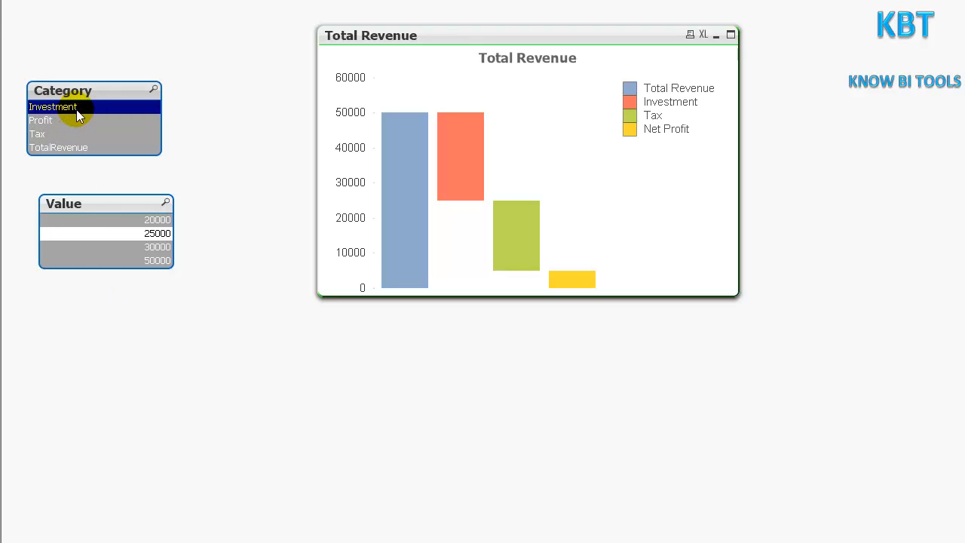
{"action": "mouse_move", "coordinate": [81, 112]}
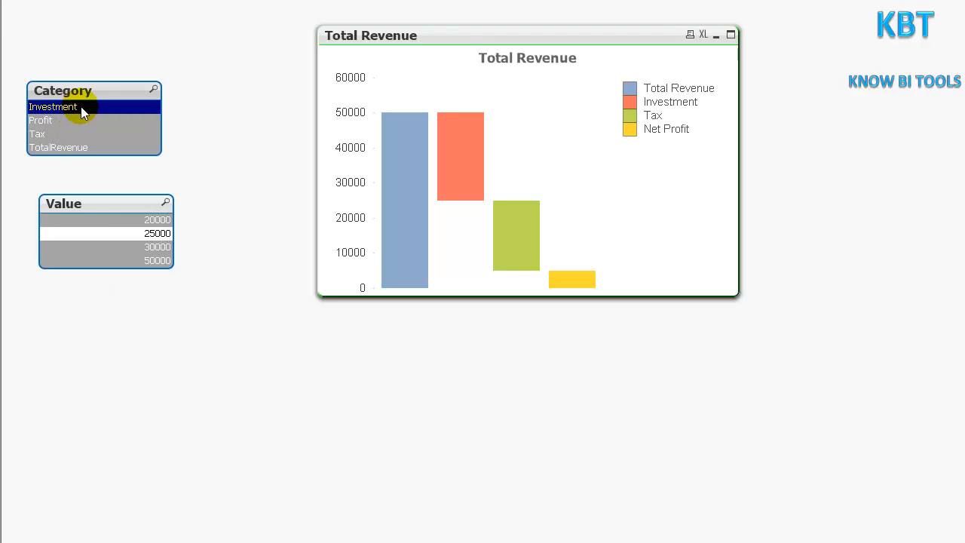
{"action": "mouse_move", "coordinate": [87, 106]}
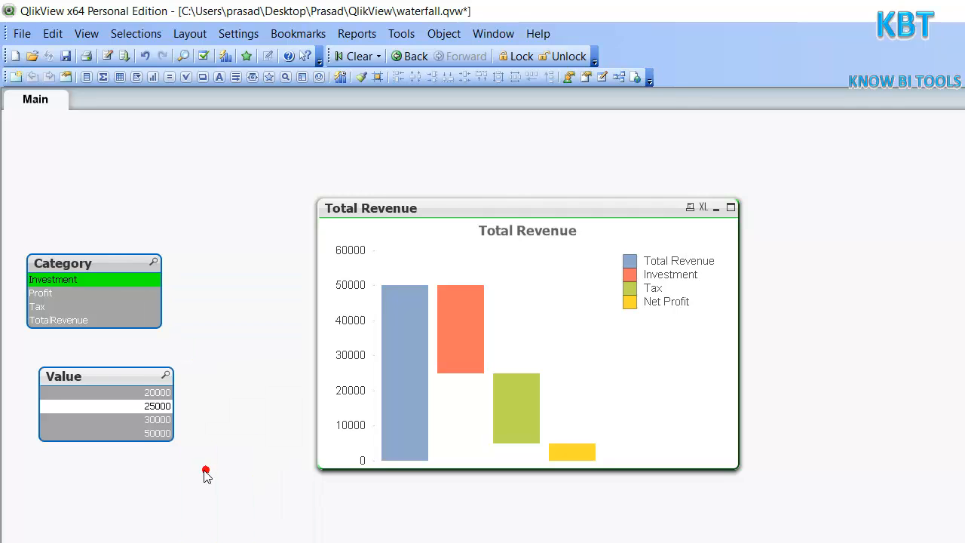
{"action": "left_click", "coordinate": [357, 55]}
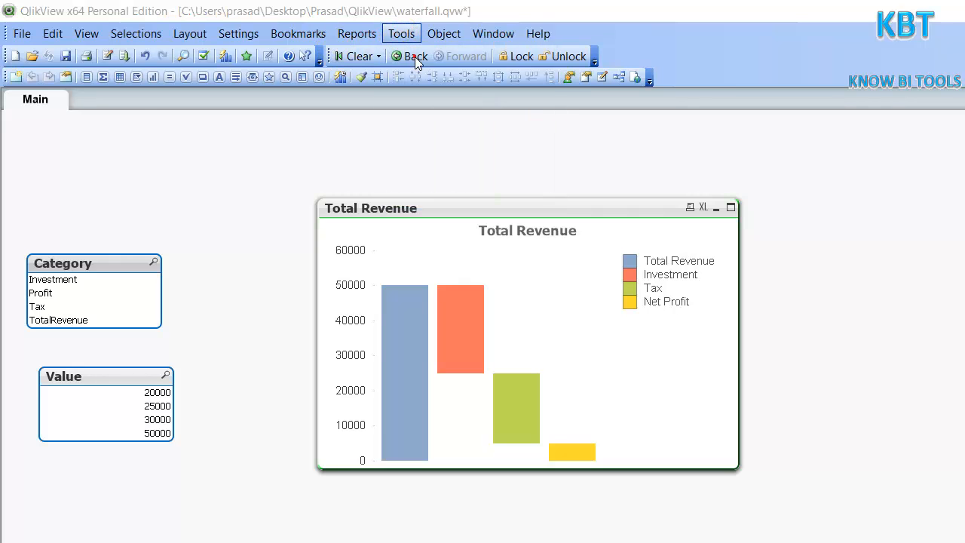
{"action": "left_click", "coordinate": [401, 33]}
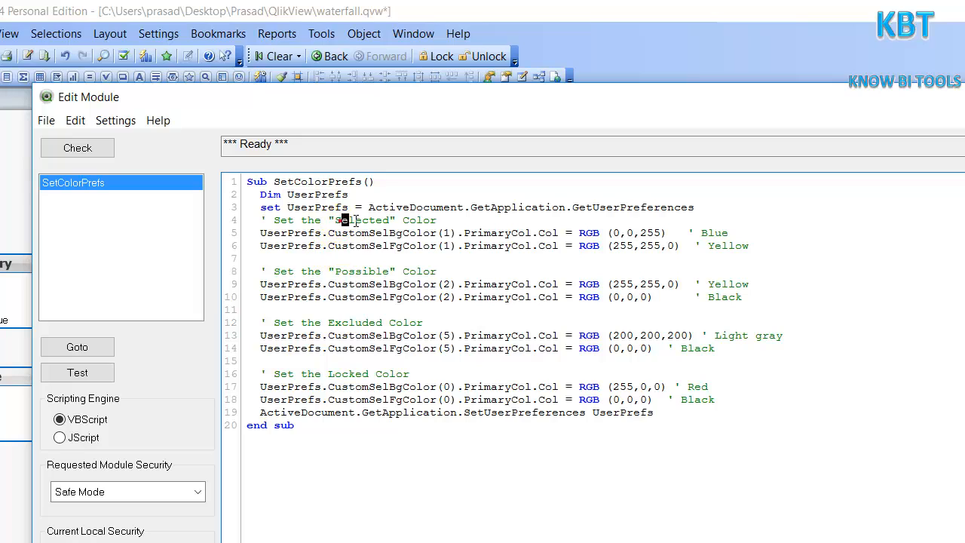
{"action": "double_click", "coordinate": [364, 220]}
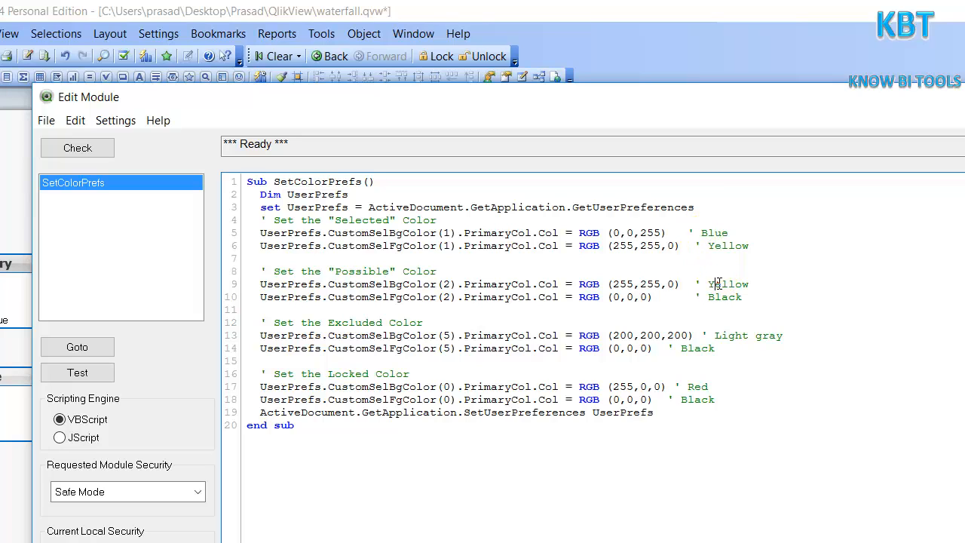
{"action": "double_click", "coordinate": [741, 335]}
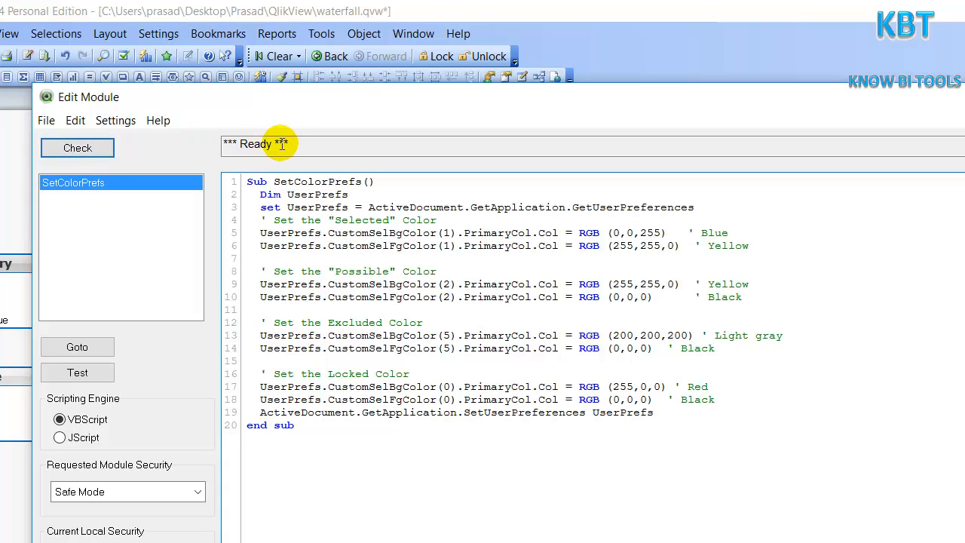
{"action": "mouse_move", "coordinate": [540, 246]}
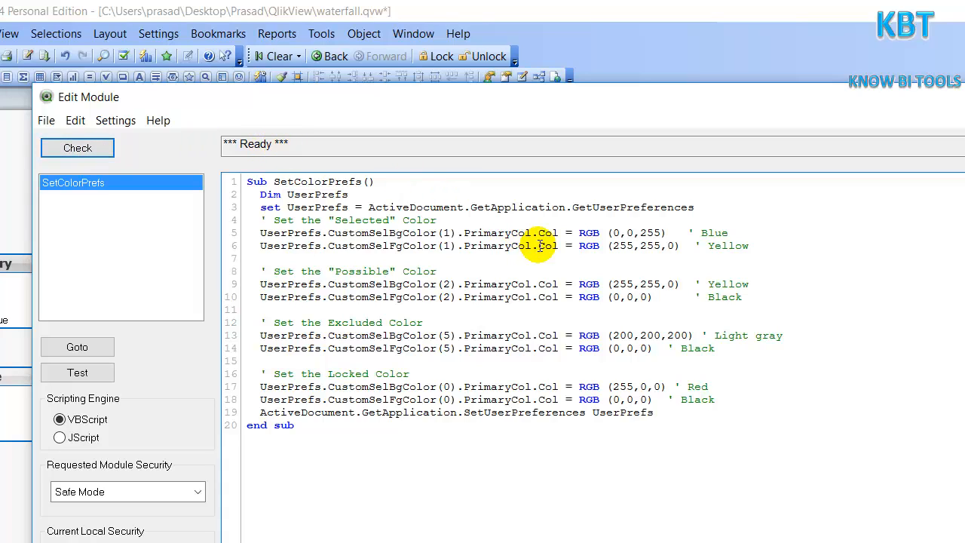
{"action": "left_click", "coordinate": [77, 147]}
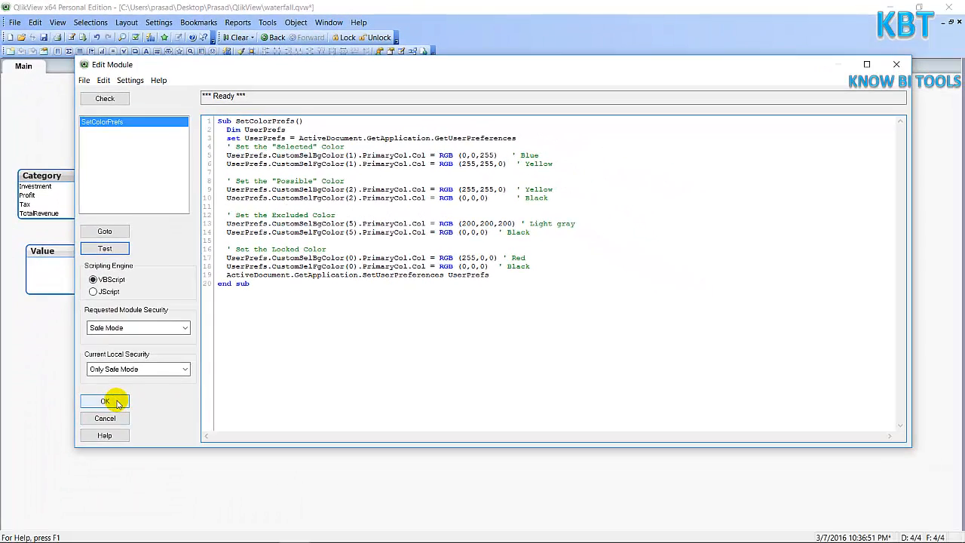
{"action": "left_click", "coordinate": [105, 401]}
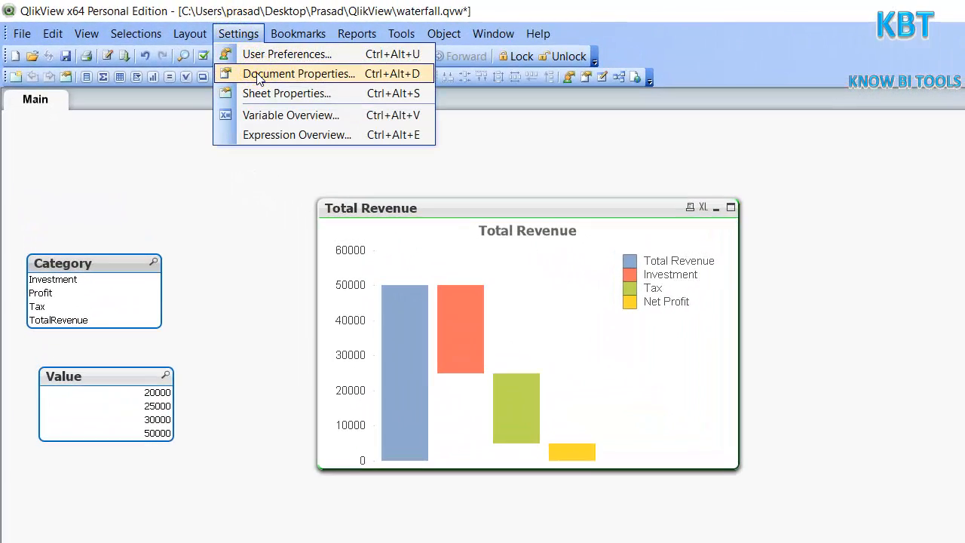
Set the document's Selection Appearance colour scheme to [Custom] and confirm
{"action": "left_click", "coordinate": [299, 72]}
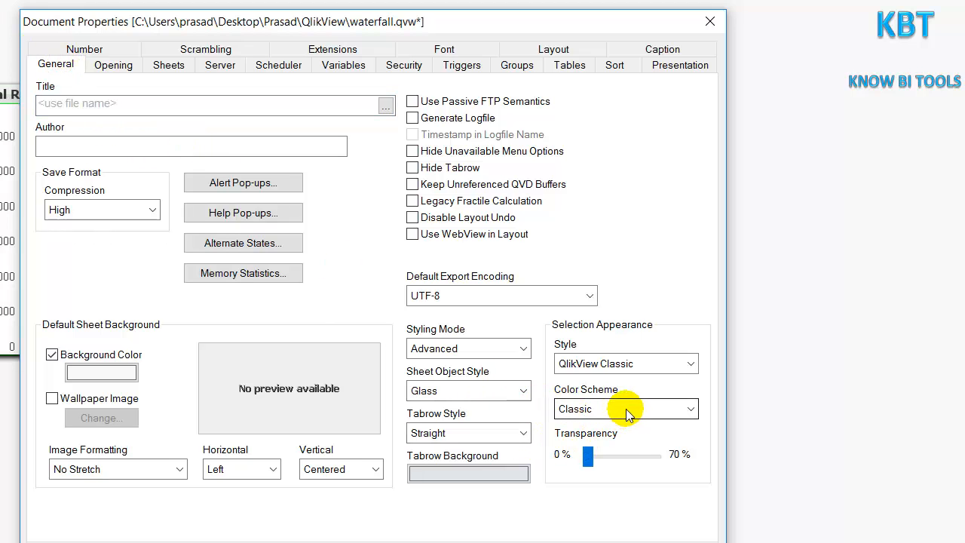
{"action": "left_click", "coordinate": [688, 409]}
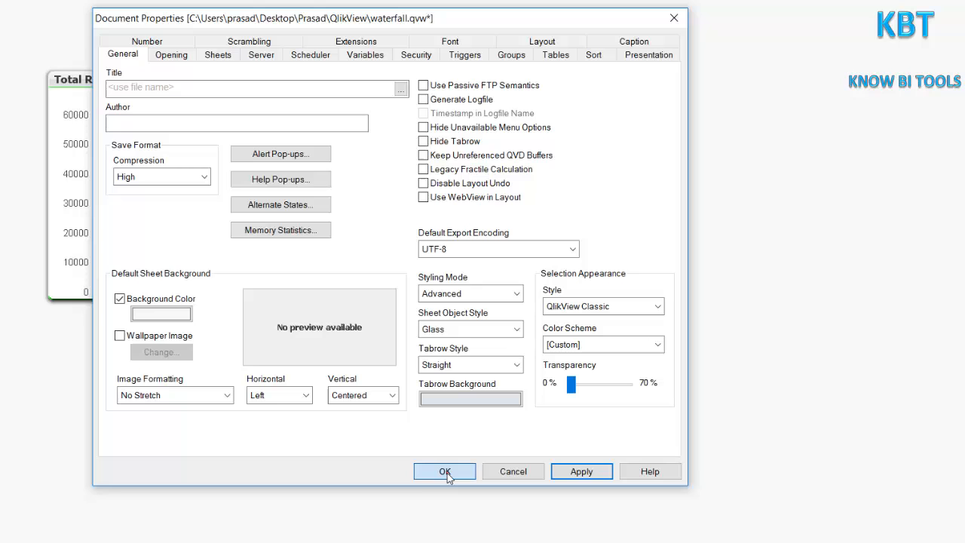
{"action": "left_click", "coordinate": [443, 470]}
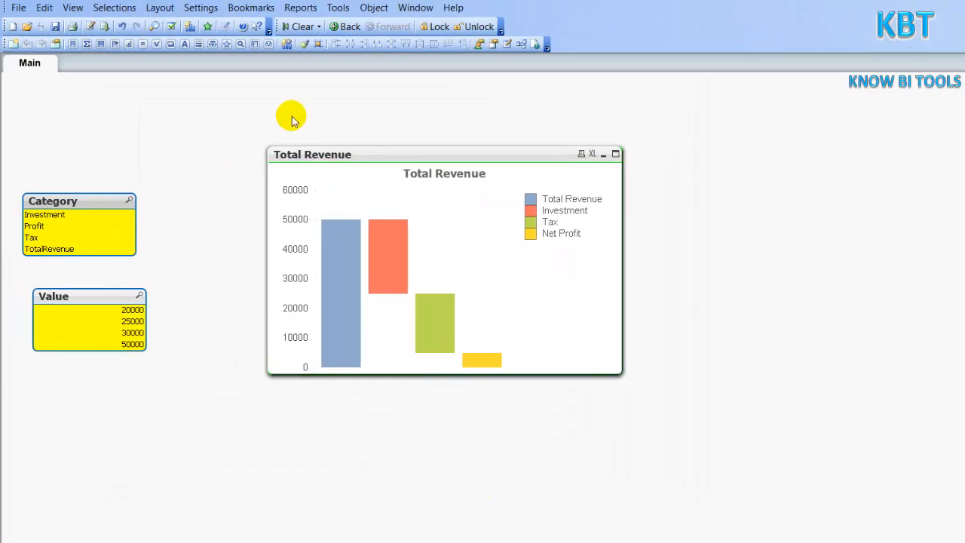
Review the macro module, then select Profit in Category and lock it
{"action": "left_click", "coordinate": [338, 7]}
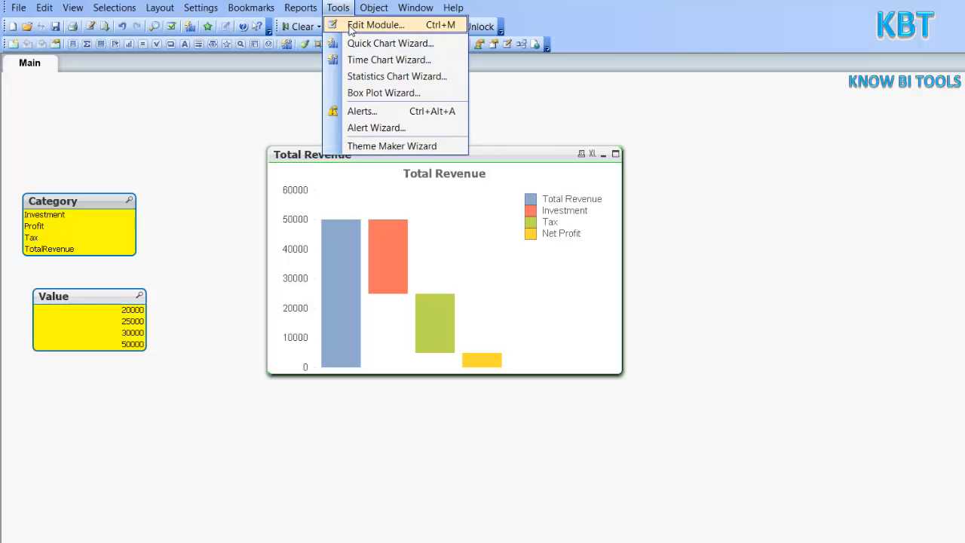
{"action": "left_click", "coordinate": [377, 24]}
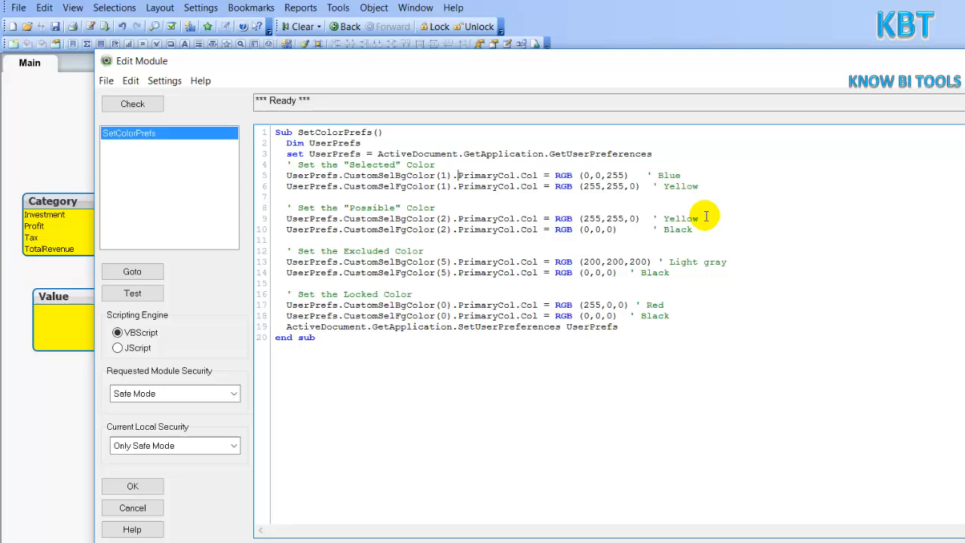
{"action": "mouse_move", "coordinate": [455, 190]}
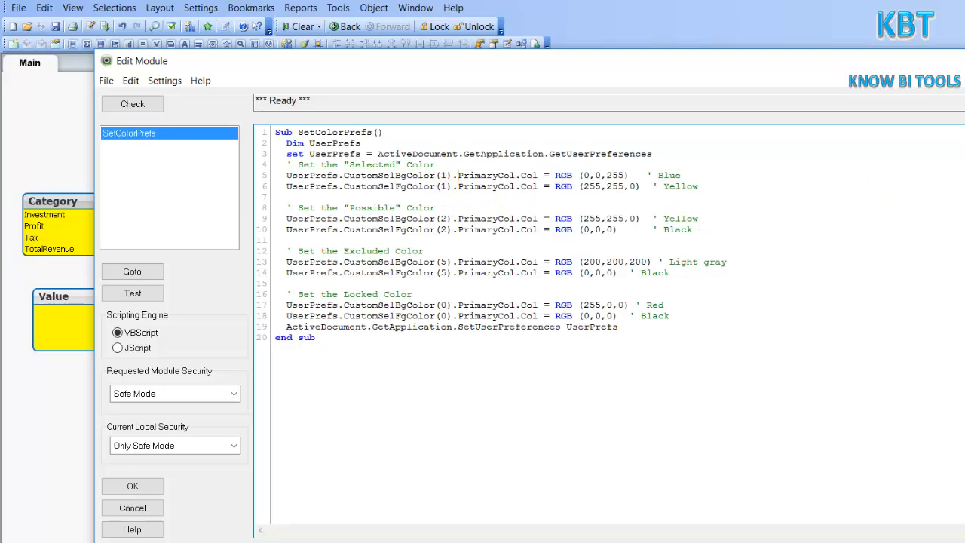
{"action": "left_click", "coordinate": [133, 485]}
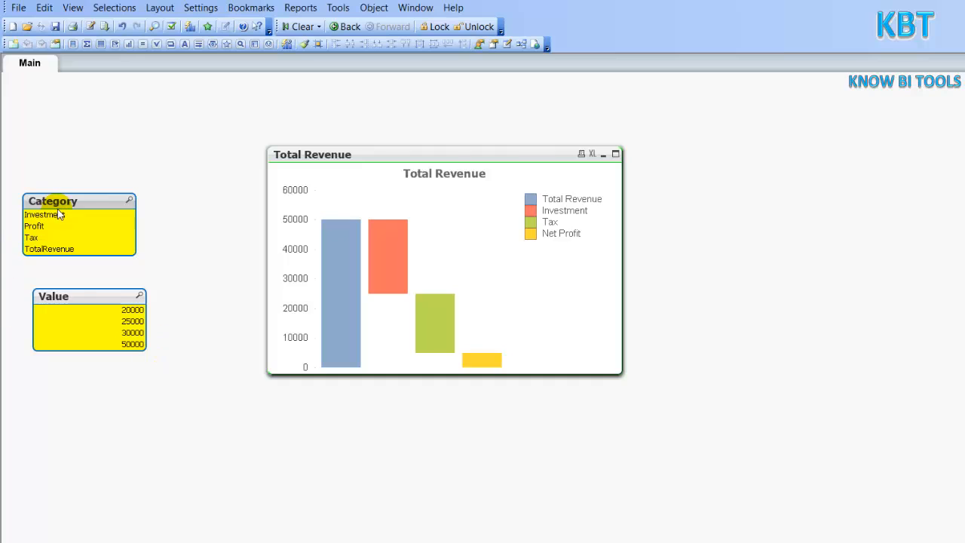
{"action": "left_click", "coordinate": [42, 214]}
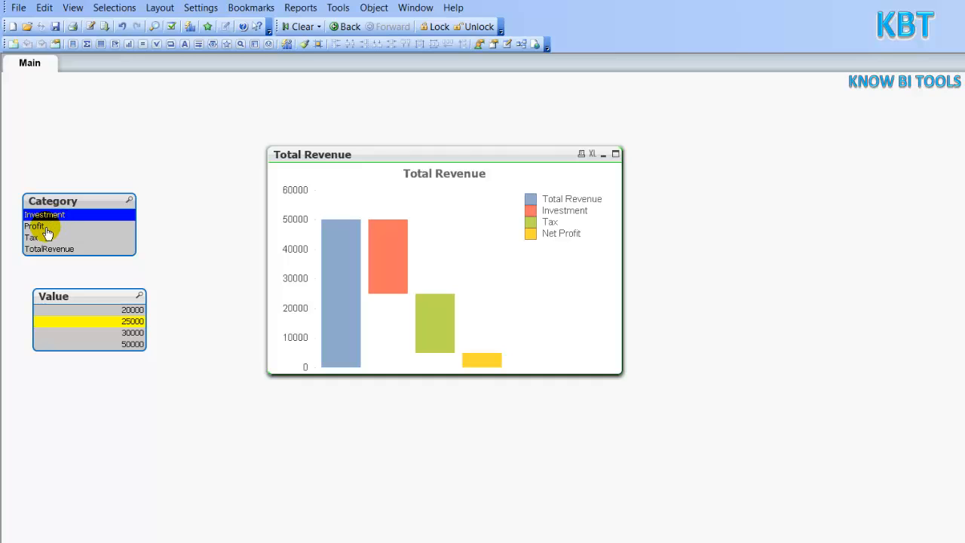
{"action": "left_click", "coordinate": [35, 226]}
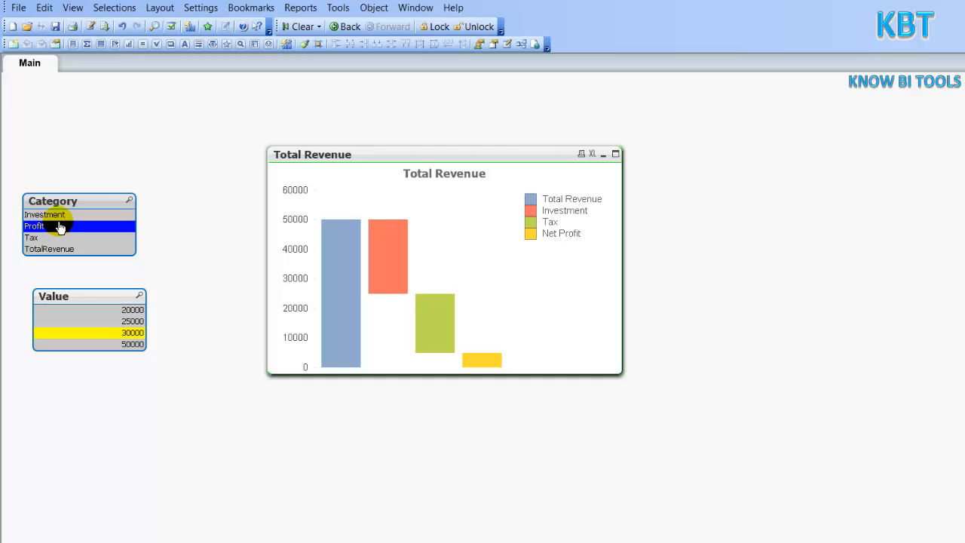
{"action": "right_click", "coordinate": [58, 226]}
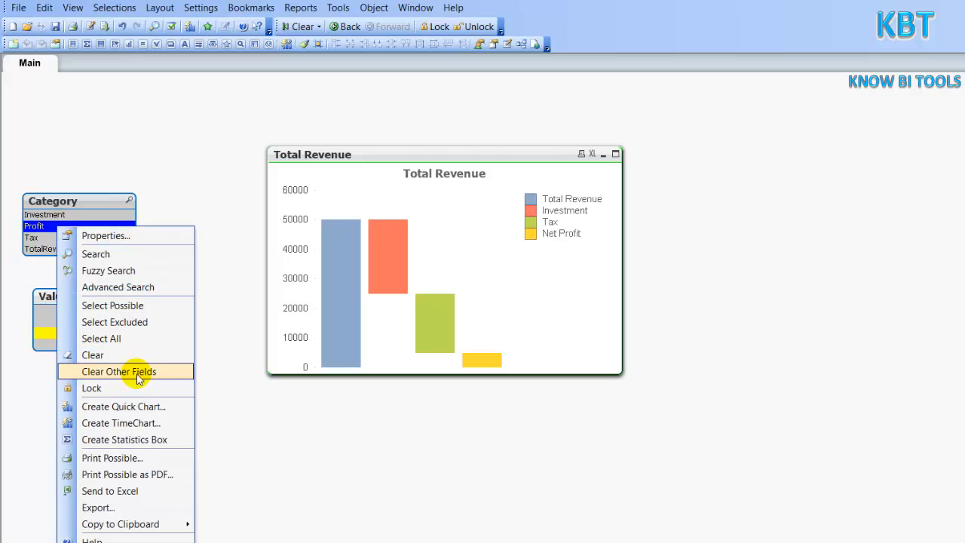
{"action": "left_click", "coordinate": [118, 371]}
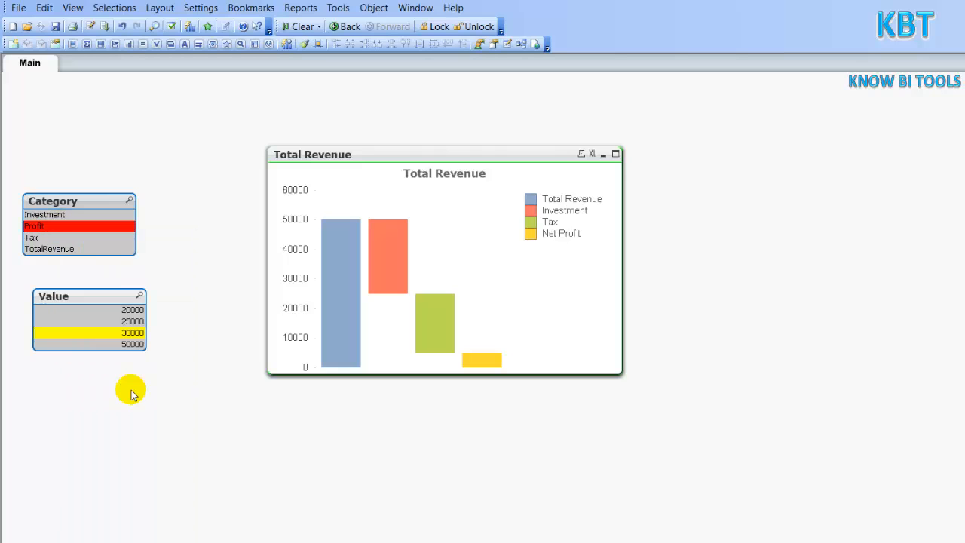
Recheck the Locked colour in the macro module and inspect the locked Profit selection
{"action": "left_click", "coordinate": [338, 8]}
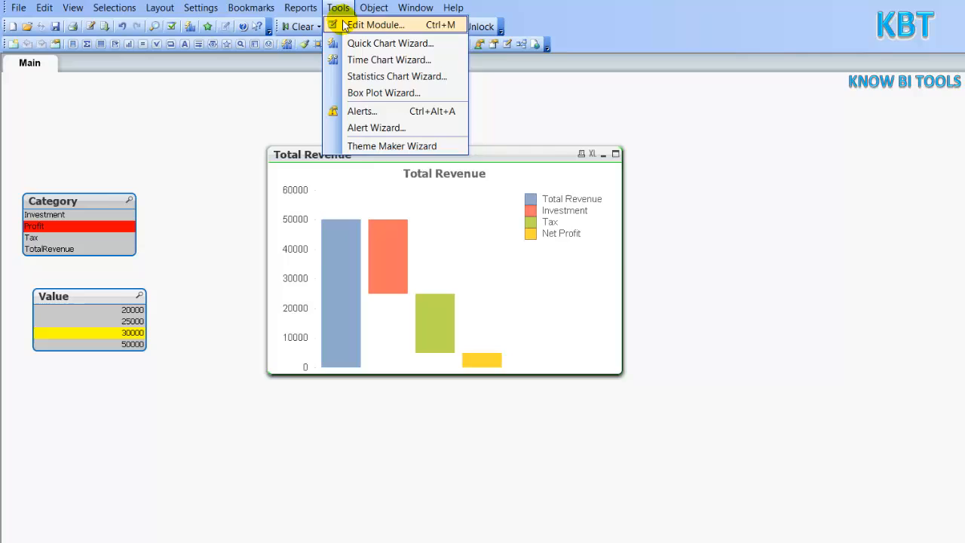
{"action": "left_click", "coordinate": [376, 24]}
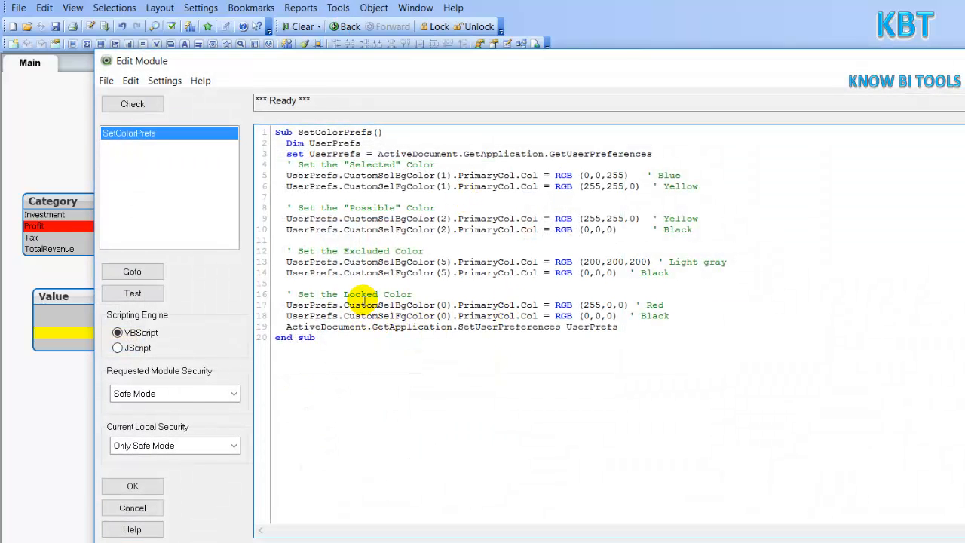
{"action": "double_click", "coordinate": [654, 304]}
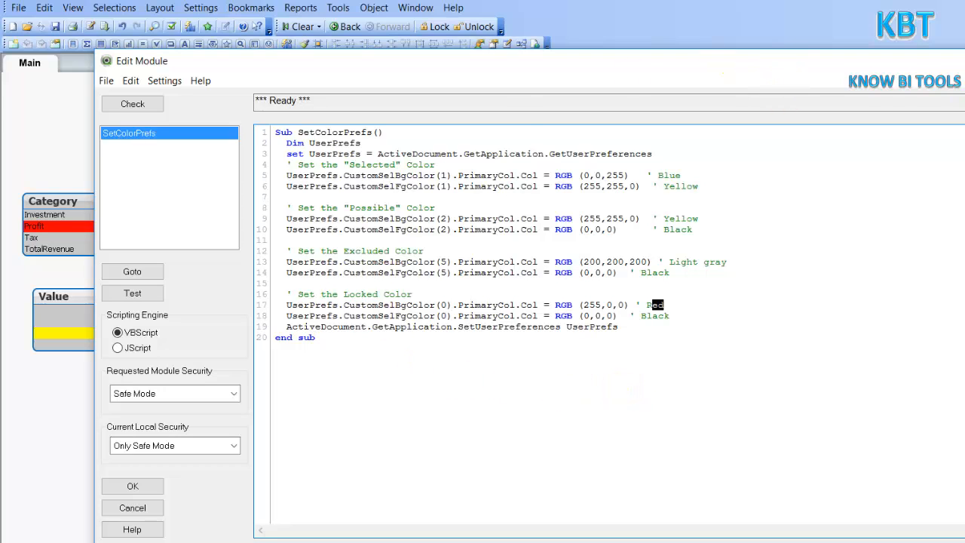
{"action": "left_click", "coordinate": [133, 485]}
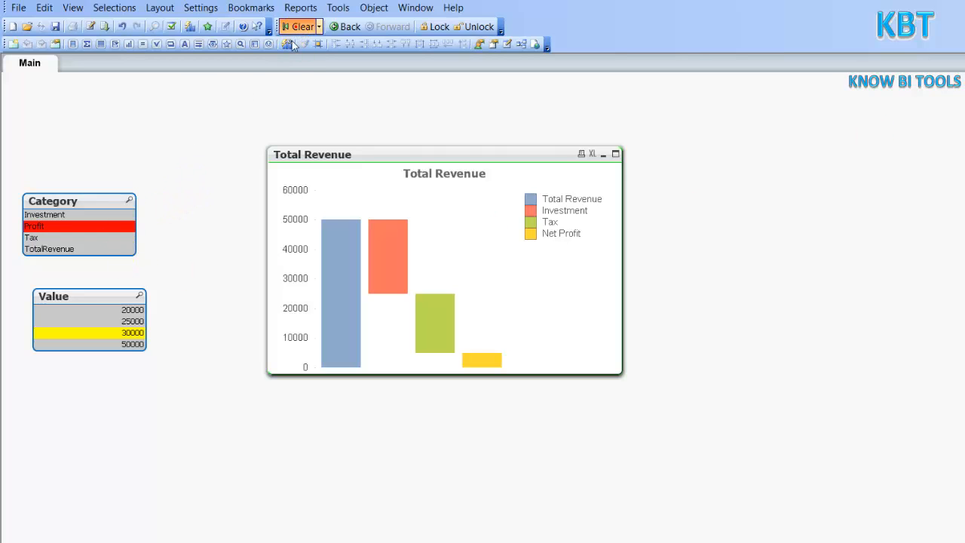
{"action": "right_click", "coordinate": [79, 227]}
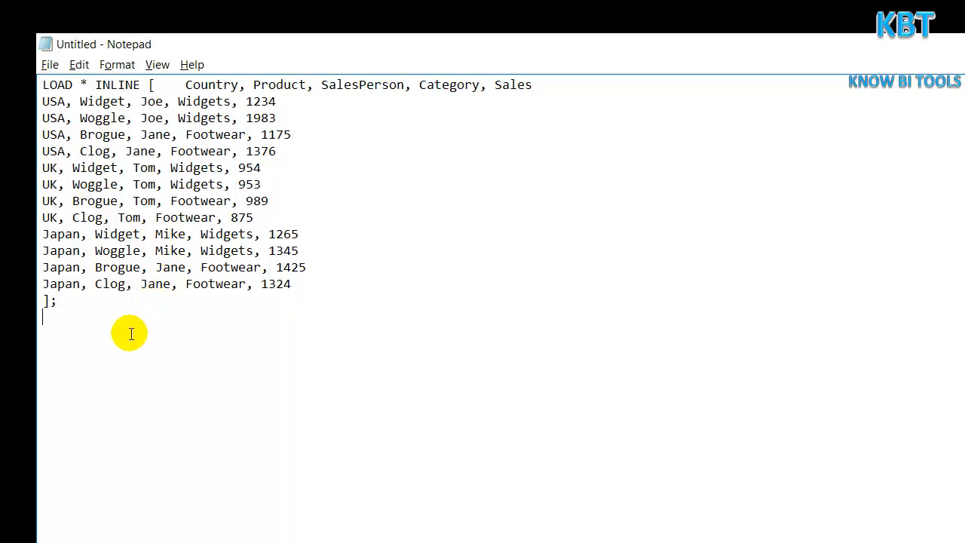
Select and copy the whole LOAD * INLINE sales script in Notepad
{"action": "key", "text": "ctrl+a"}
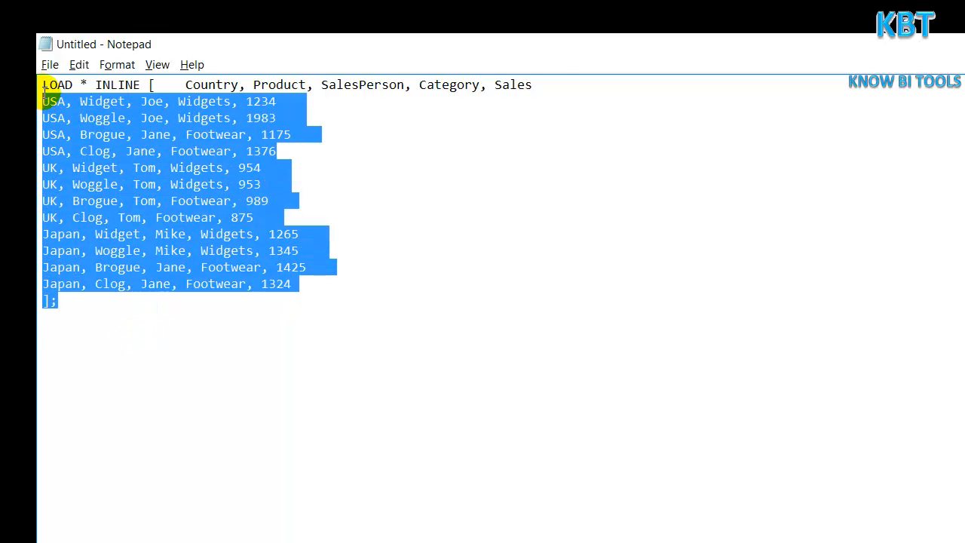
{"action": "left_click", "coordinate": [189, 84]}
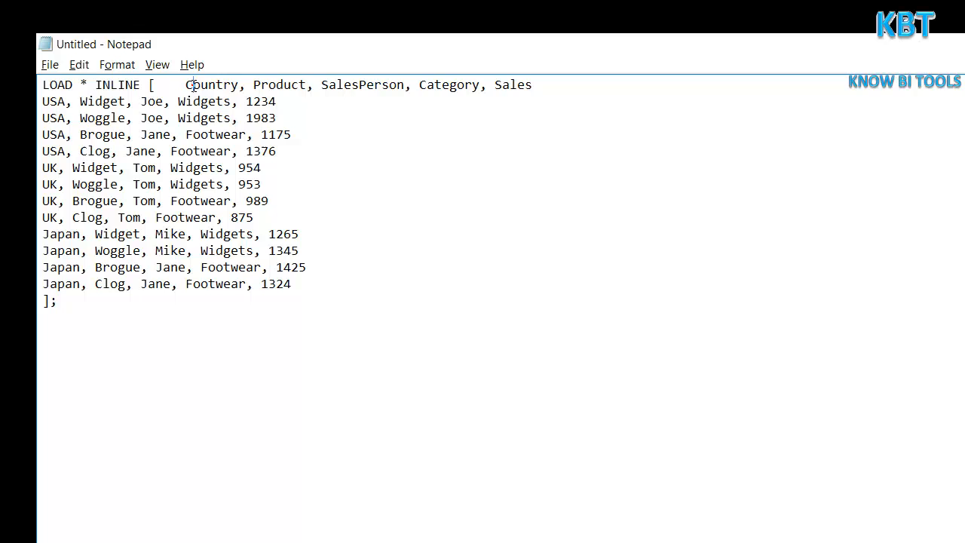
{"action": "double_click", "coordinate": [362, 84]}
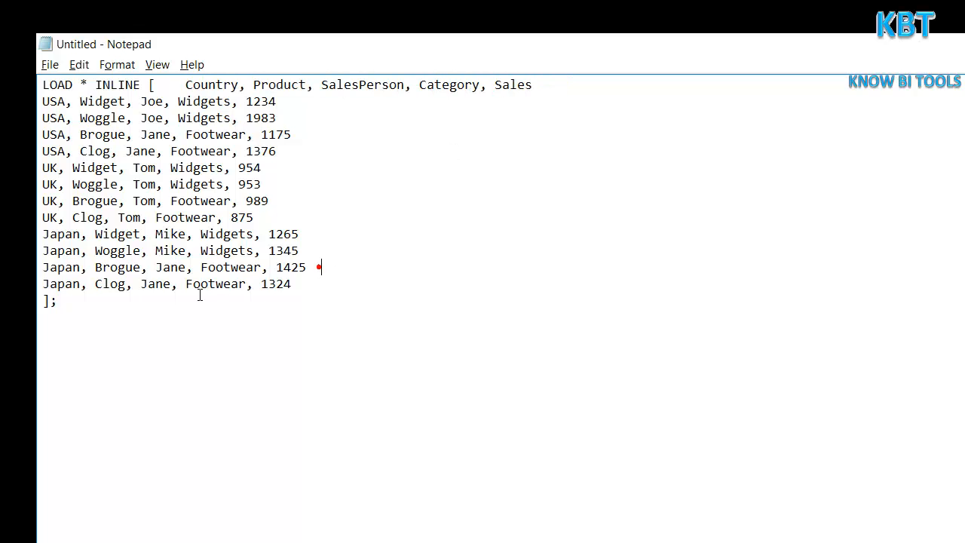
{"action": "key", "text": "ctrl+a"}
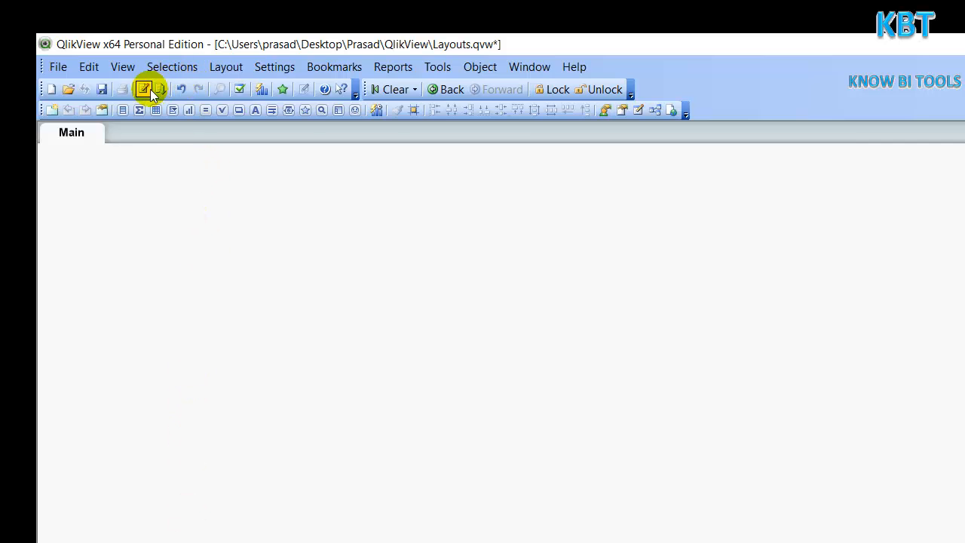
Paste the script into Edit Script, reload, and add all fields as list boxes on Main
{"action": "left_click", "coordinate": [145, 89]}
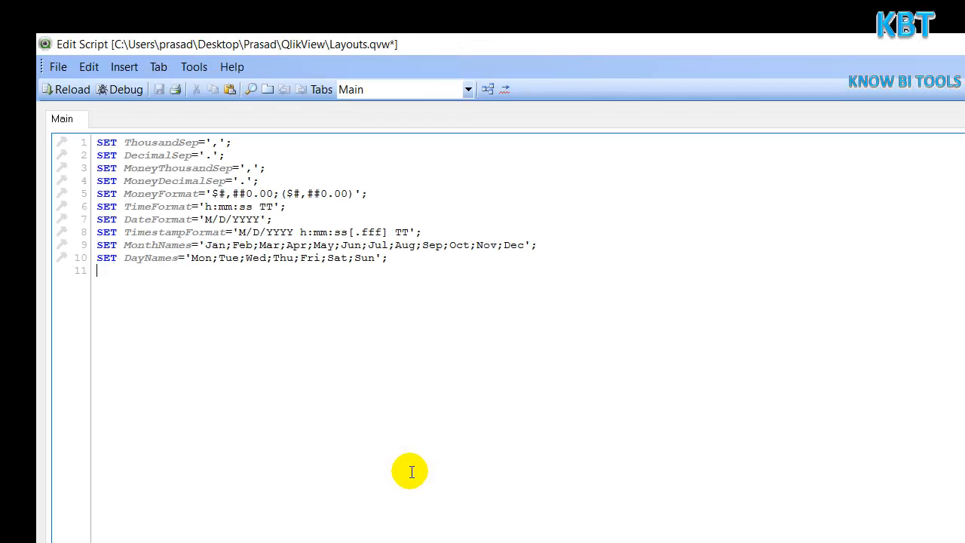
{"action": "left_click", "coordinate": [199, 307]}
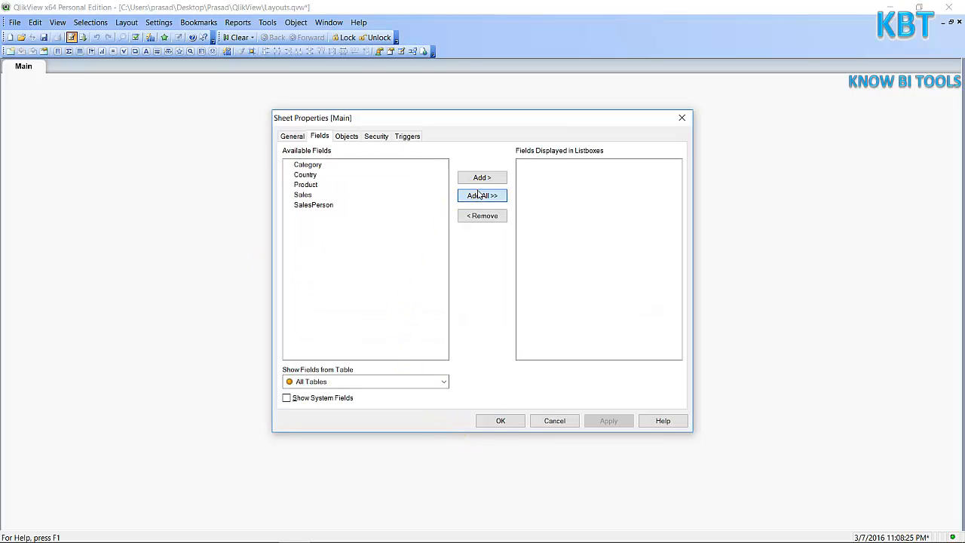
{"action": "left_click", "coordinate": [501, 420]}
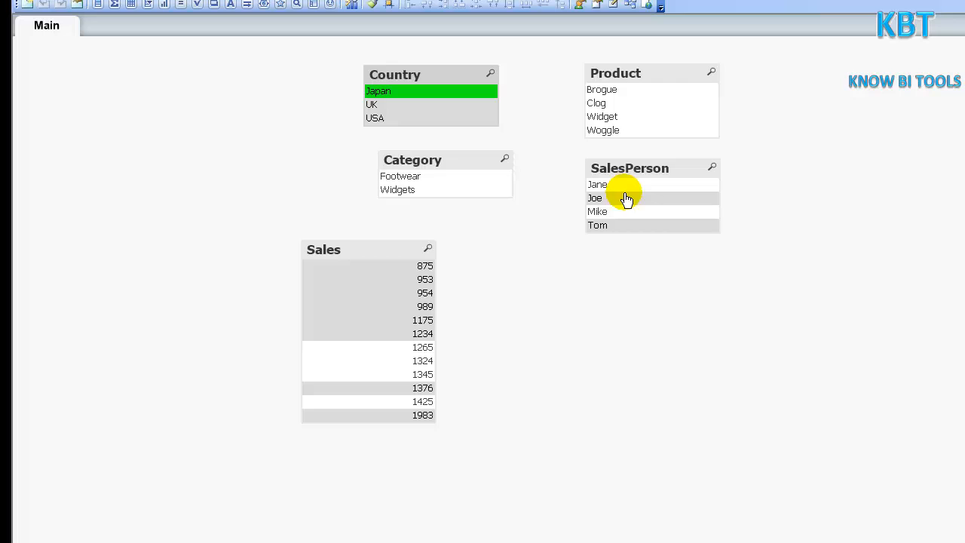
{"action": "left_click", "coordinate": [601, 89]}
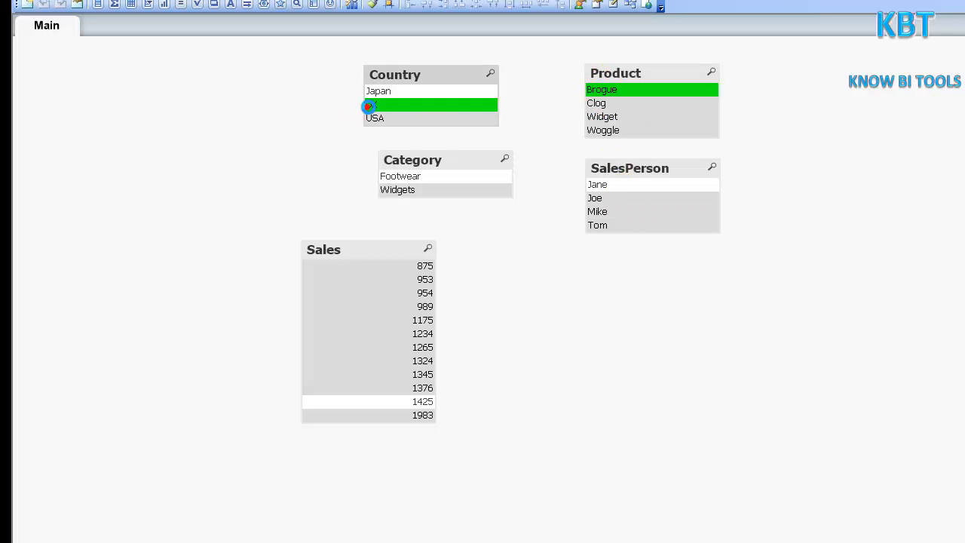
{"action": "left_click", "coordinate": [374, 117]}
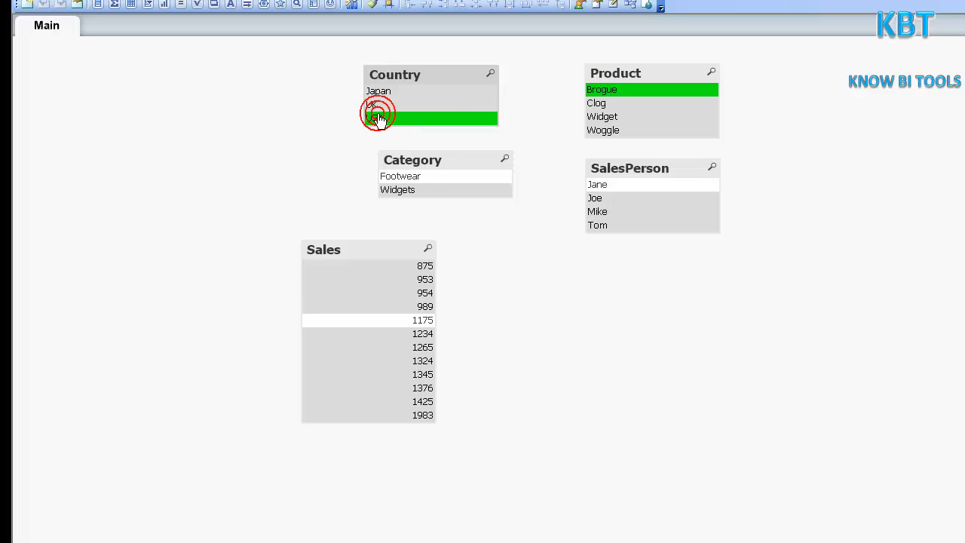
{"action": "left_click", "coordinate": [400, 175]}
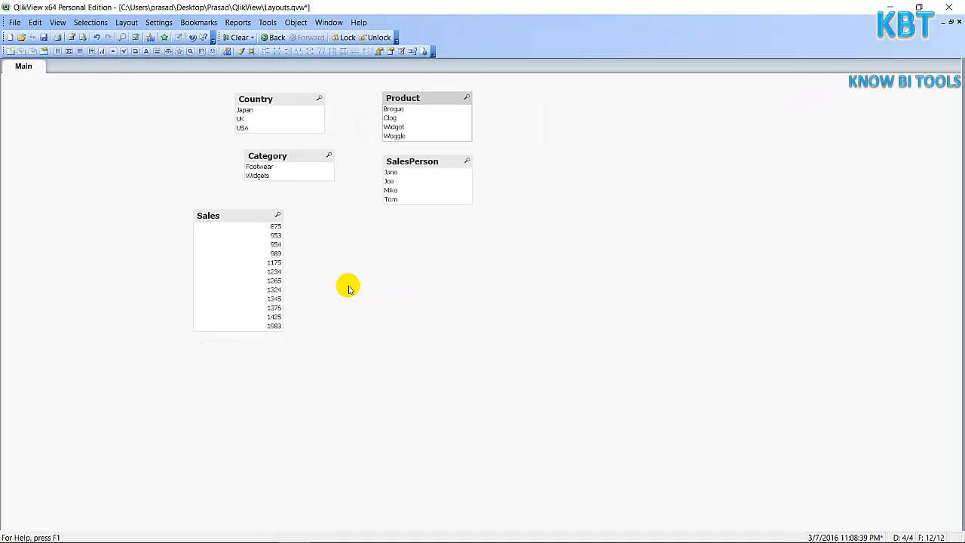
Add a new empty container to the sheet and move the Product list box into it
{"action": "right_click", "coordinate": [348, 286]}
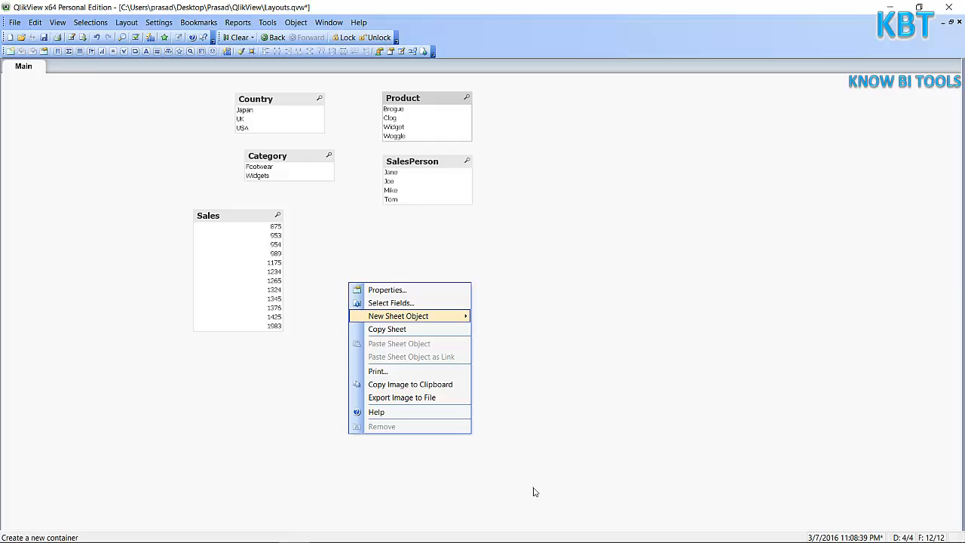
{"action": "left_click", "coordinate": [398, 316]}
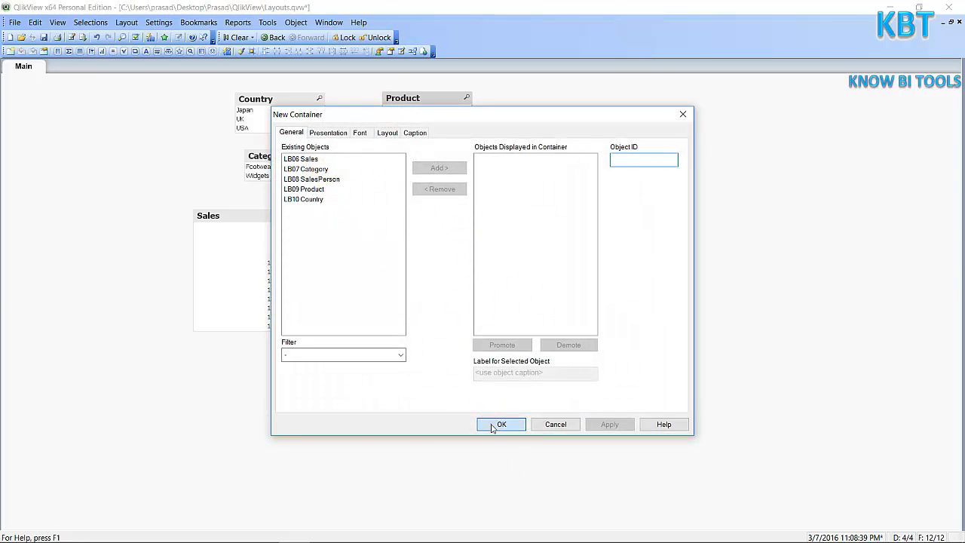
{"action": "left_click", "coordinate": [500, 424]}
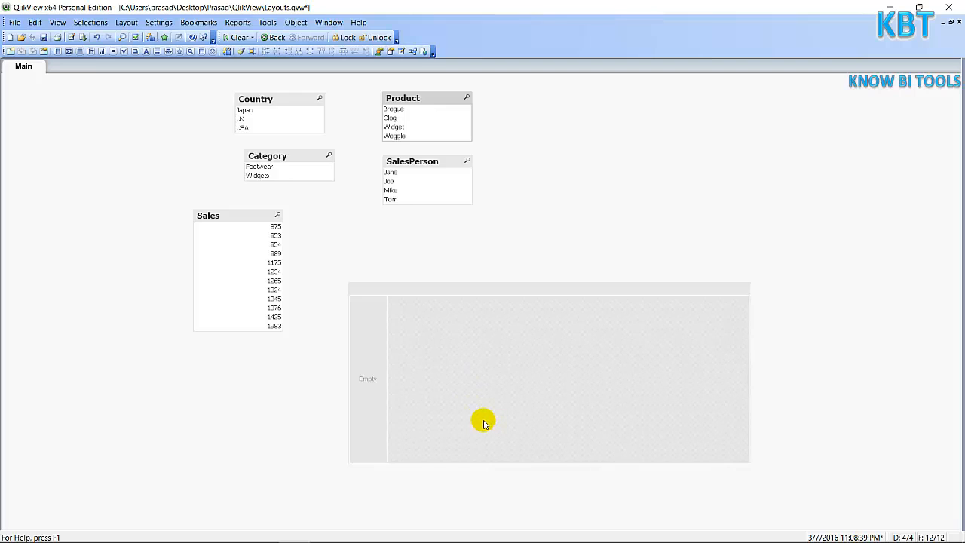
{"action": "mouse_move", "coordinate": [368, 525]}
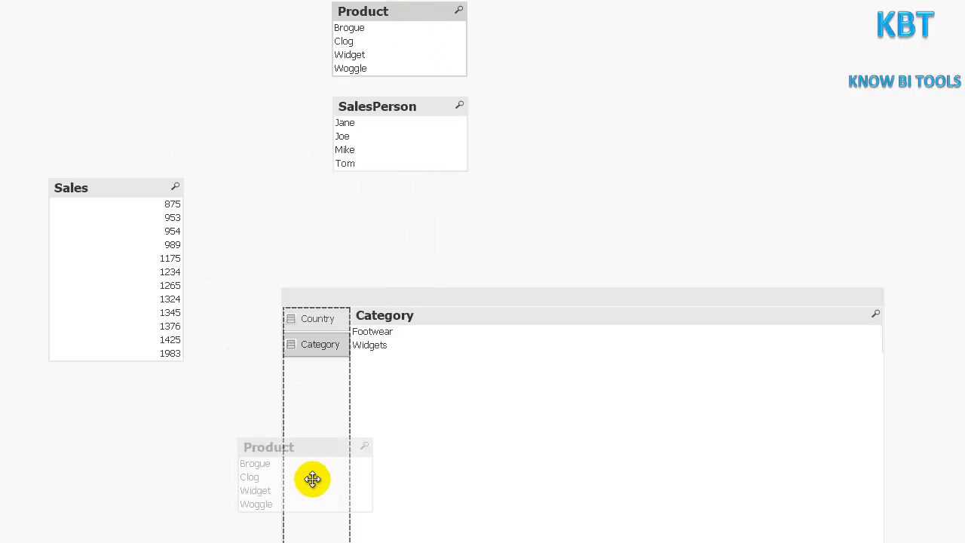
{"action": "left_click_drag", "start_coordinate": [314, 480], "coordinate": [344, 389]}
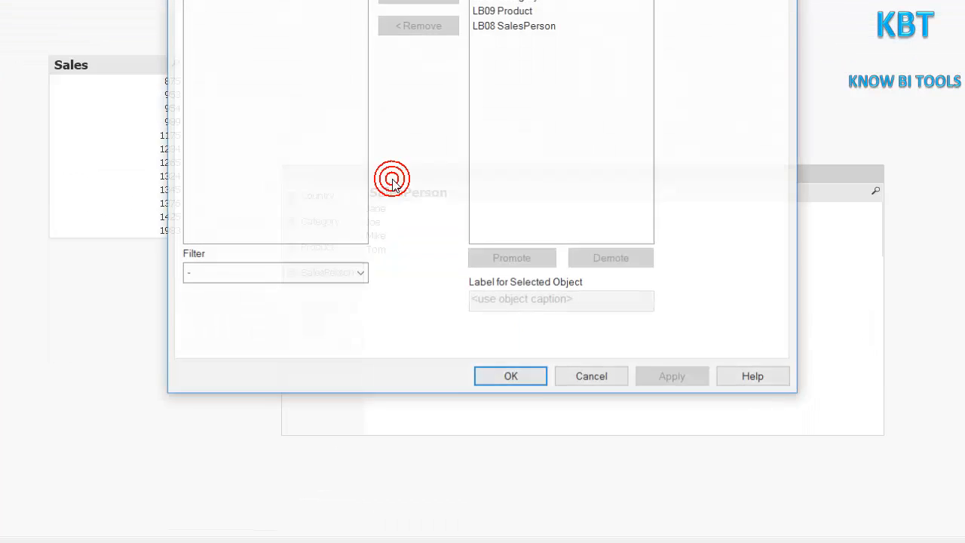
Set the container's appearance to tabs on the right
{"action": "left_click", "coordinate": [244, 81]}
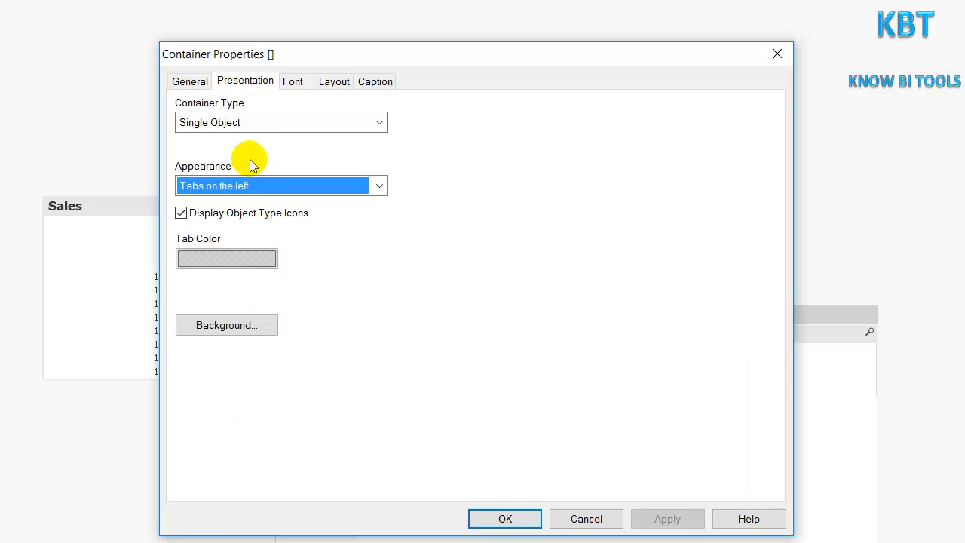
{"action": "left_click", "coordinate": [280, 185]}
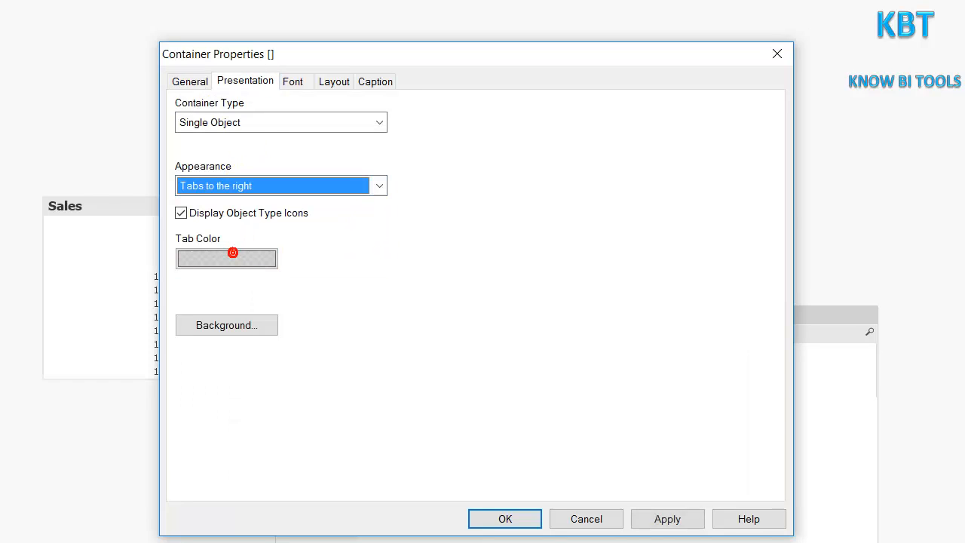
{"action": "left_click", "coordinate": [503, 518]}
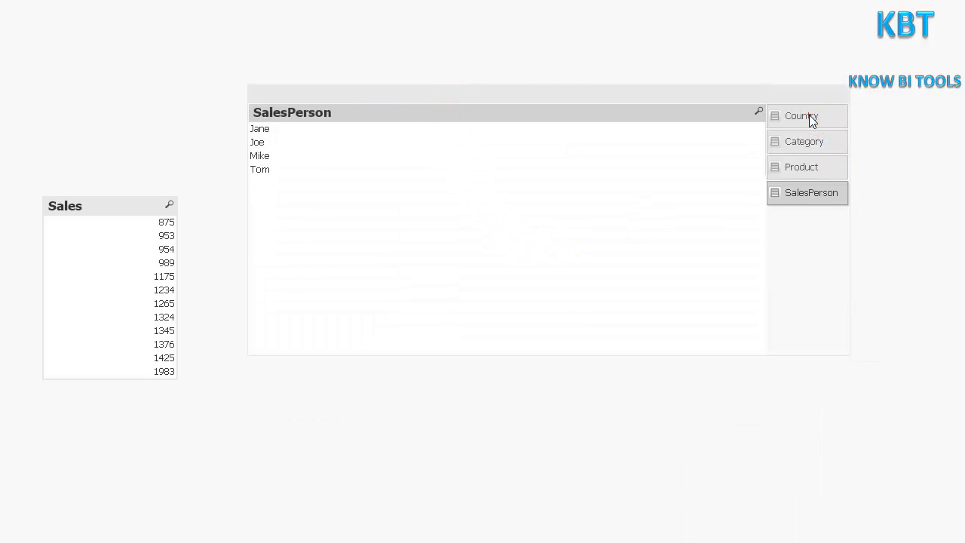
Step through the Country, Category, Product and SalesPerson tabs, selecting Tom and Footwear to filter sales
{"action": "left_click", "coordinate": [800, 115]}
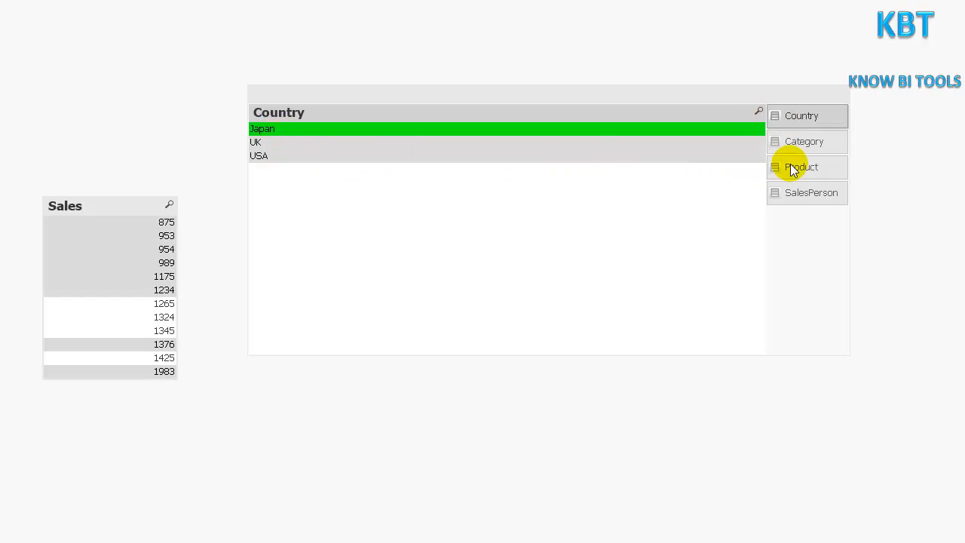
{"action": "left_click", "coordinate": [804, 141]}
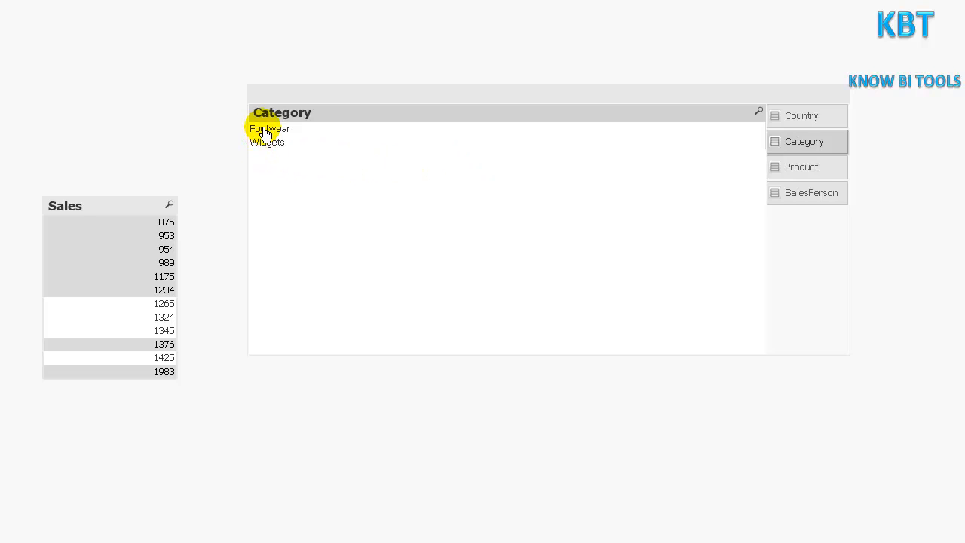
{"action": "left_click", "coordinate": [802, 166]}
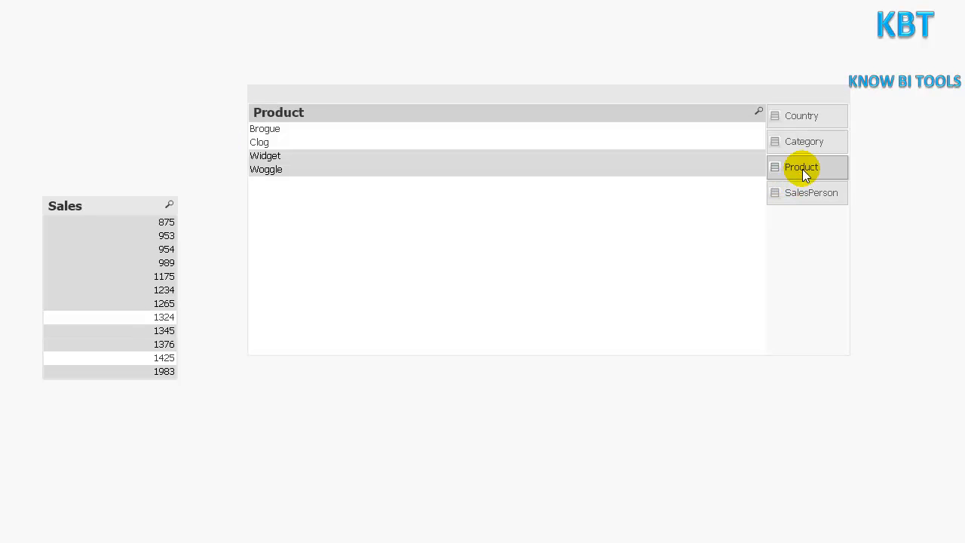
{"action": "mouse_move", "coordinate": [799, 193]}
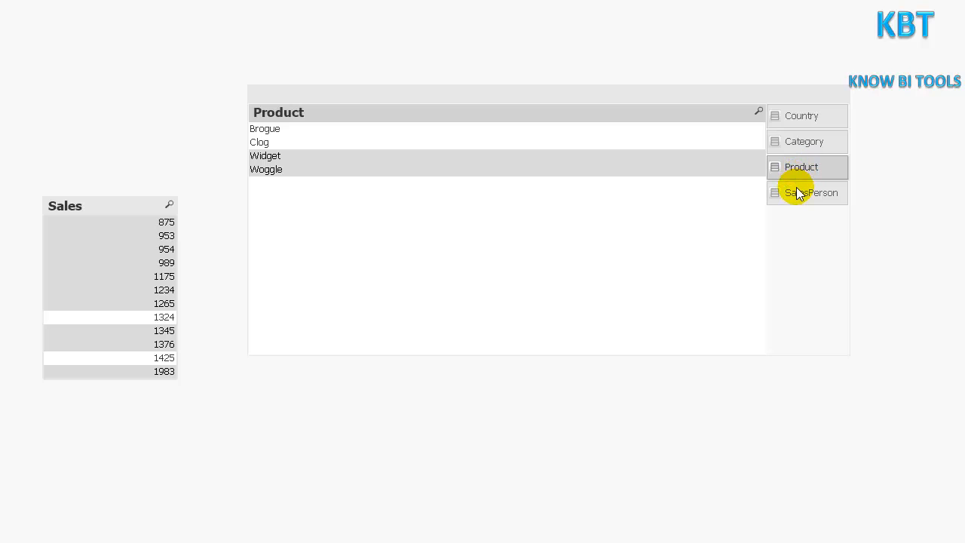
{"action": "left_click", "coordinate": [811, 193]}
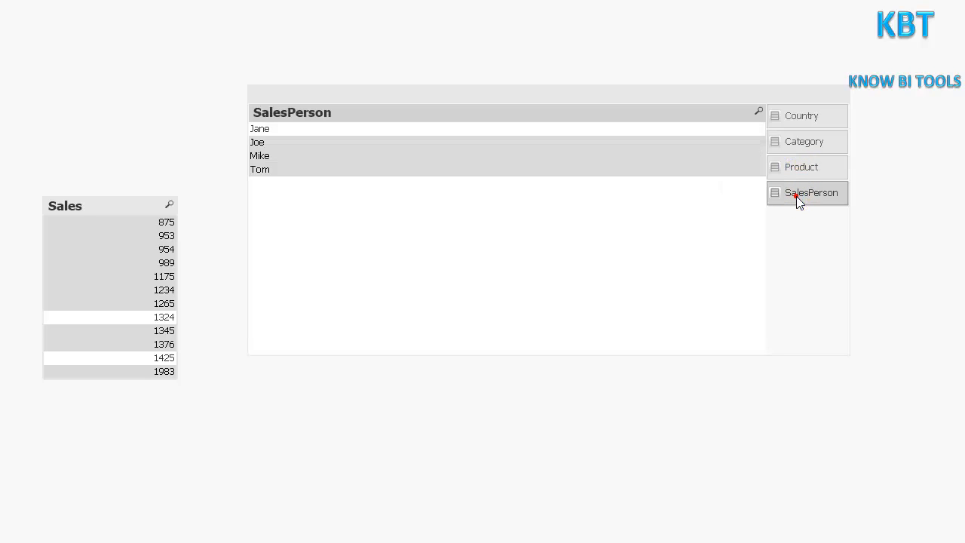
{"action": "left_click", "coordinate": [799, 196]}
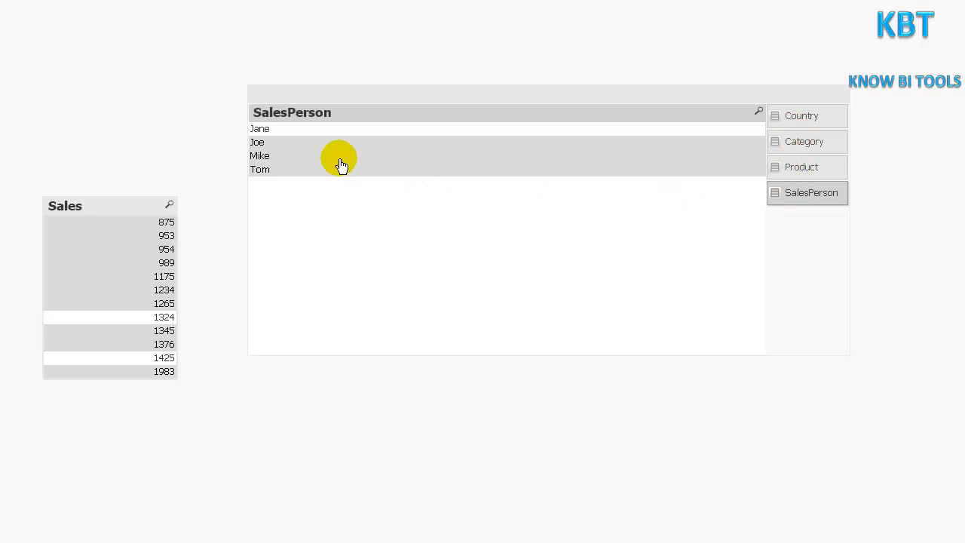
{"action": "left_click", "coordinate": [259, 168]}
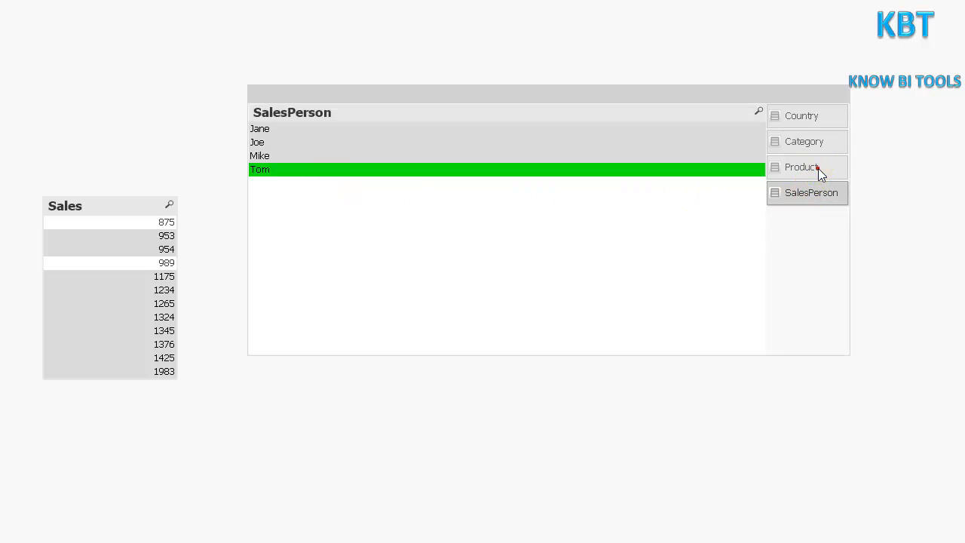
{"action": "left_click", "coordinate": [804, 142]}
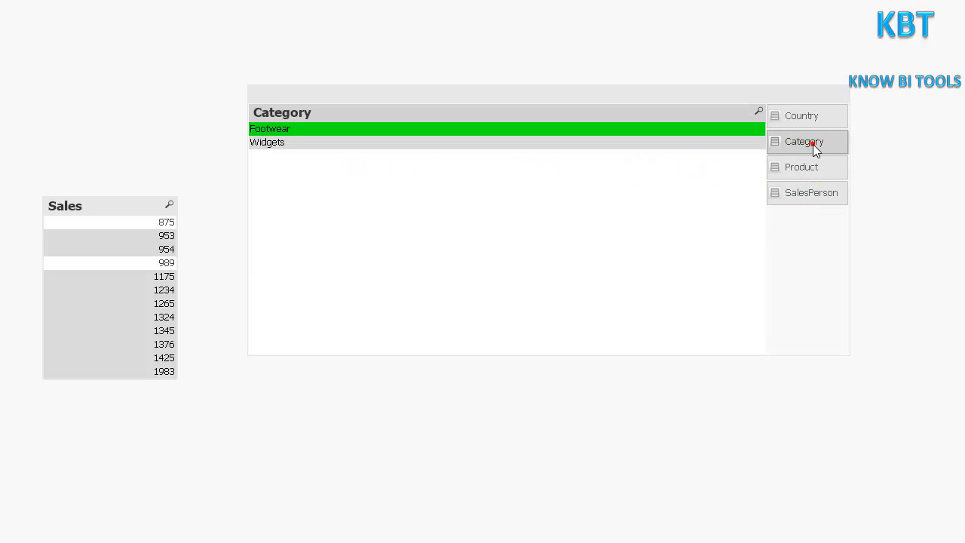
{"action": "left_click", "coordinate": [800, 115]}
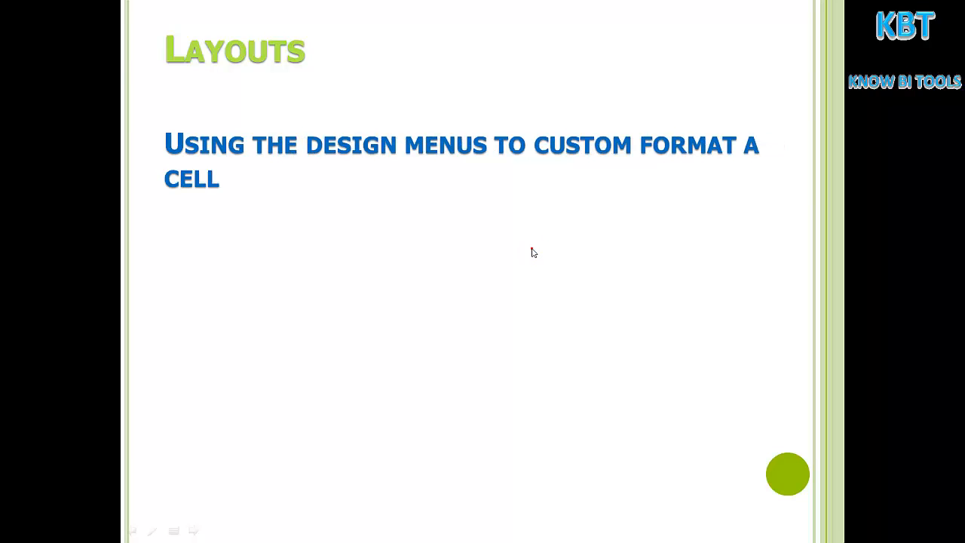
Advance past the introductory slide on custom cell formatting
{"action": "left_click", "coordinate": [531, 250]}
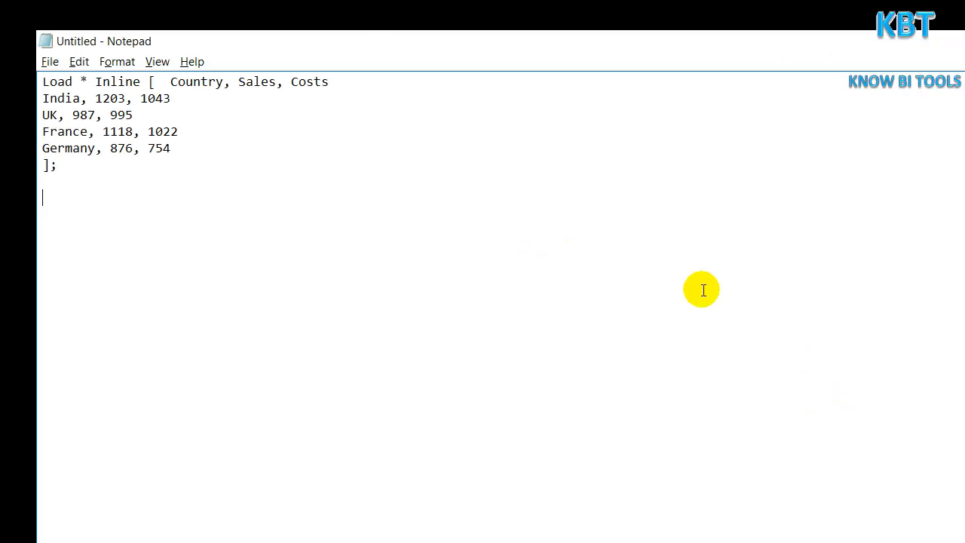
Select and copy the whole Country, Sales, Costs inline script
{"action": "key", "text": "ctrl+a"}
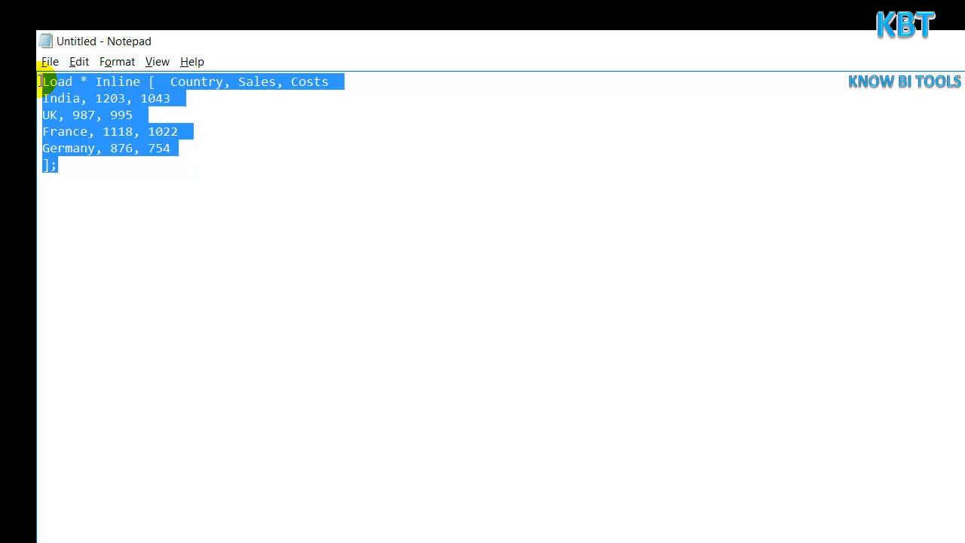
{"action": "left_click", "coordinate": [247, 81]}
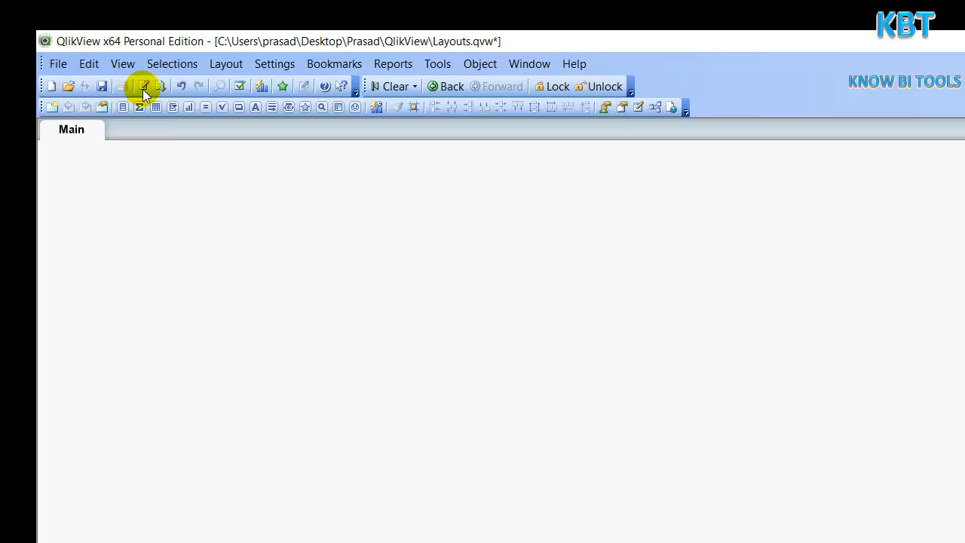
Load the script and close sheet properties without adding any fields
{"action": "left_click", "coordinate": [142, 94]}
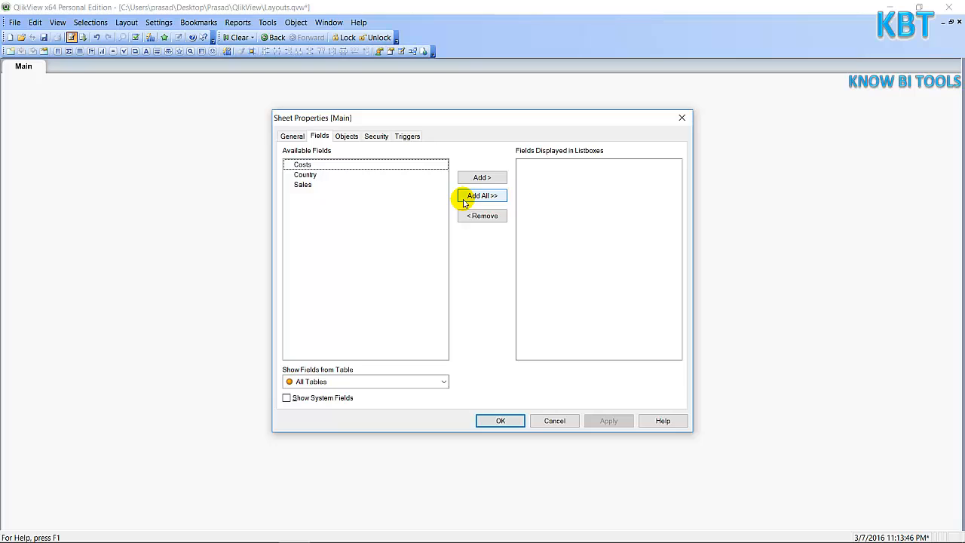
{"action": "mouse_move", "coordinate": [534, 442]}
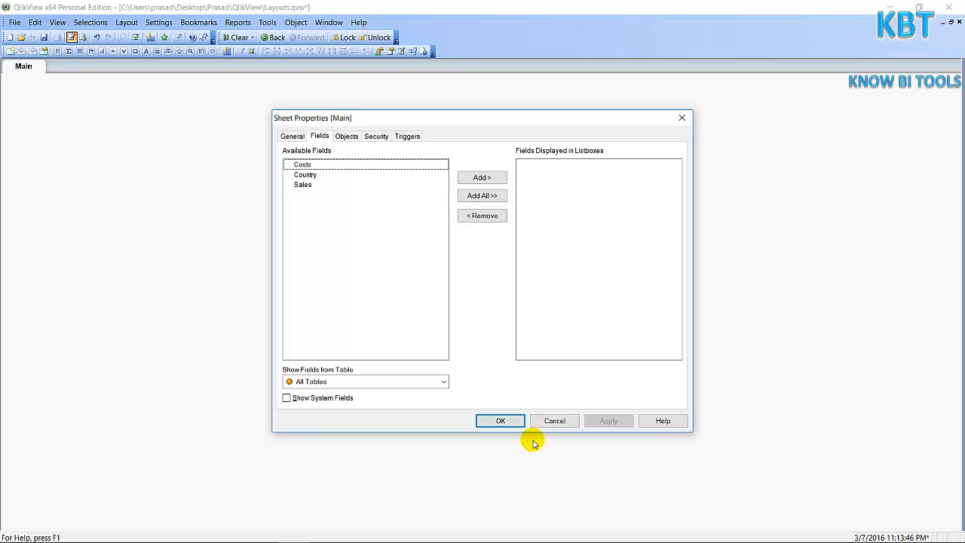
{"action": "left_click", "coordinate": [501, 421]}
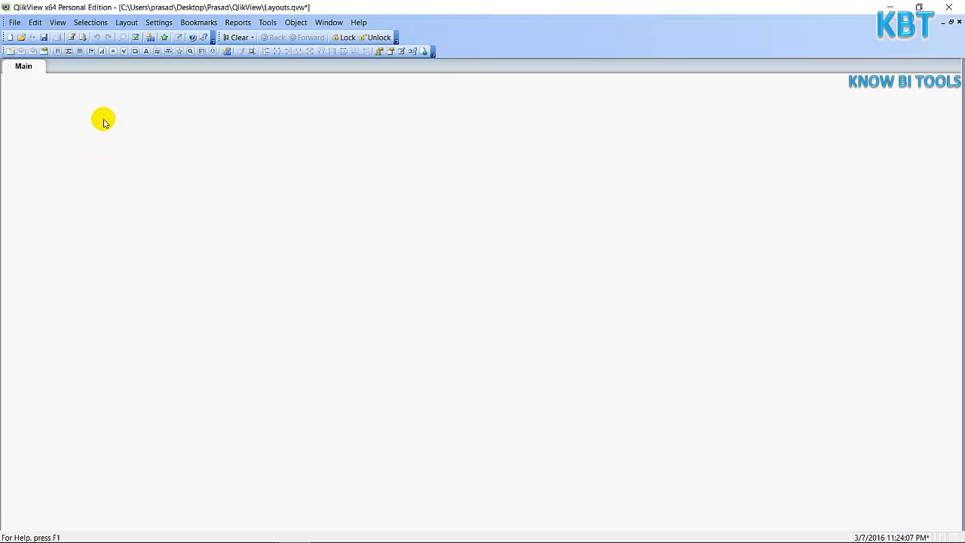
Start a new straight table chart with Country as its dimension
{"action": "right_click", "coordinate": [103, 119]}
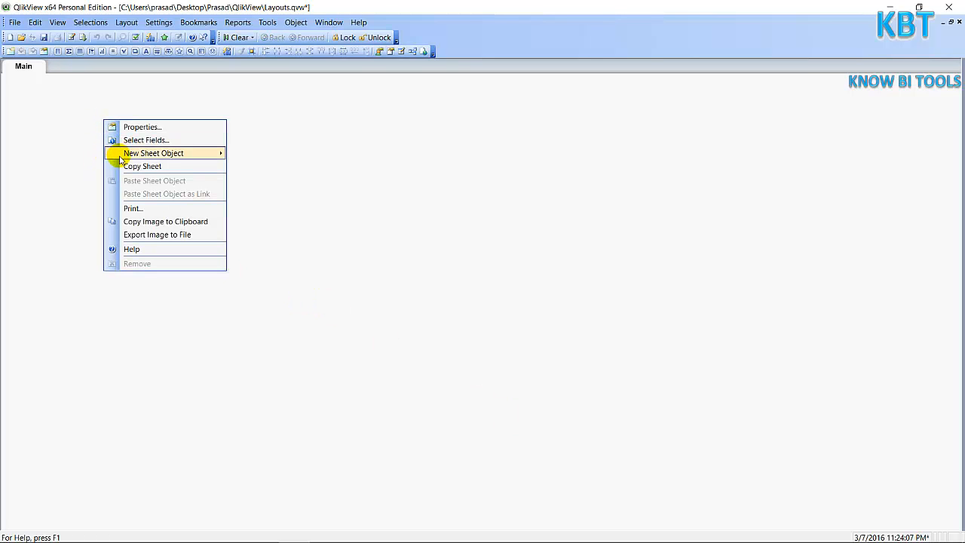
{"action": "left_click", "coordinate": [154, 154]}
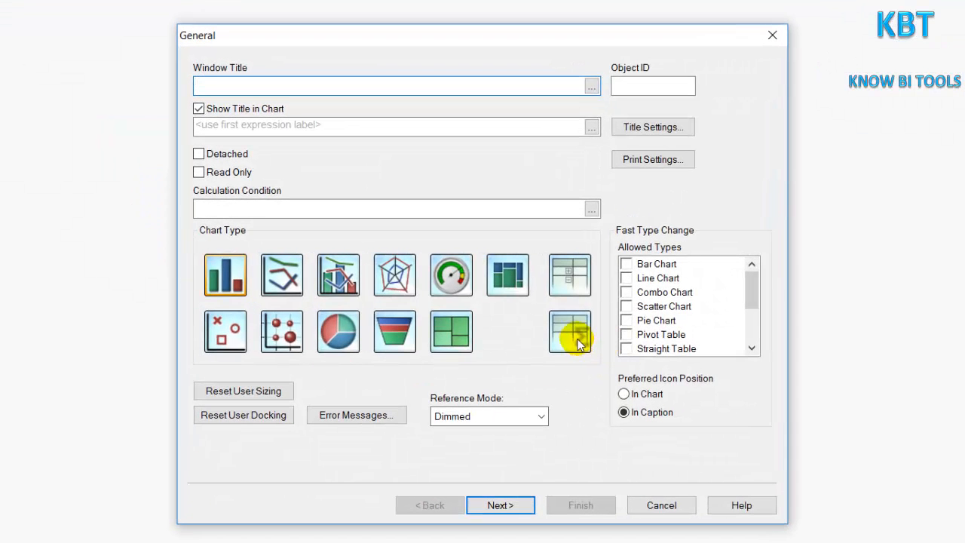
{"action": "left_click", "coordinate": [570, 332]}
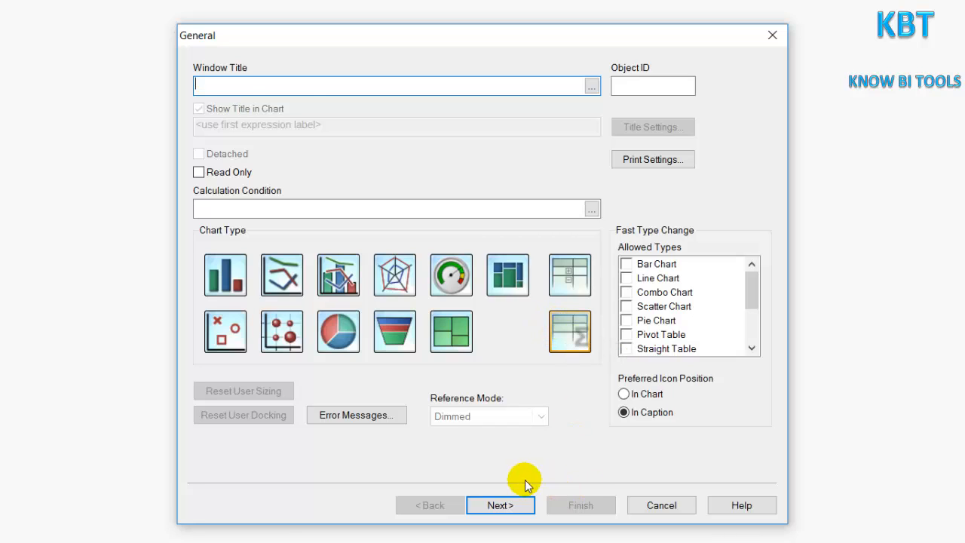
{"action": "left_click", "coordinate": [500, 505]}
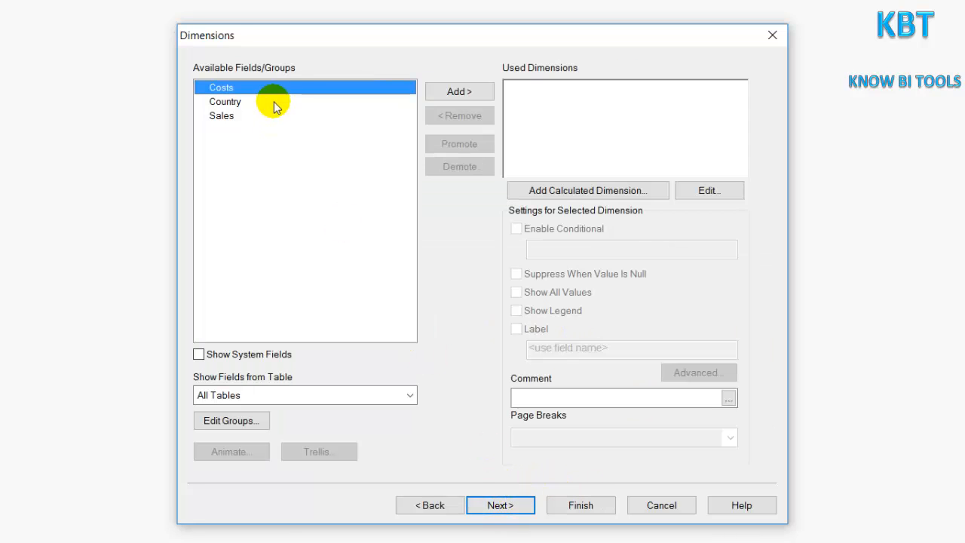
{"action": "left_click", "coordinate": [458, 92]}
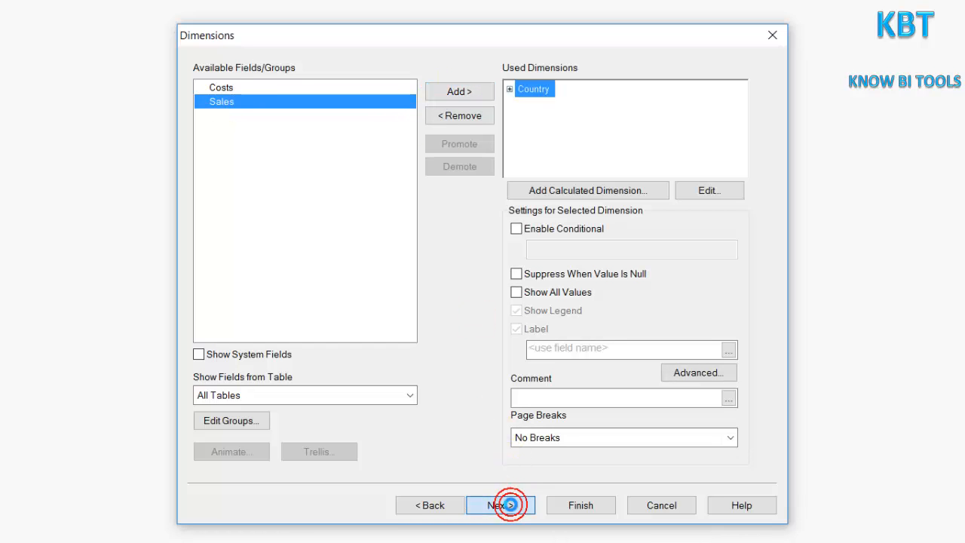
{"action": "left_click", "coordinate": [500, 505]}
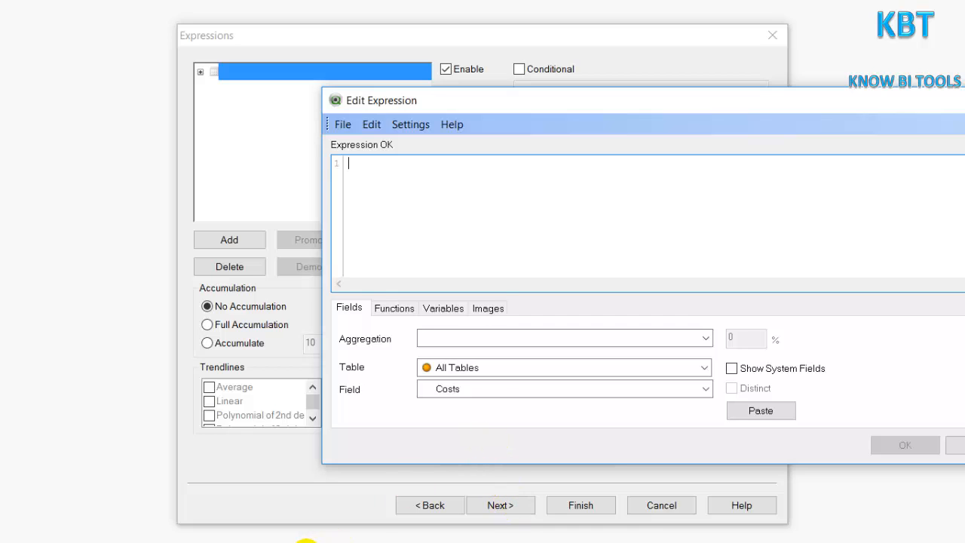
Add a Sum(Sales) expression labelled Total Sales
{"action": "type", "text": "S"}
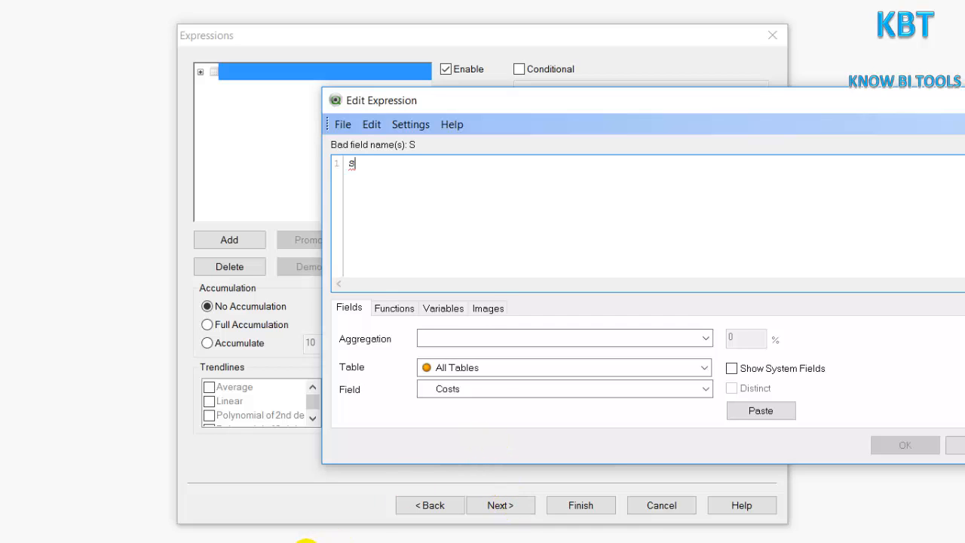
{"action": "type", "text": "um(Sales"}
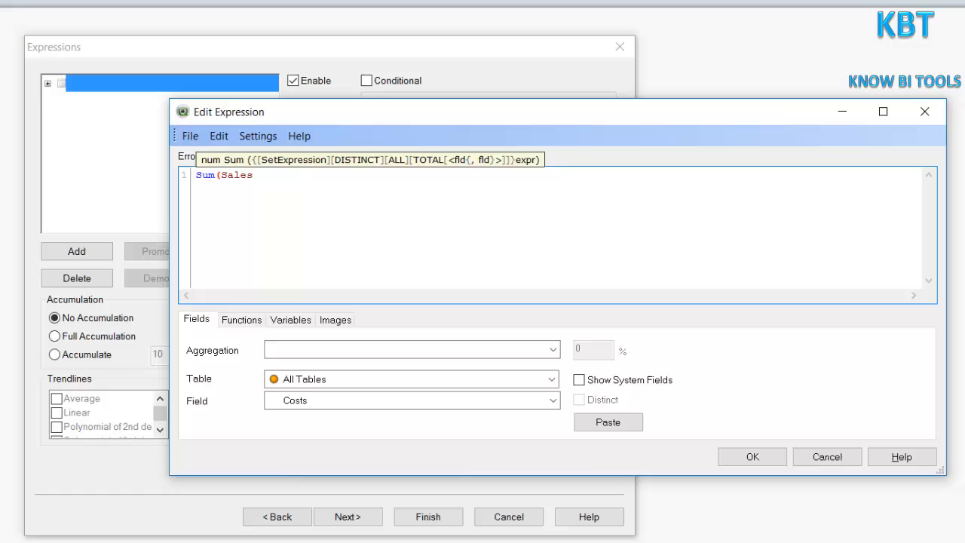
{"action": "type", "text": ")"}
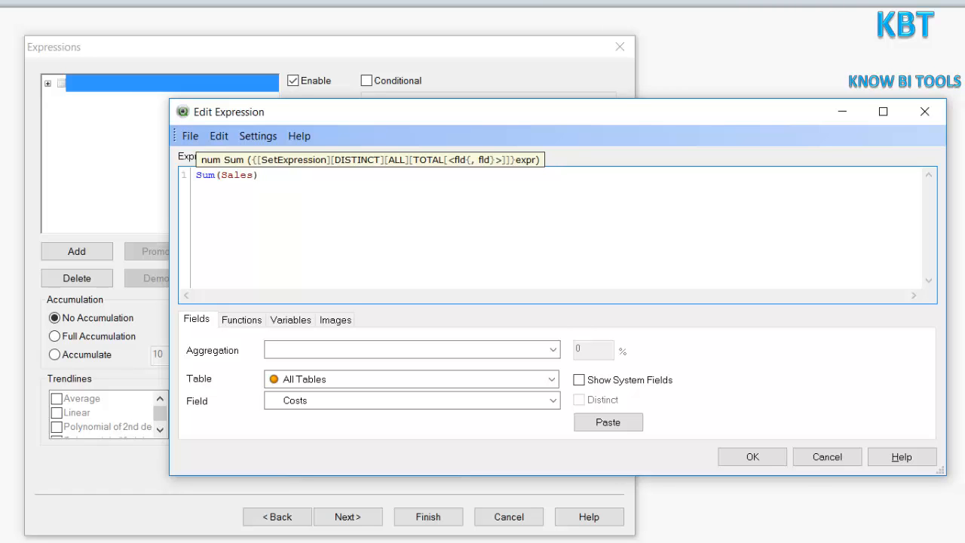
{"action": "left_click", "coordinate": [751, 455]}
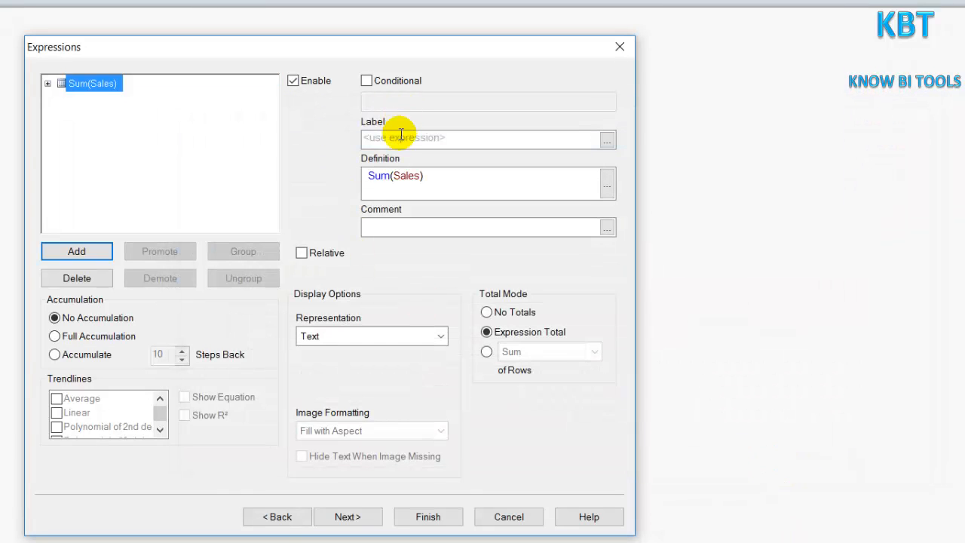
{"action": "type", "text": "Tot"}
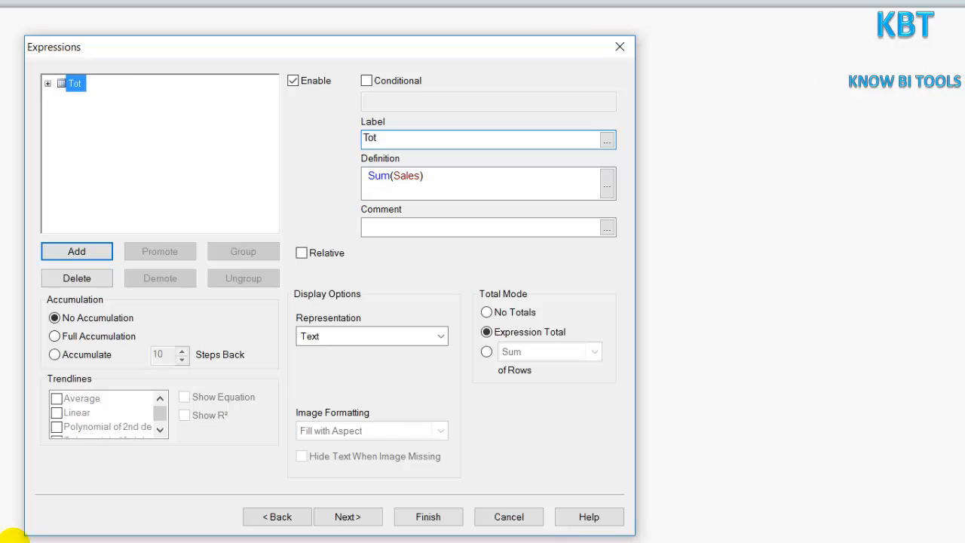
{"action": "type", "text": "Total Sales"}
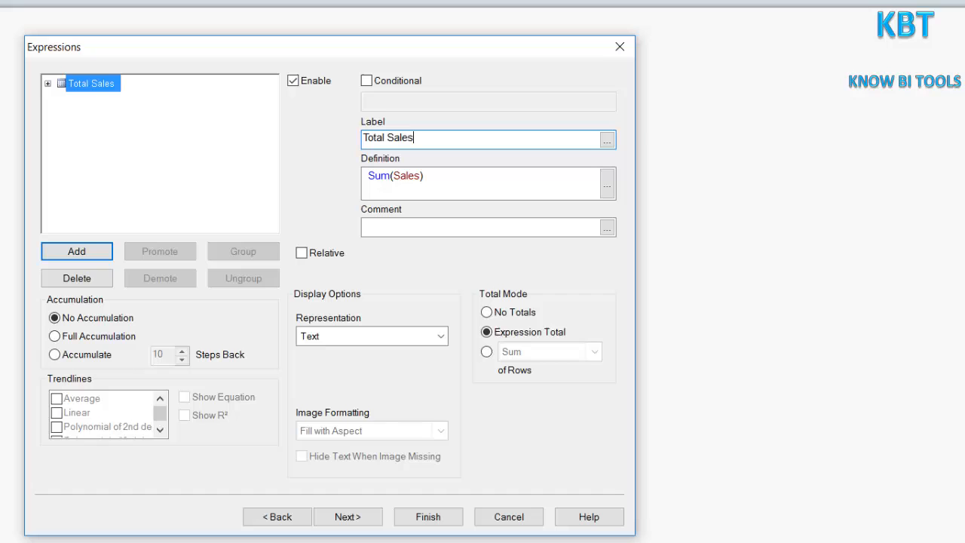
{"action": "left_click", "coordinate": [75, 250]}
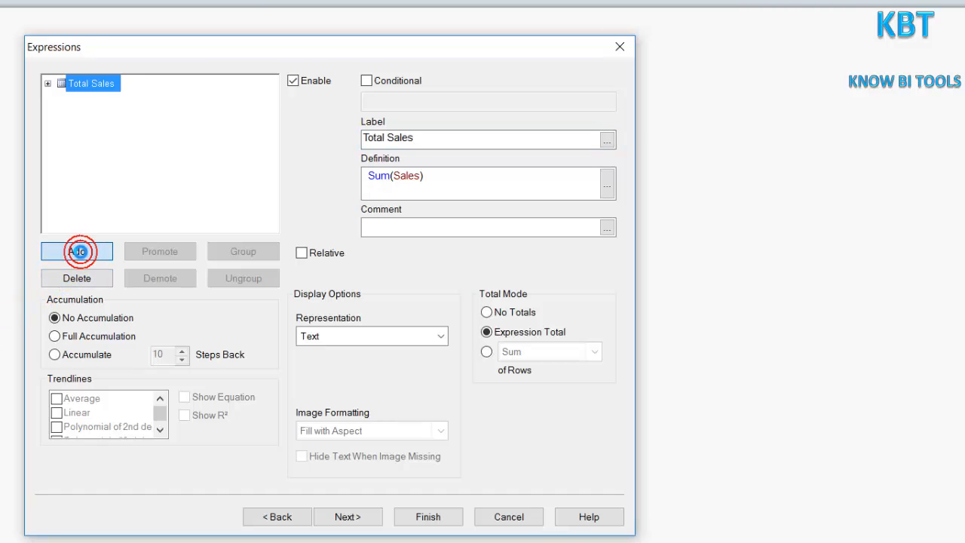
Add a Sum(Costs) expression labelled Total Costs
{"action": "left_click", "coordinate": [75, 251]}
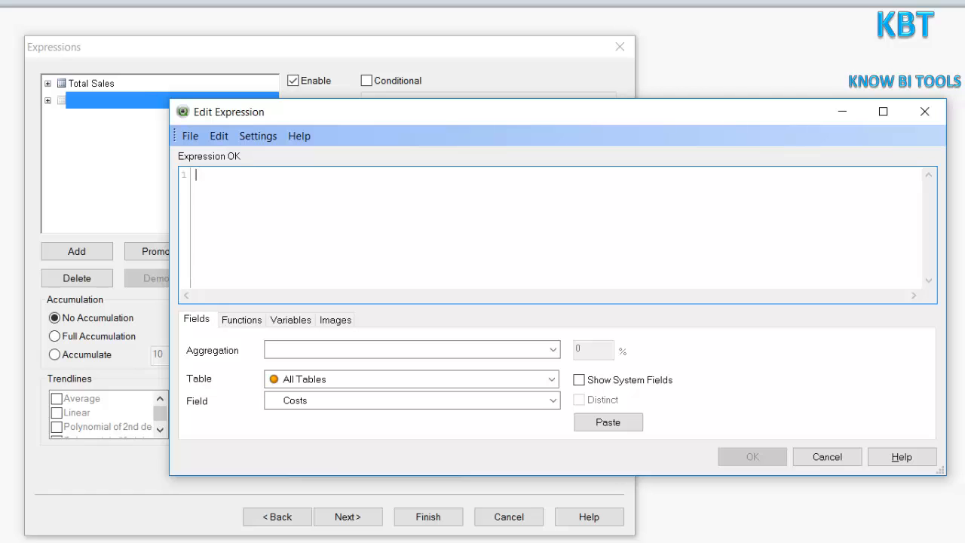
{"action": "type", "text": "Sum(Costs"}
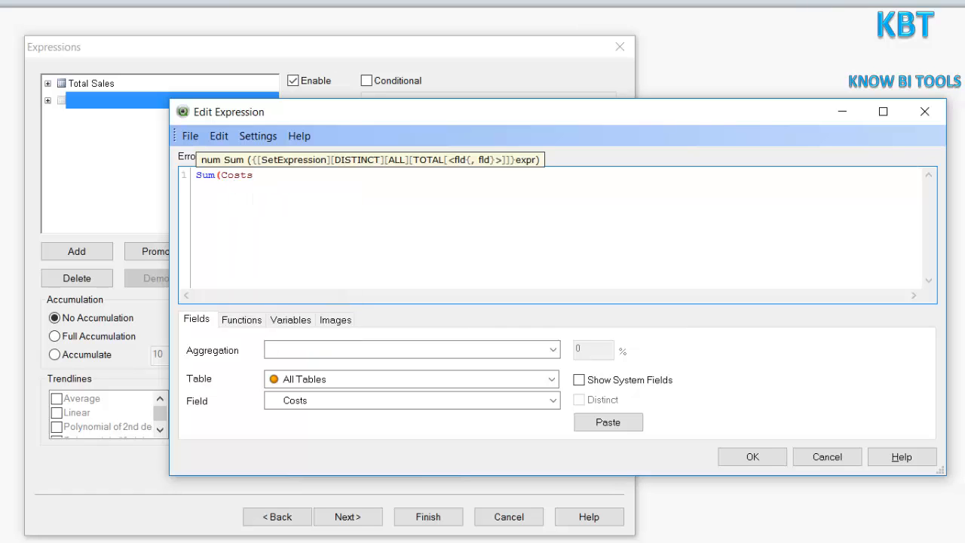
{"action": "type", "text": ")"}
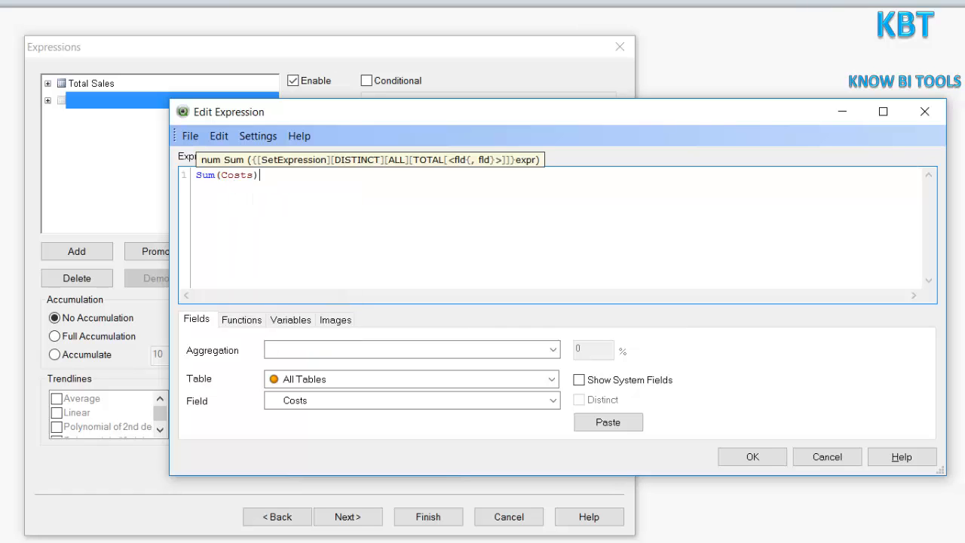
{"action": "left_click", "coordinate": [750, 455]}
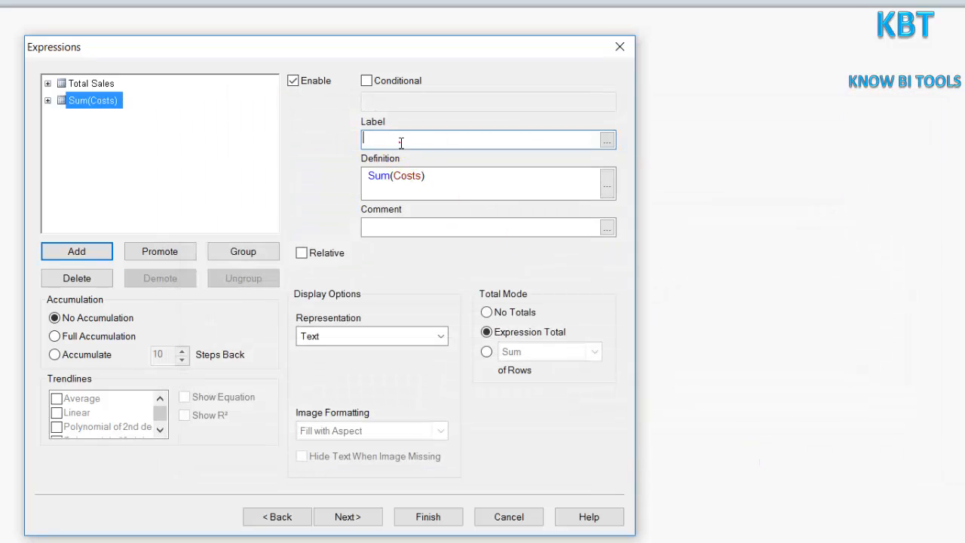
{"action": "type", "text": "Total Cps"}
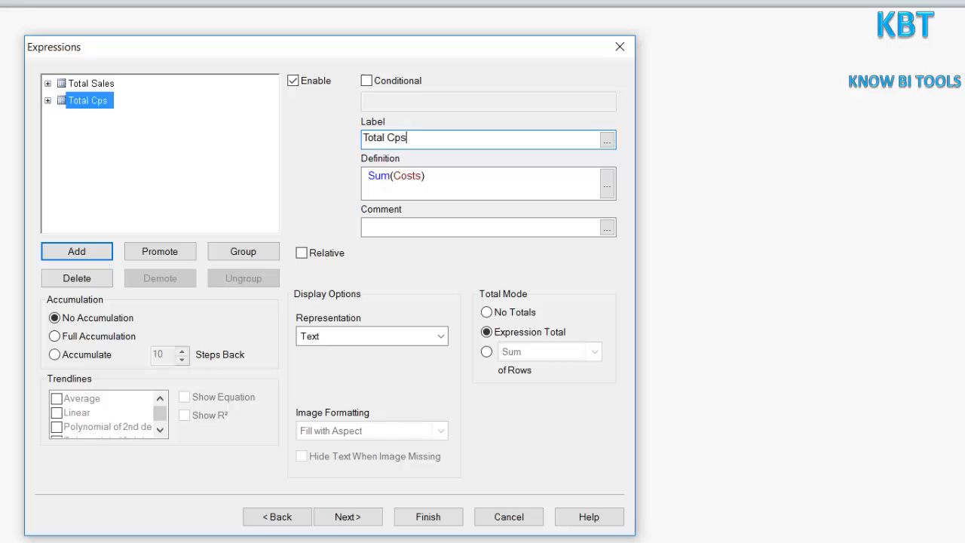
{"action": "type", "text": "ts"}
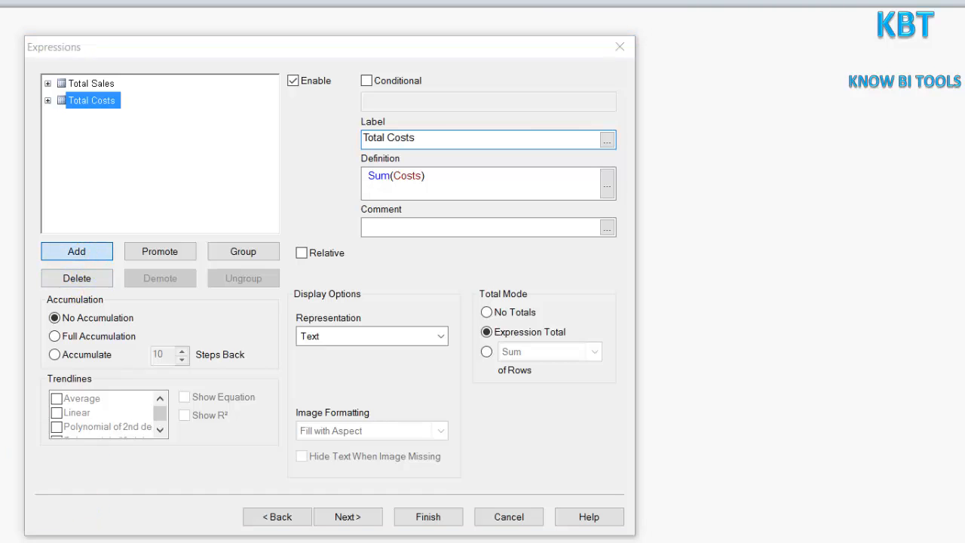
Add a third expression [Total Sales]-[Total Costs] using autocomplete
{"action": "left_click", "coordinate": [606, 184]}
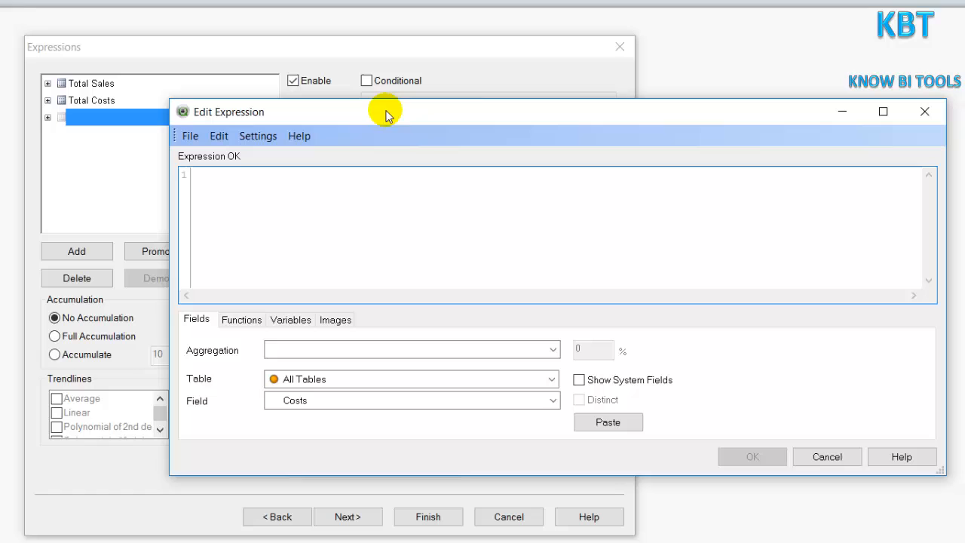
{"action": "mouse_move", "coordinate": [211, 347]}
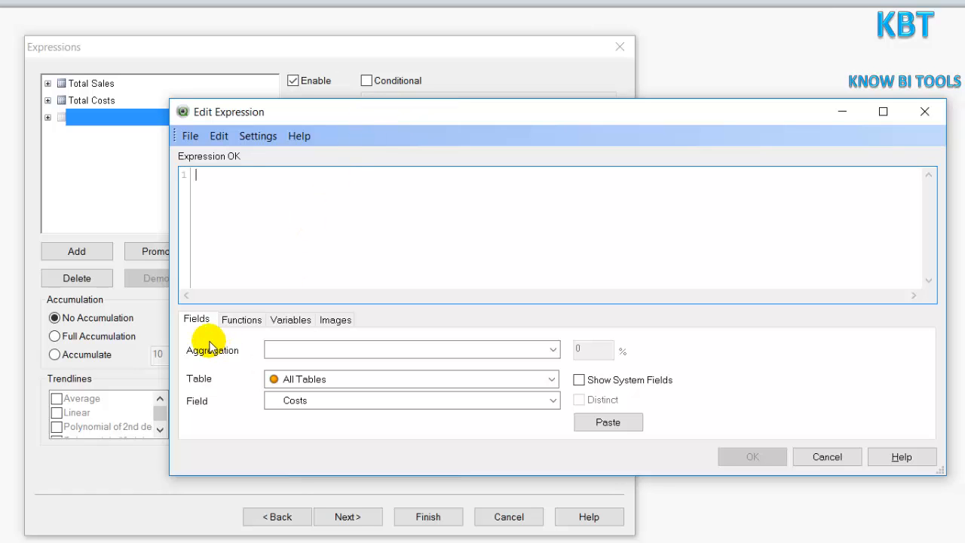
{"action": "type", "text": "T"}
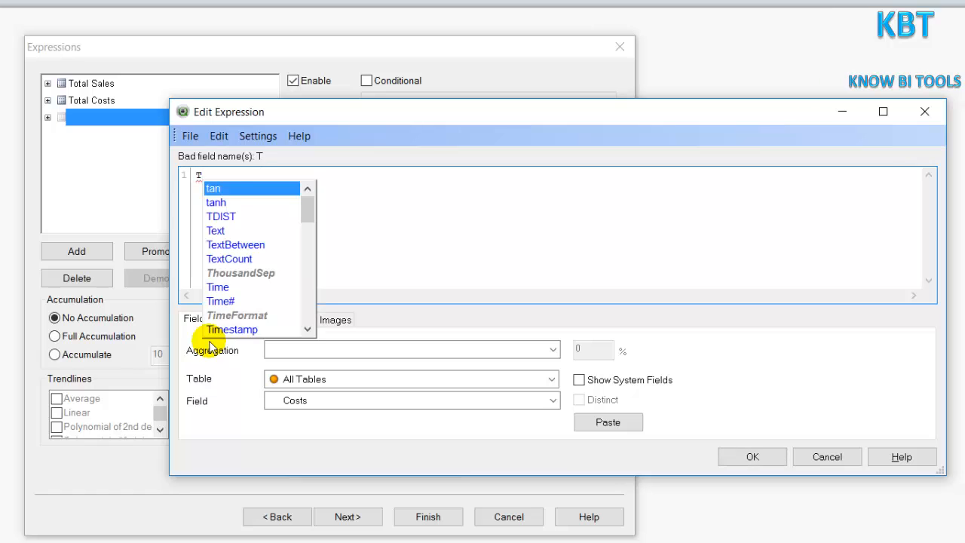
{"action": "type", "text": "o"}
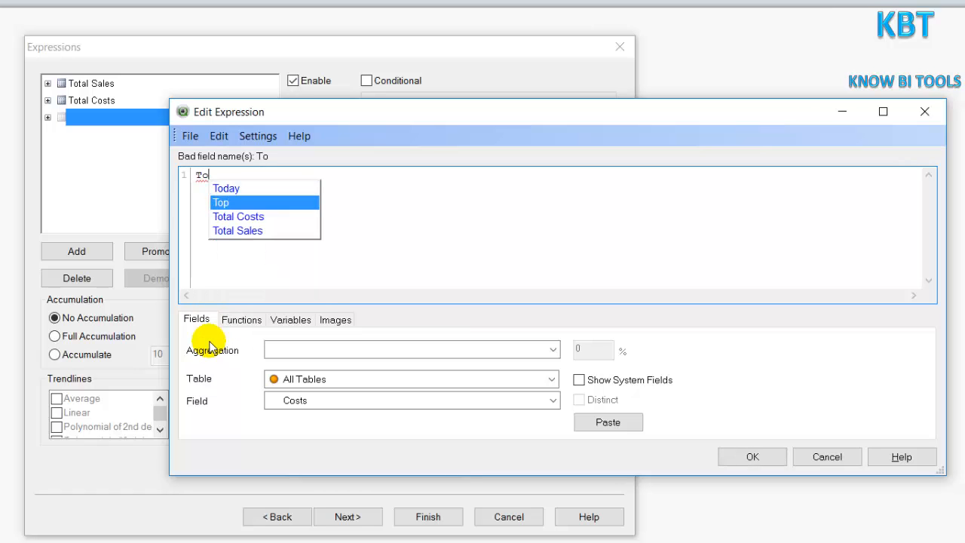
{"action": "left_click", "coordinate": [238, 229]}
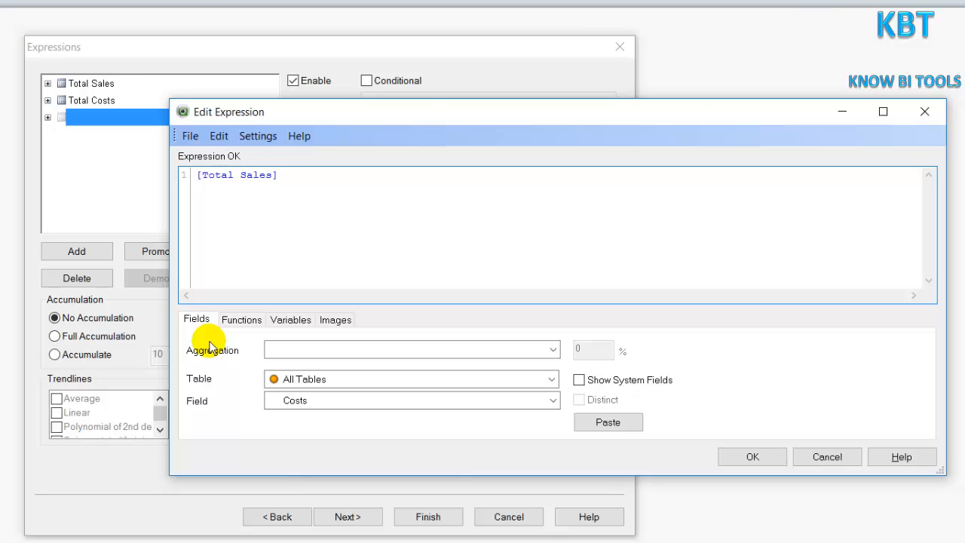
{"action": "left_click", "coordinate": [277, 175]}
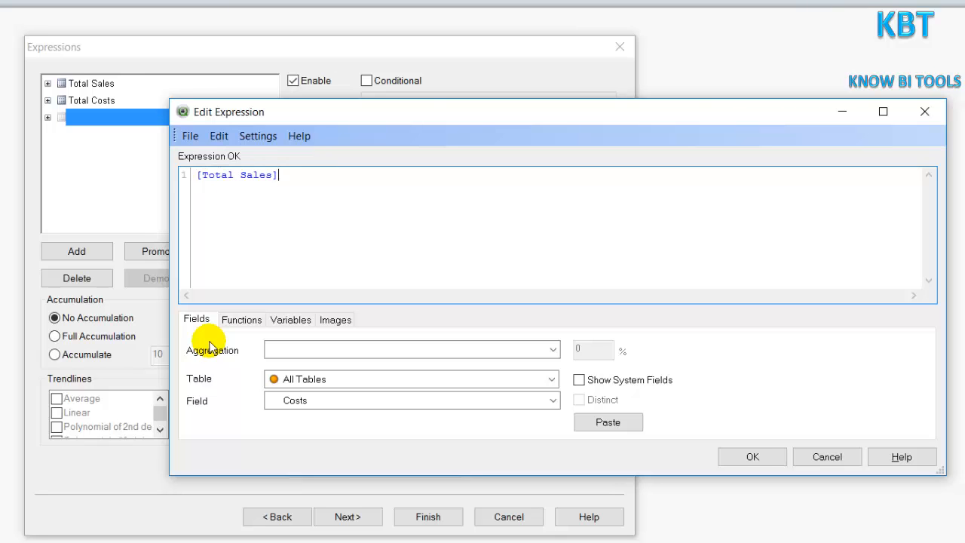
{"action": "type", "text": "-[to"}
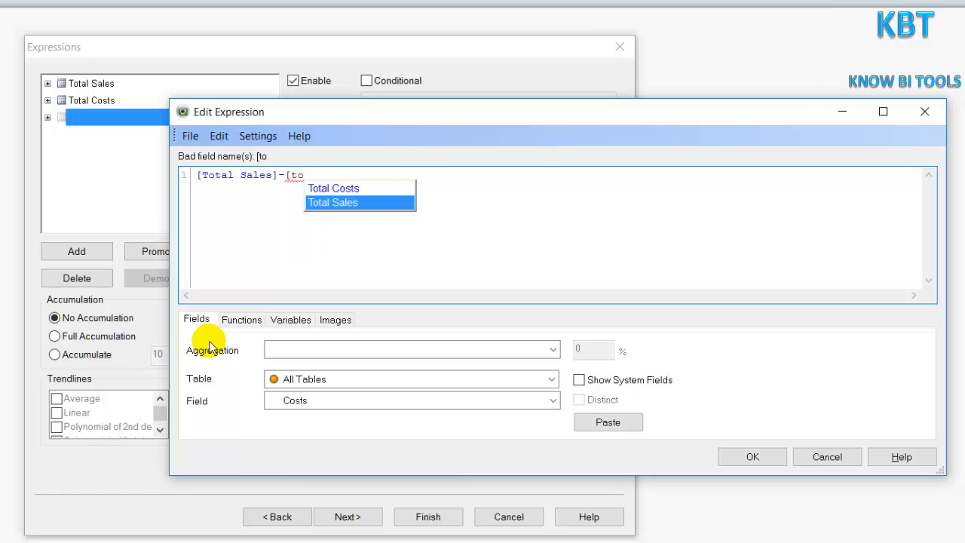
{"action": "left_click", "coordinate": [334, 187]}
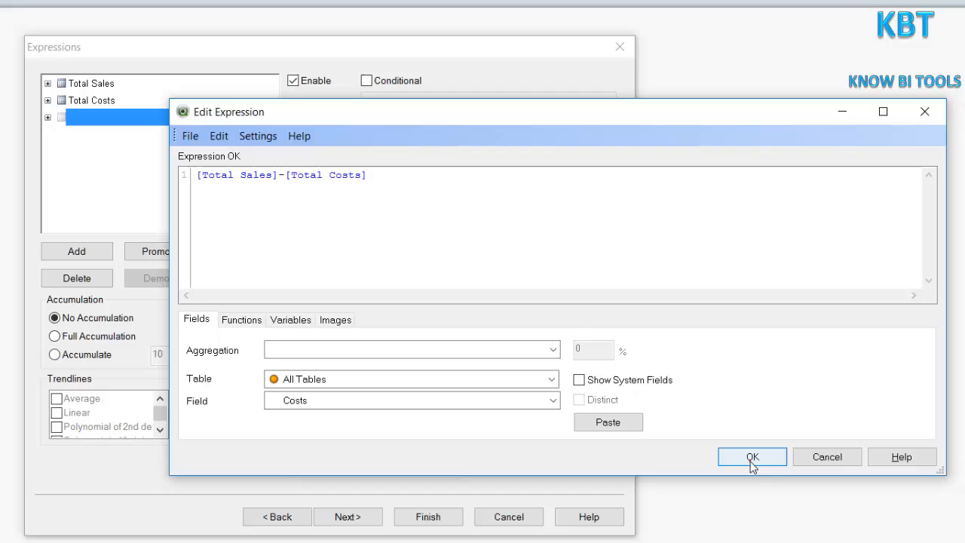
{"action": "left_click", "coordinate": [751, 456]}
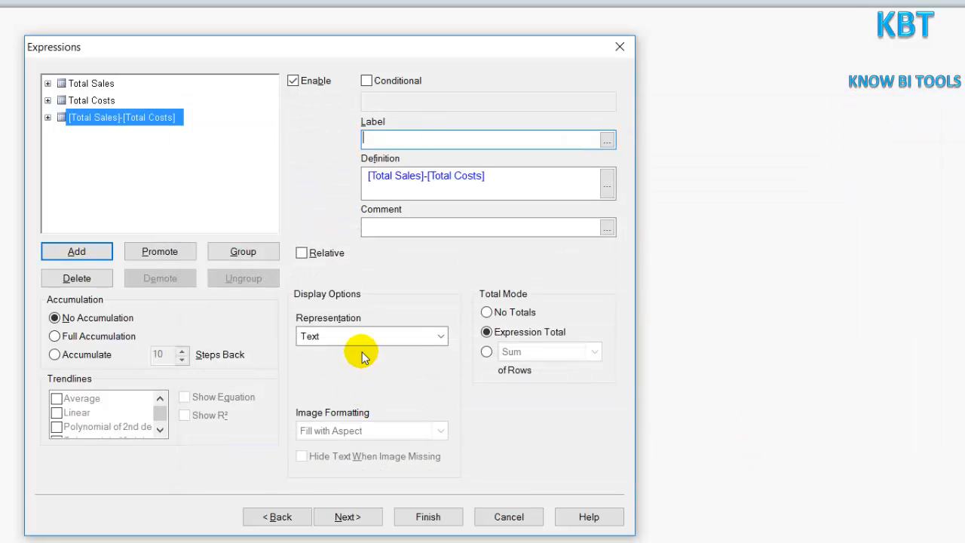
Label it Total Margin and finish the table
{"action": "type", "text": "Total"}
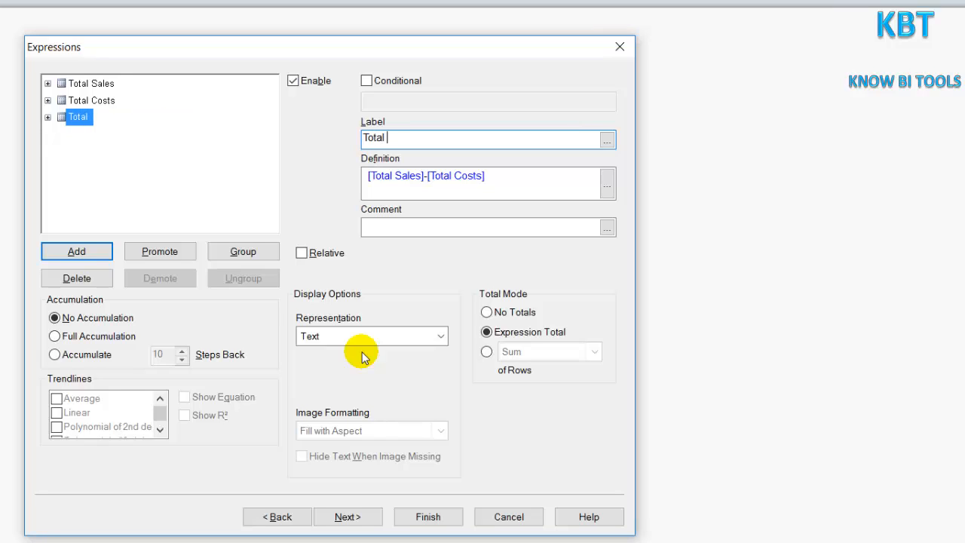
{"action": "type", "text": "Margin"}
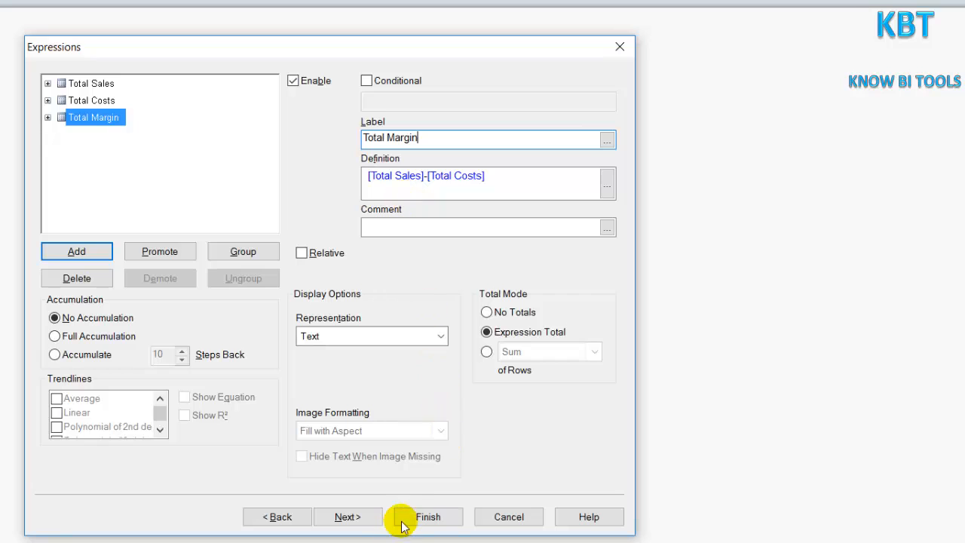
{"action": "left_click", "coordinate": [428, 516]}
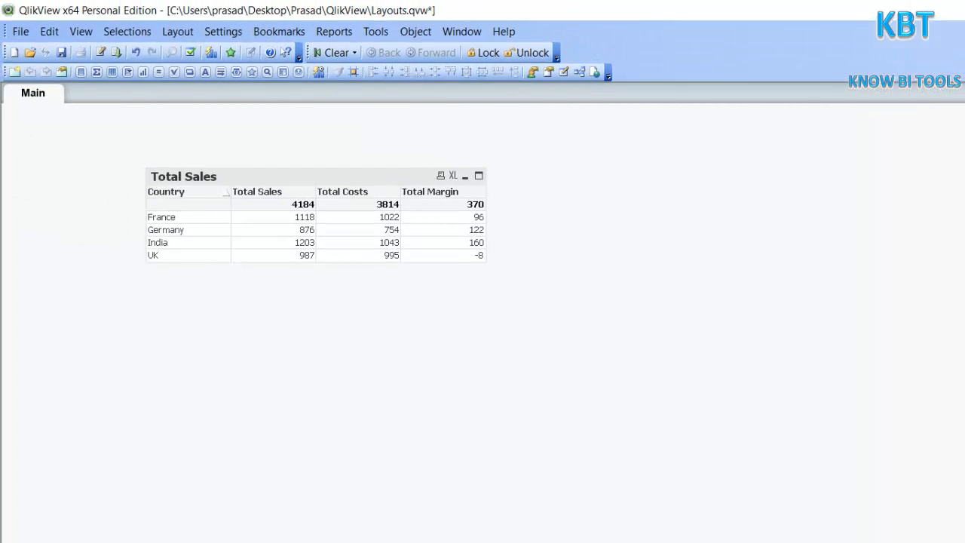
Enable Always Show Design Menu Items in user preferences
{"action": "right_click", "coordinate": [463, 229]}
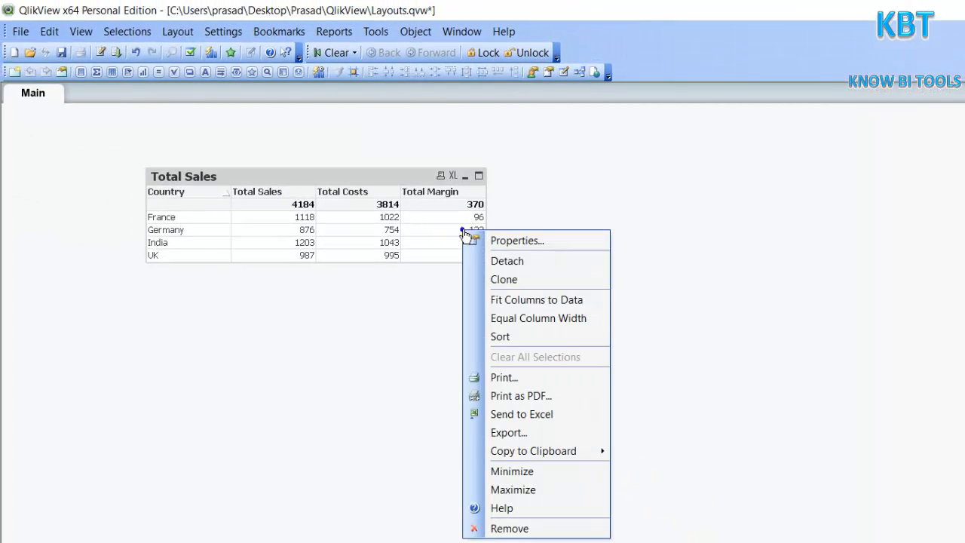
{"action": "mouse_move", "coordinate": [527, 279]}
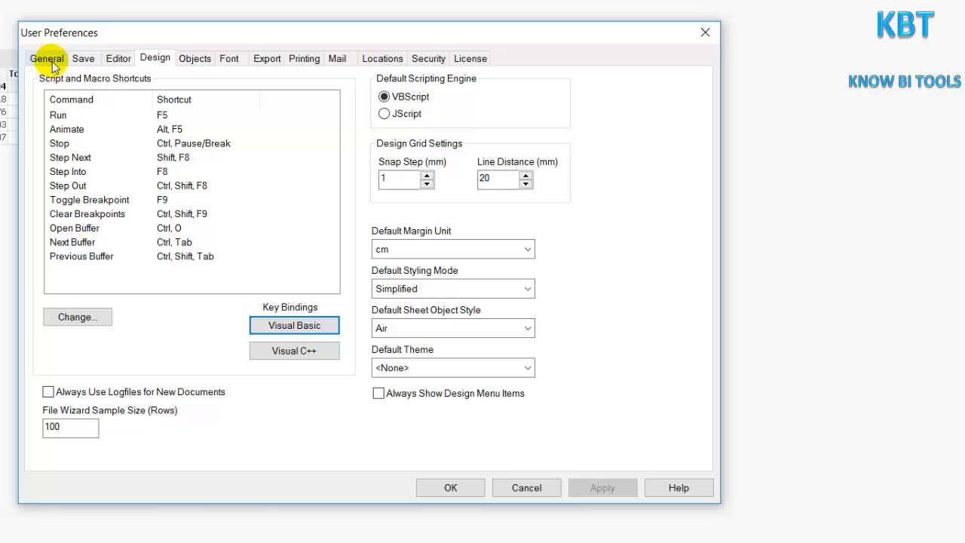
{"action": "left_click", "coordinate": [377, 392]}
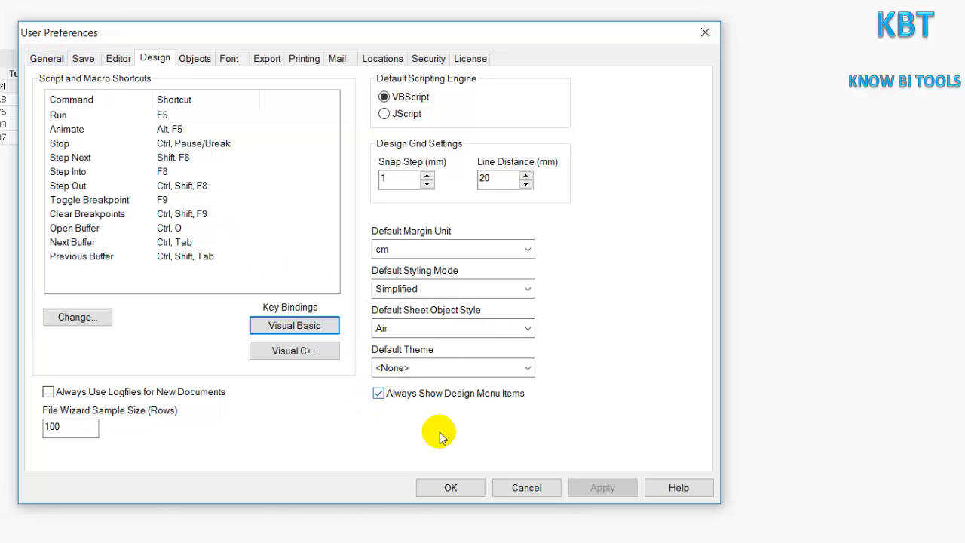
{"action": "left_click", "coordinate": [449, 487]}
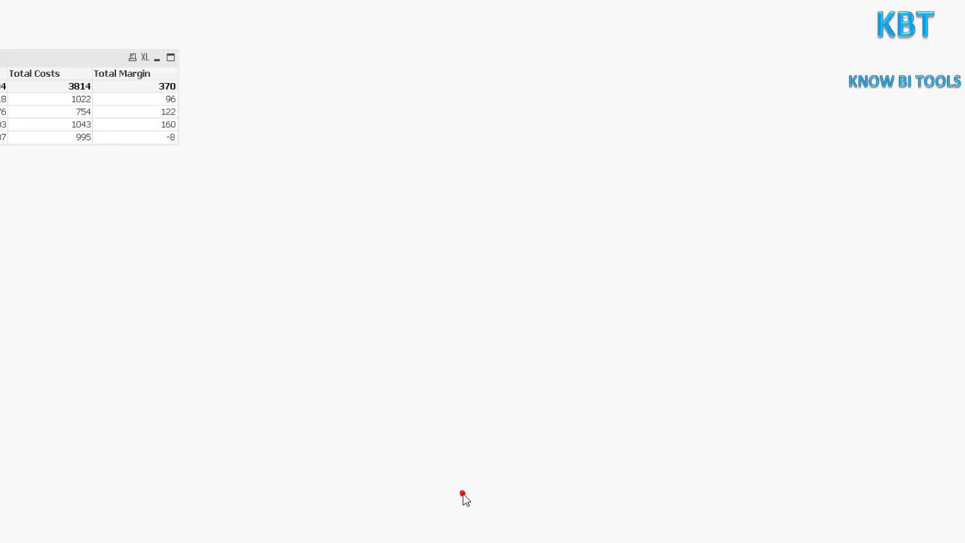
Custom-format the Total Margin value cells with a light green background
{"action": "right_click", "coordinate": [425, 147]}
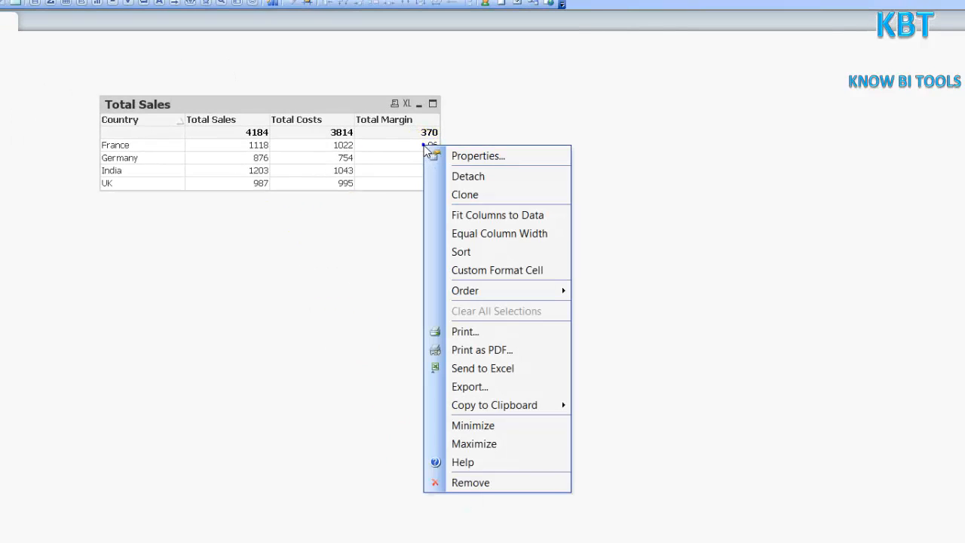
{"action": "mouse_move", "coordinate": [504, 270]}
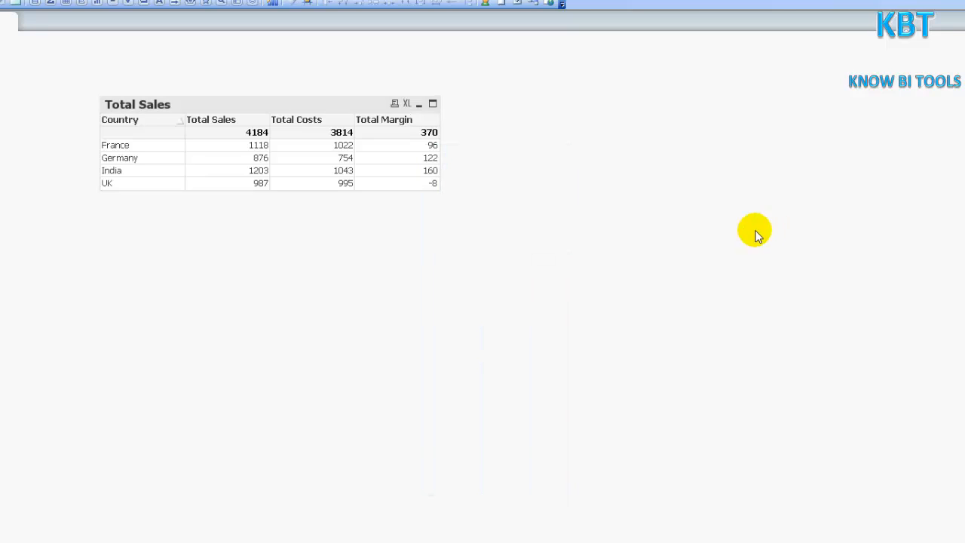
{"action": "right_click", "coordinate": [410, 178]}
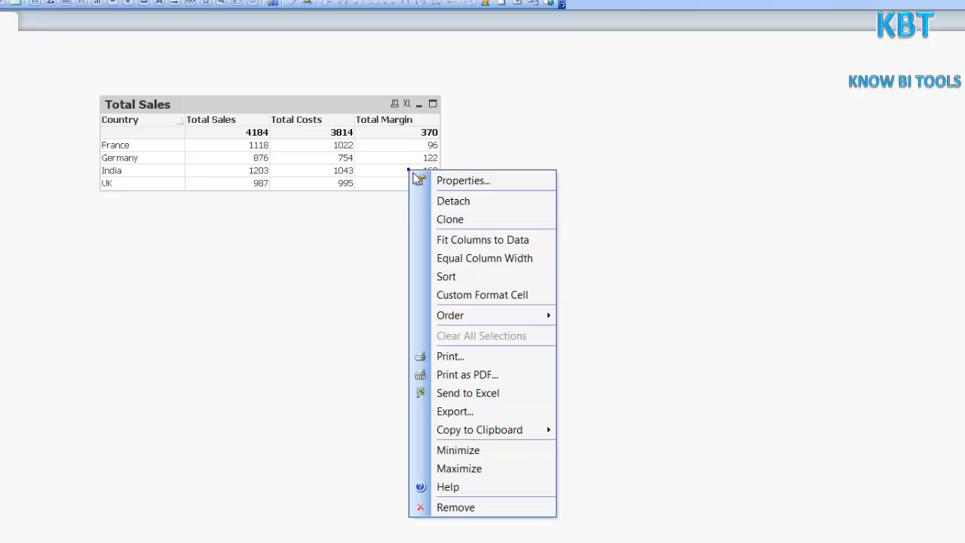
{"action": "left_click", "coordinate": [482, 294]}
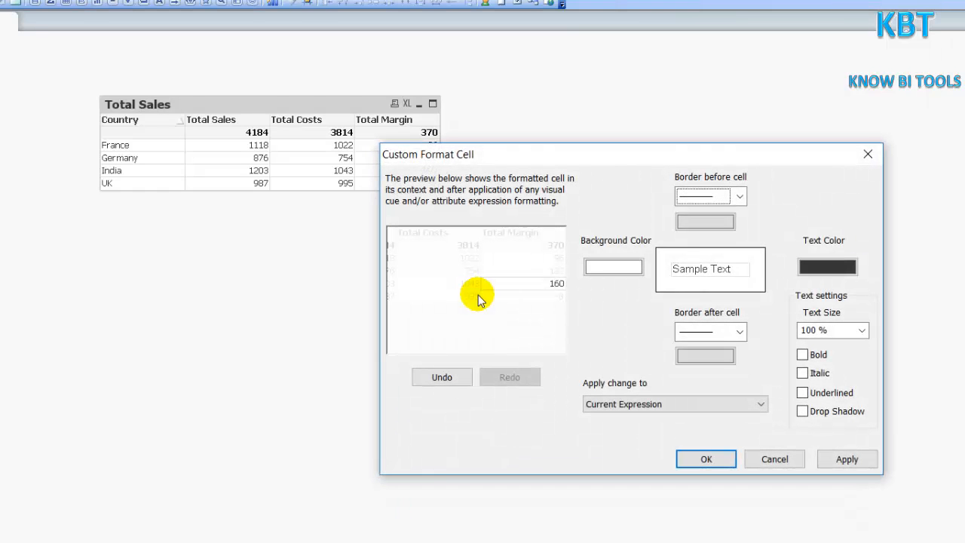
{"action": "left_click", "coordinate": [612, 267]}
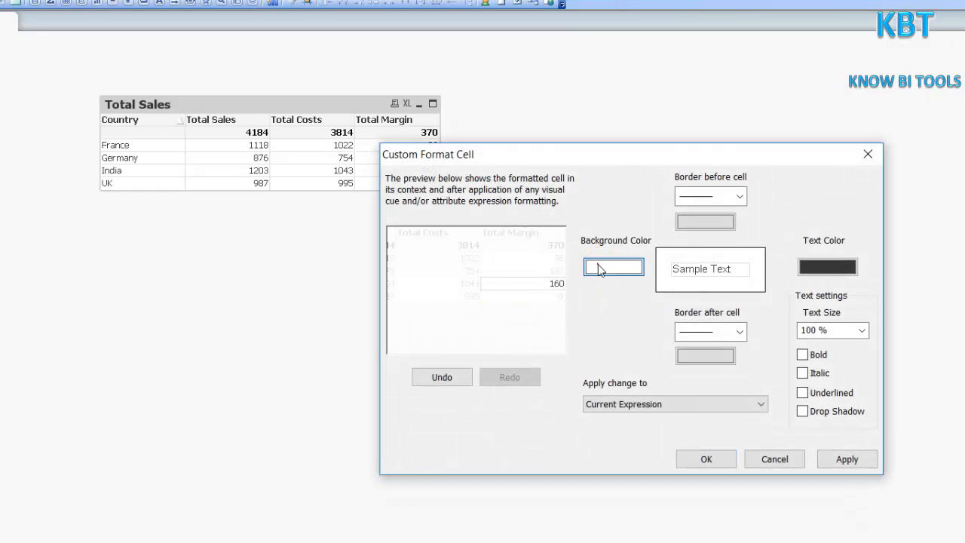
{"action": "left_click", "coordinate": [613, 267]}
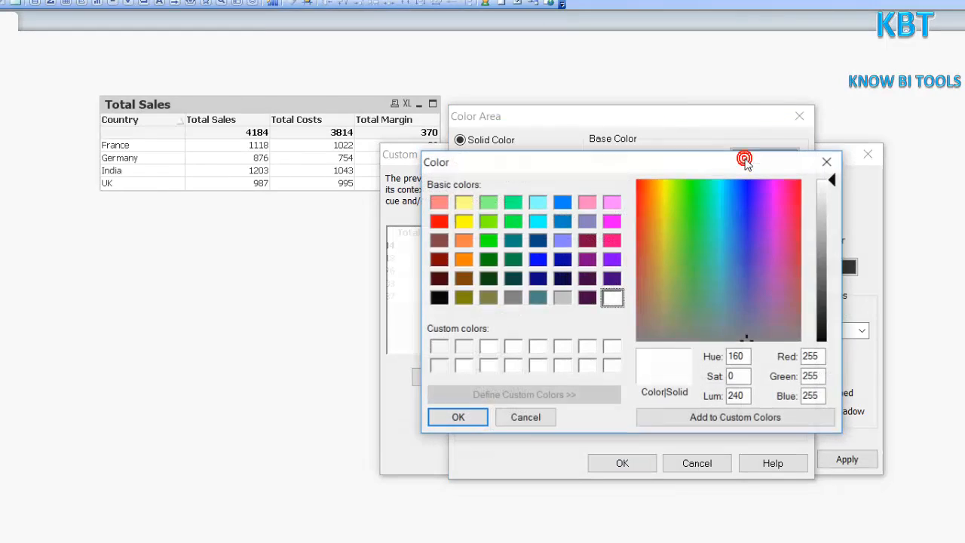
{"action": "left_click", "coordinate": [692, 247]}
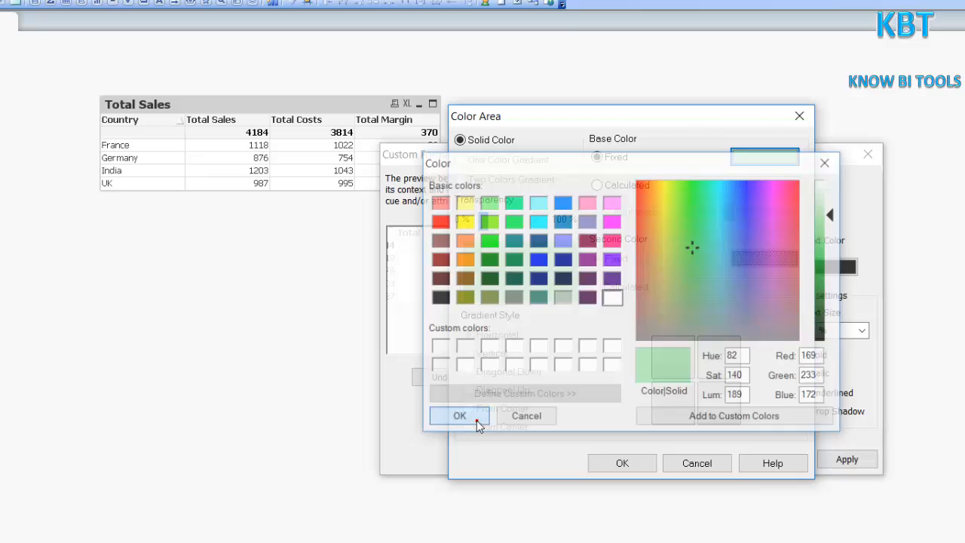
{"action": "left_click", "coordinate": [459, 416]}
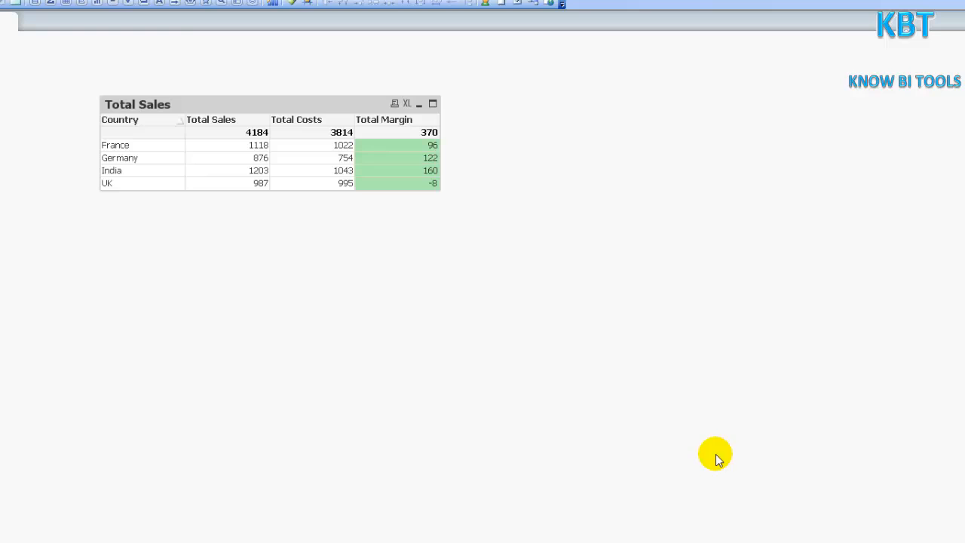
{"action": "mouse_move", "coordinate": [410, 144]}
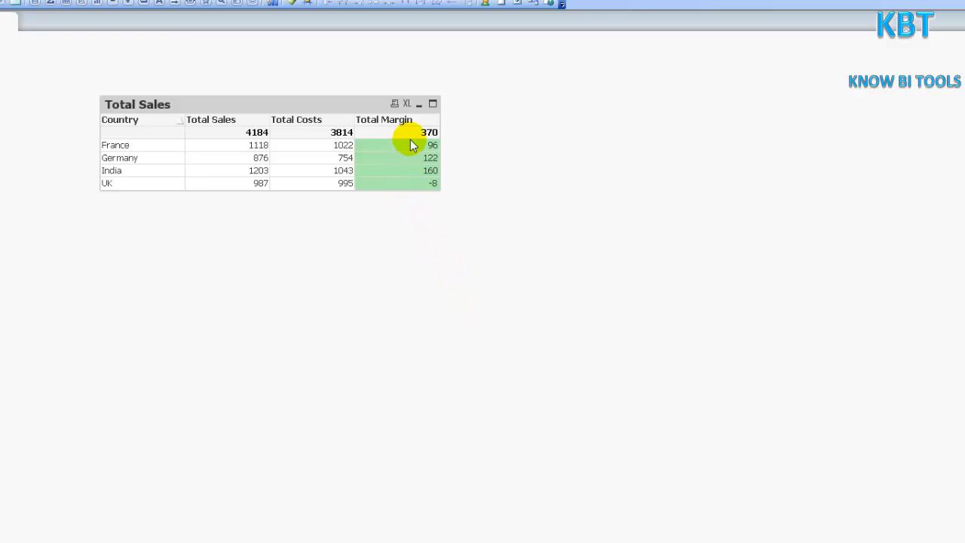
Custom-format the Total Margin total (370) with 120% text size, bold and italic
{"action": "right_click", "coordinate": [413, 144]}
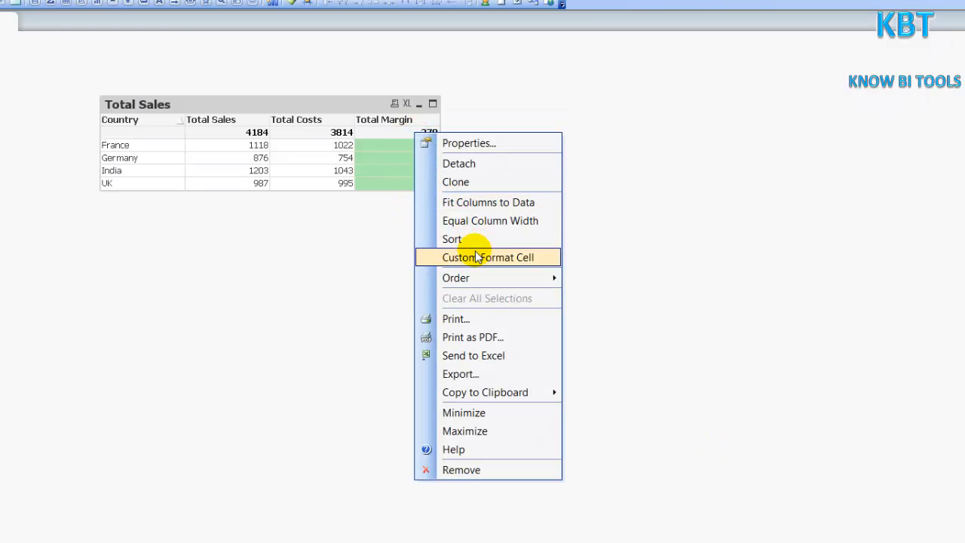
{"action": "left_click", "coordinate": [487, 257]}
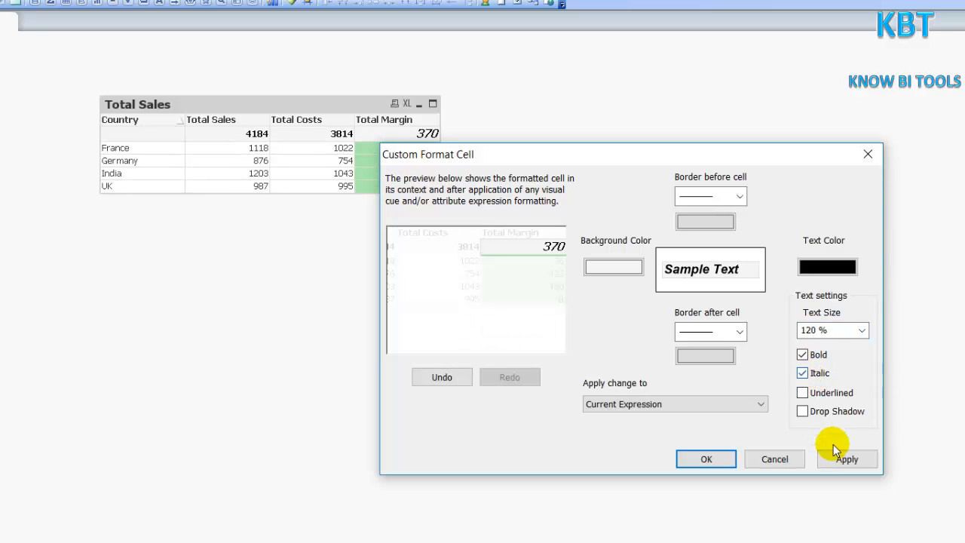
{"action": "left_click", "coordinate": [847, 458]}
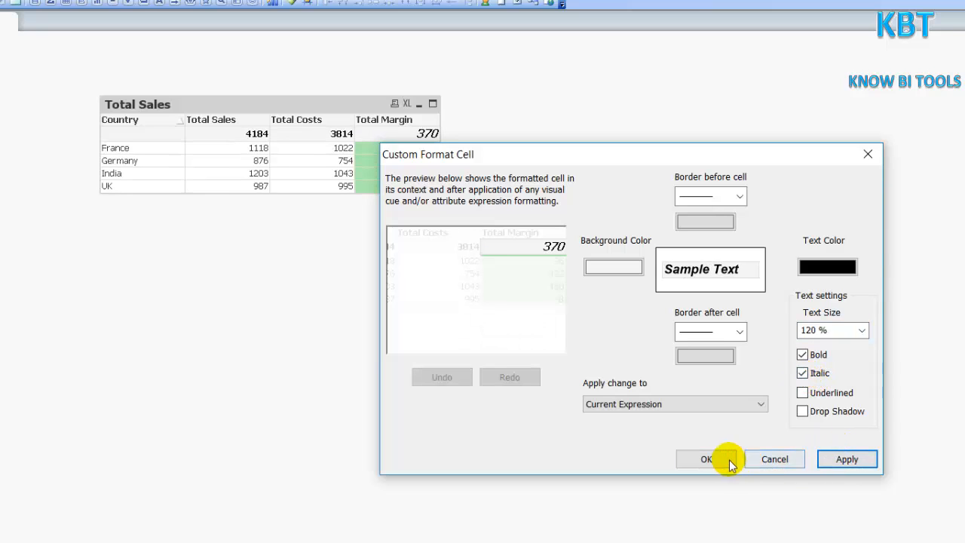
{"action": "left_click", "coordinate": [706, 458]}
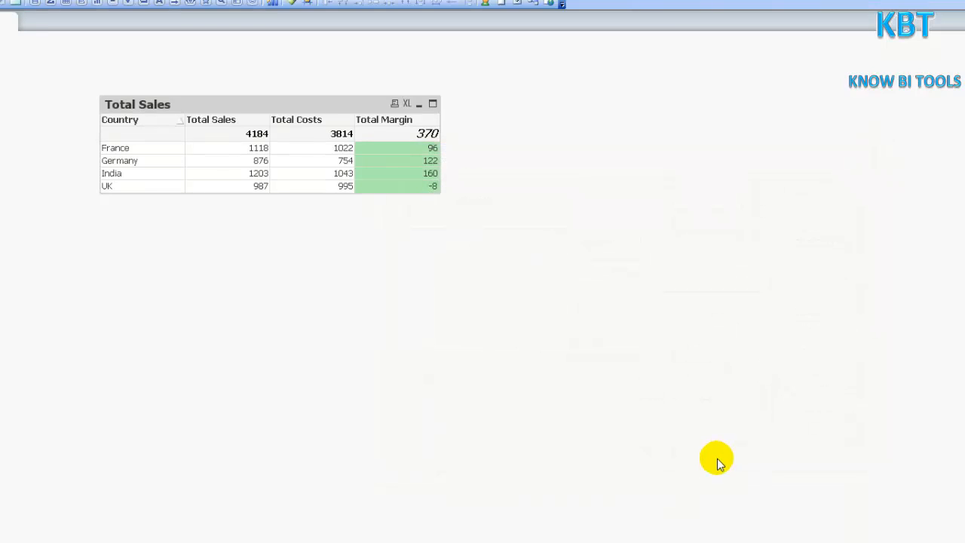
{"action": "mouse_move", "coordinate": [166, 190]}
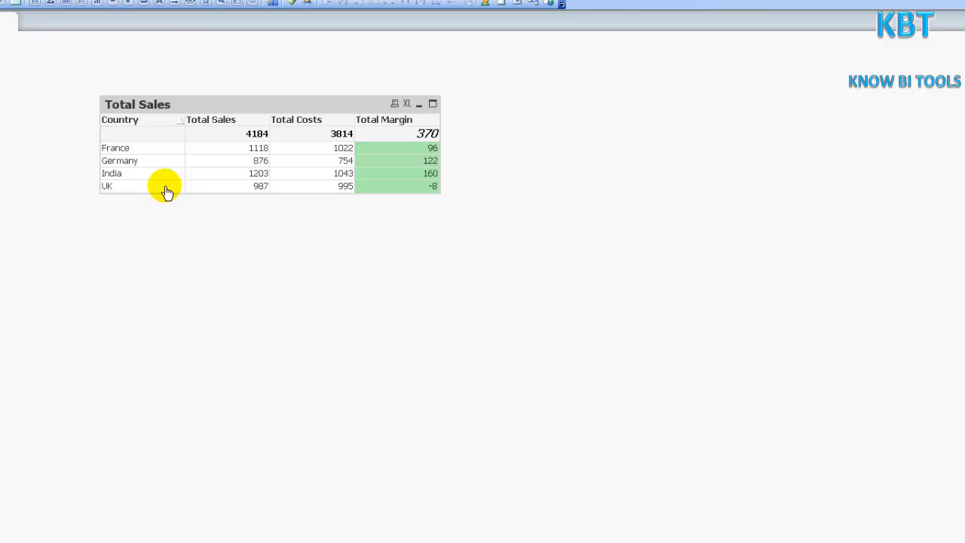
Custom-format the Country dimension cells so the country names appear bold
{"action": "right_click", "coordinate": [166, 189]}
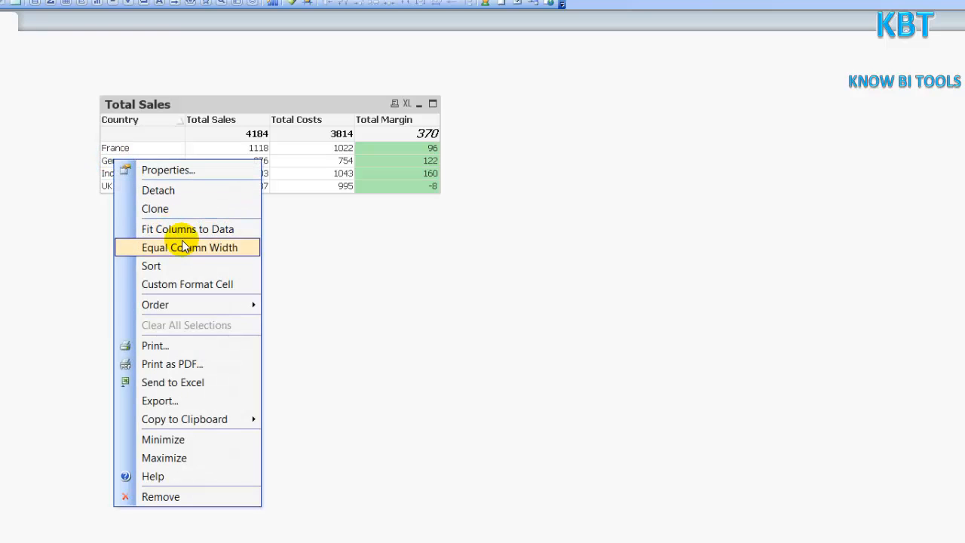
{"action": "left_click", "coordinate": [187, 283]}
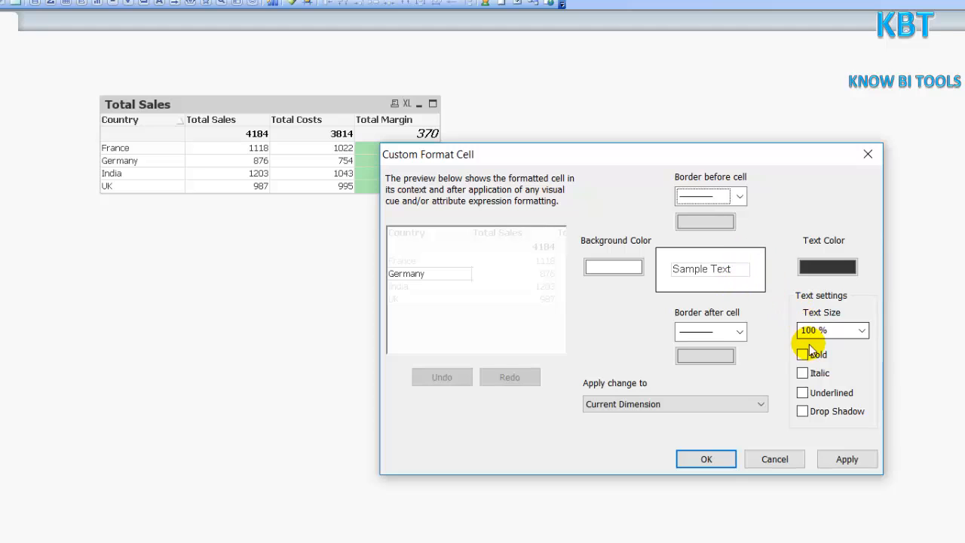
{"action": "left_click", "coordinate": [802, 354]}
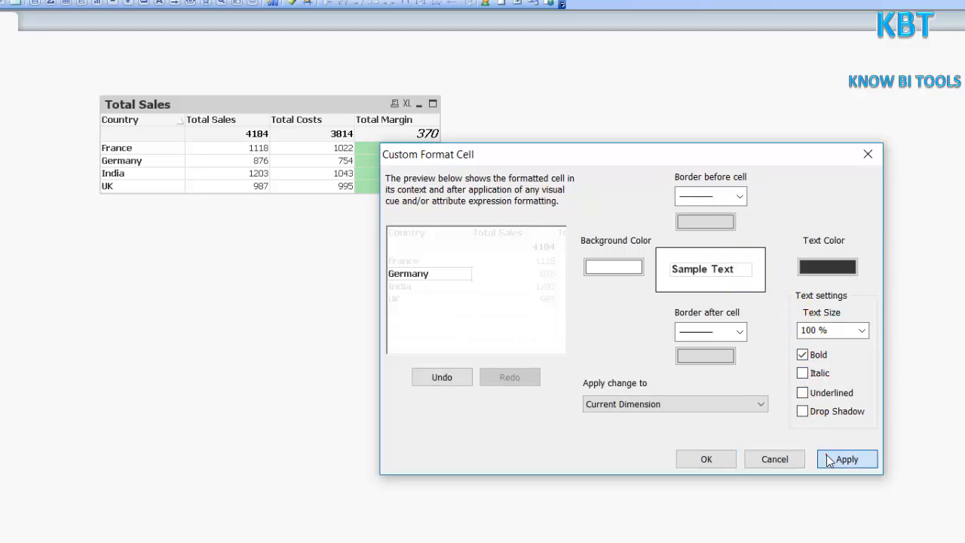
{"action": "left_click", "coordinate": [705, 459]}
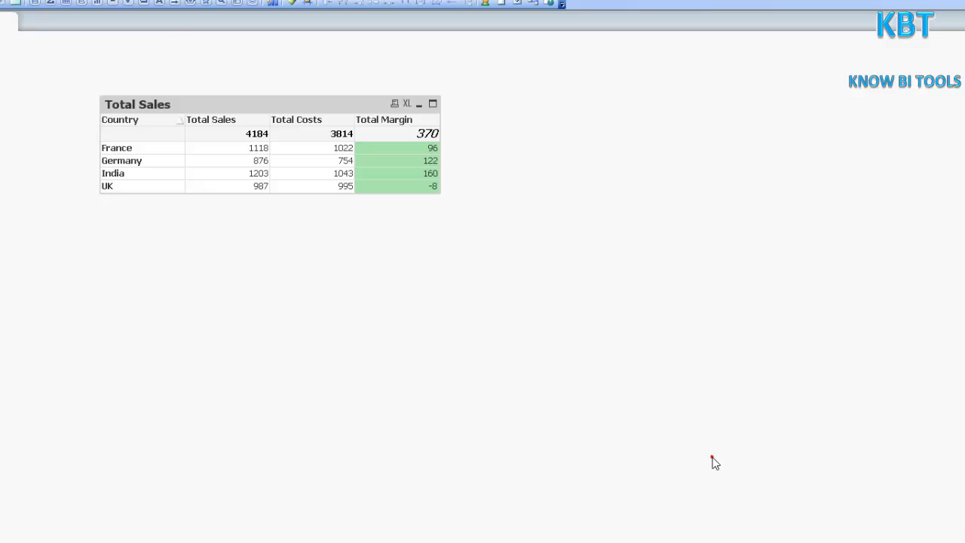